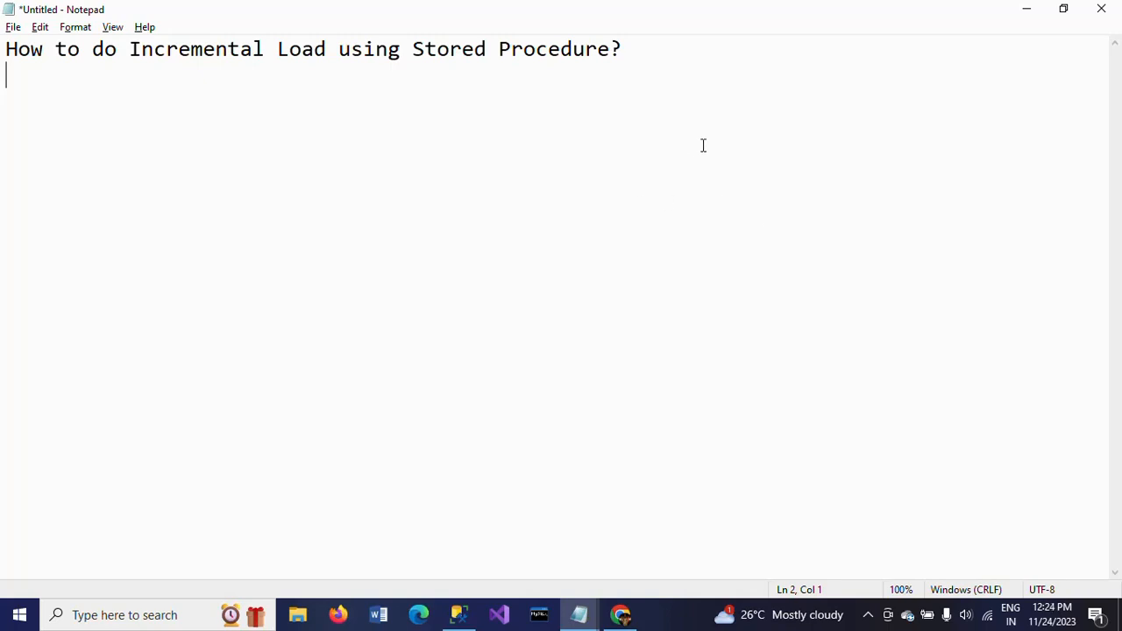
- List Merge Statement, LookUp, SCD and CDC on separate lines below the note's title
{"action": "key", "text": "enter"}
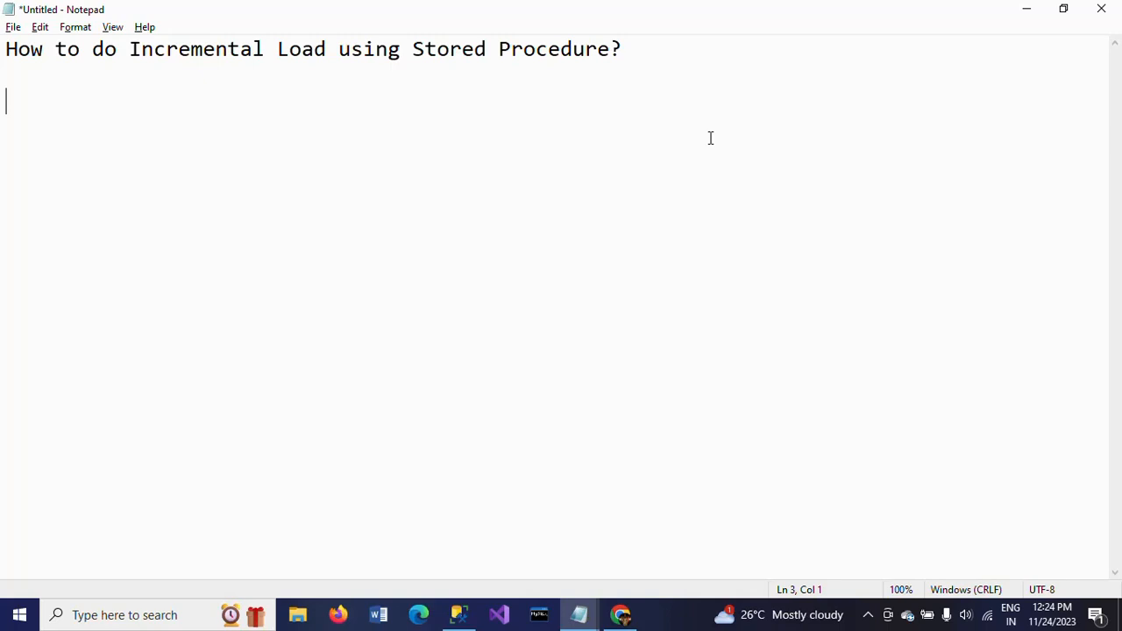
{"action": "type", "text": "Merge S"}
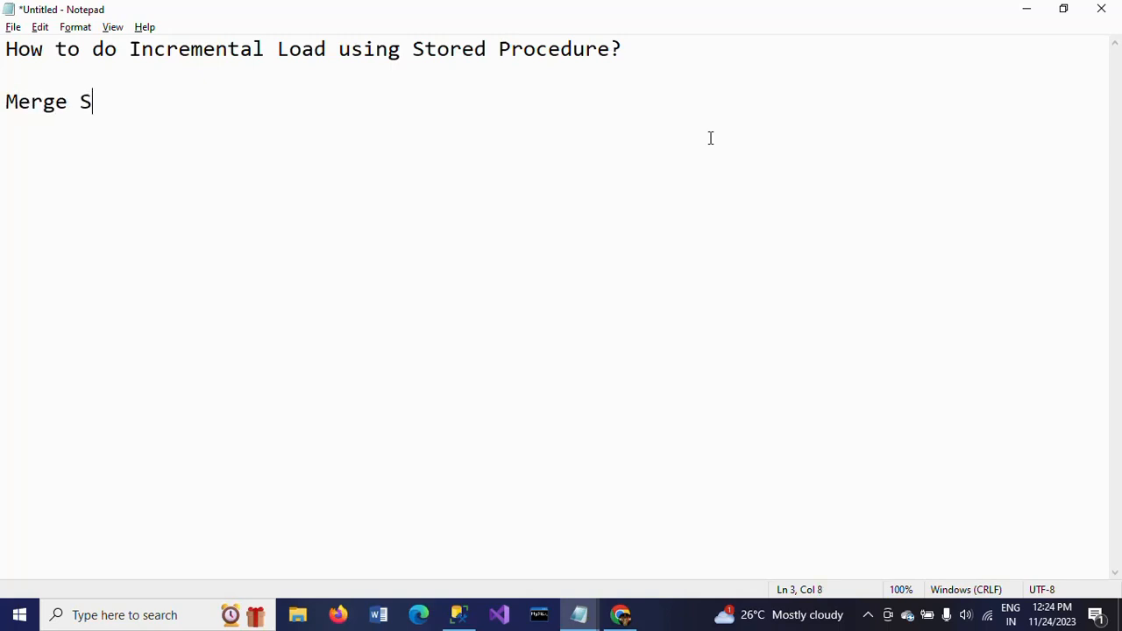
{"action": "type", "text": "tatement"}
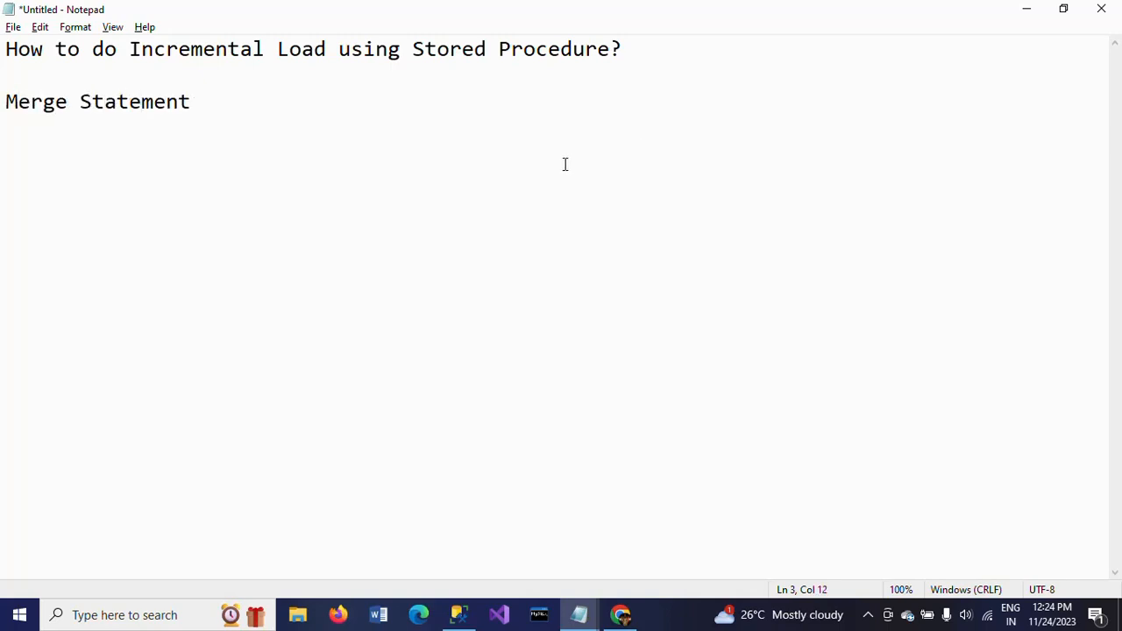
{"action": "left_click", "coordinate": [348, 124]}
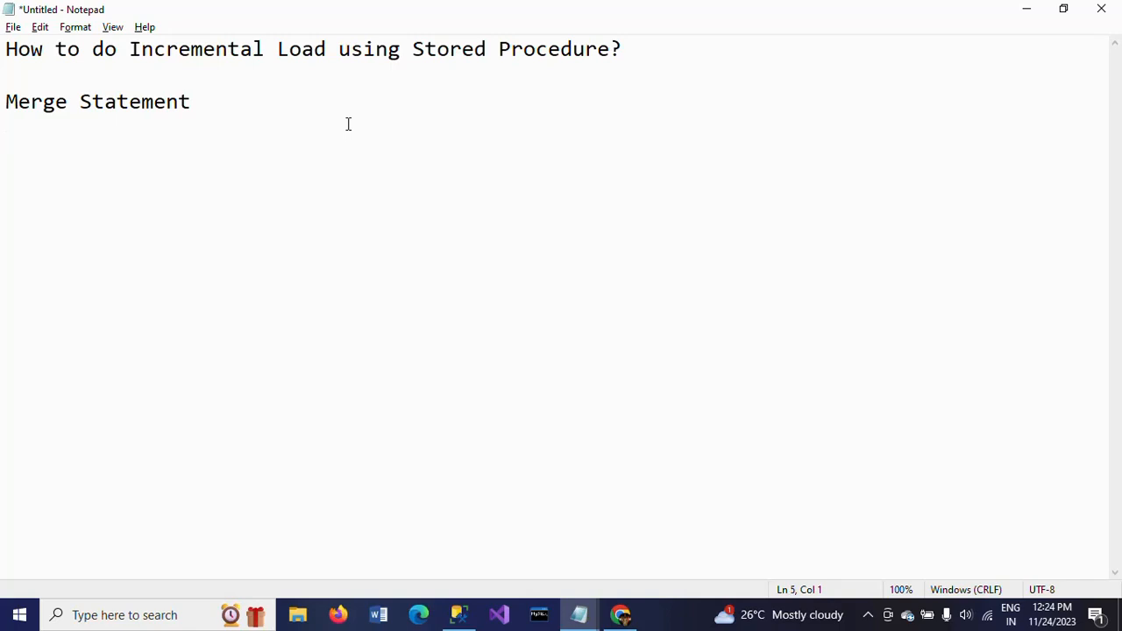
{"action": "type", "text": "Look"}
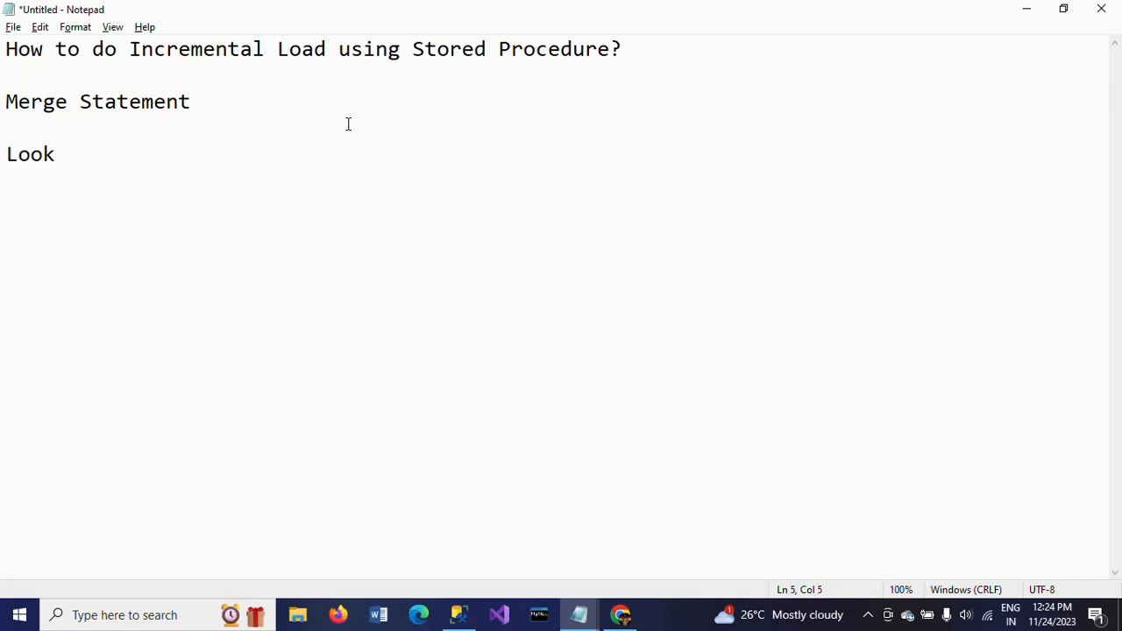
{"action": "type", "text": "Up"}
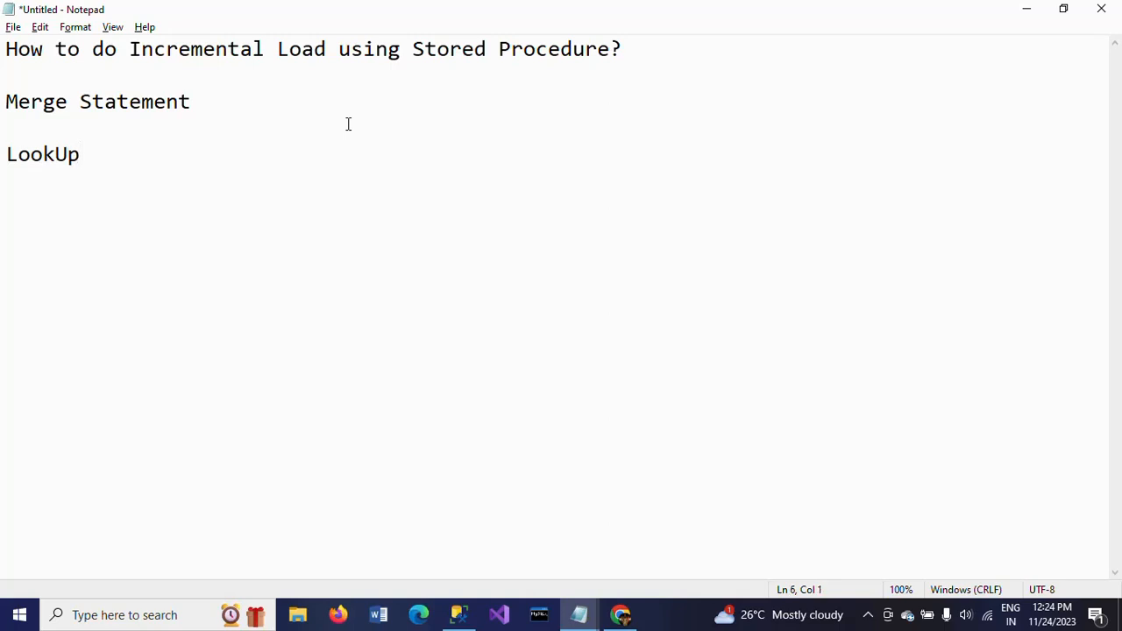
{"action": "type", "text": "SCD"}
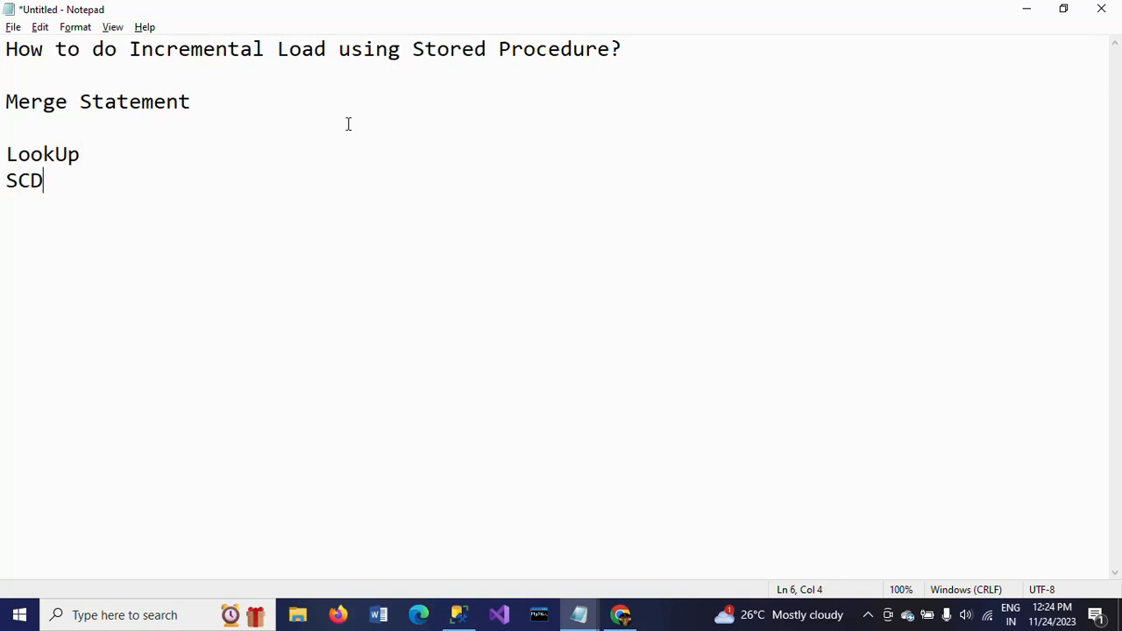
{"action": "key", "text": "Enter"}
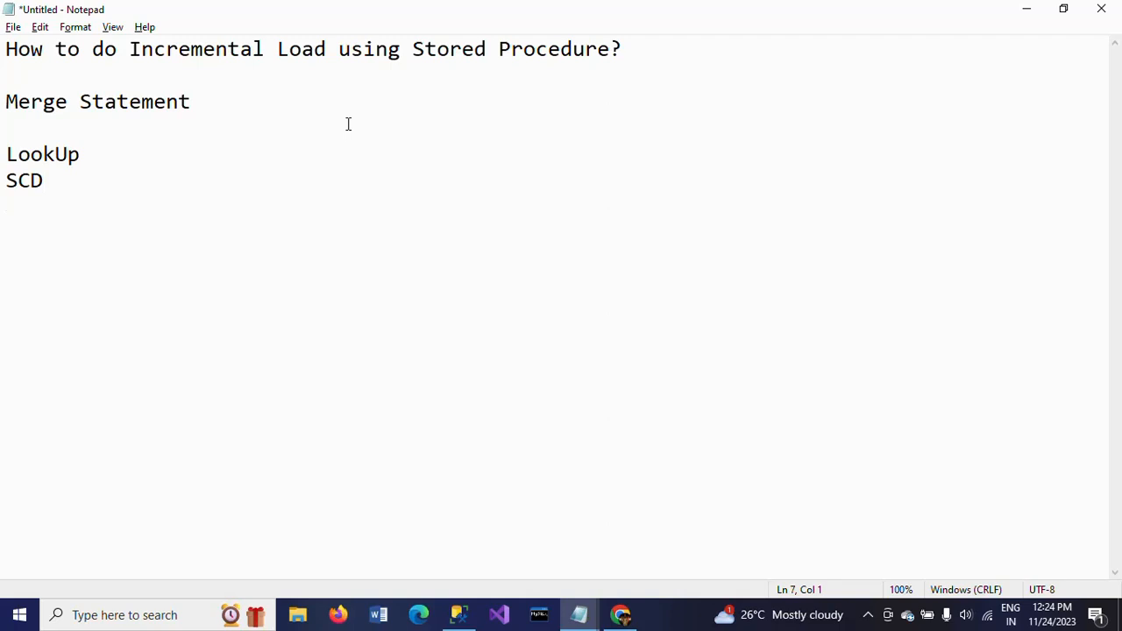
{"action": "type", "text": "CDC"}
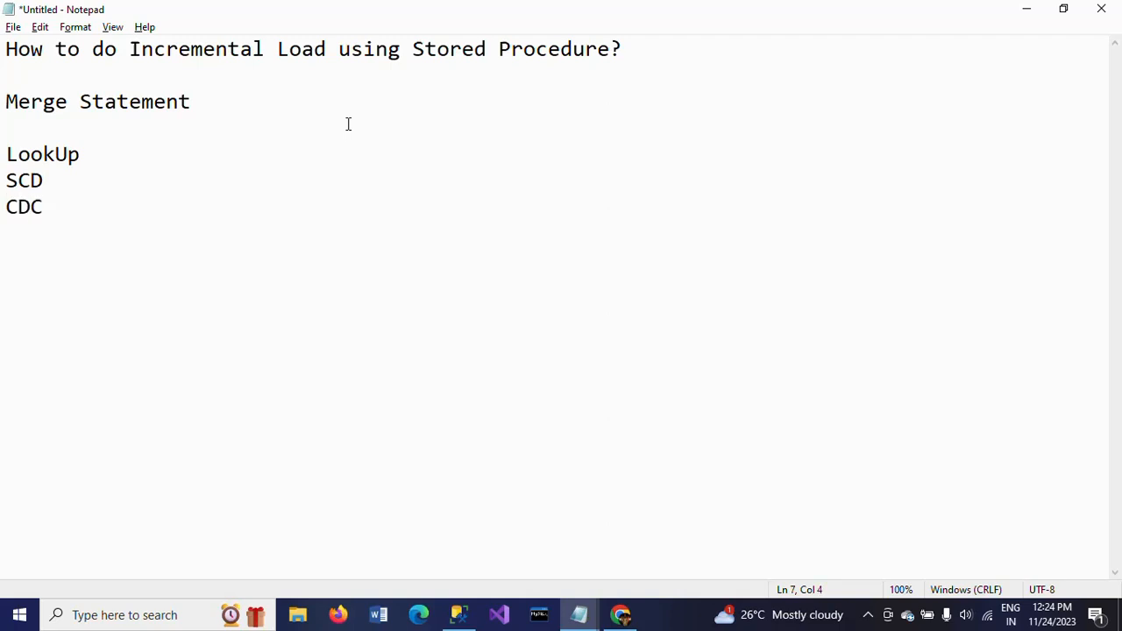
{"action": "mouse_move", "coordinate": [173, 93]}
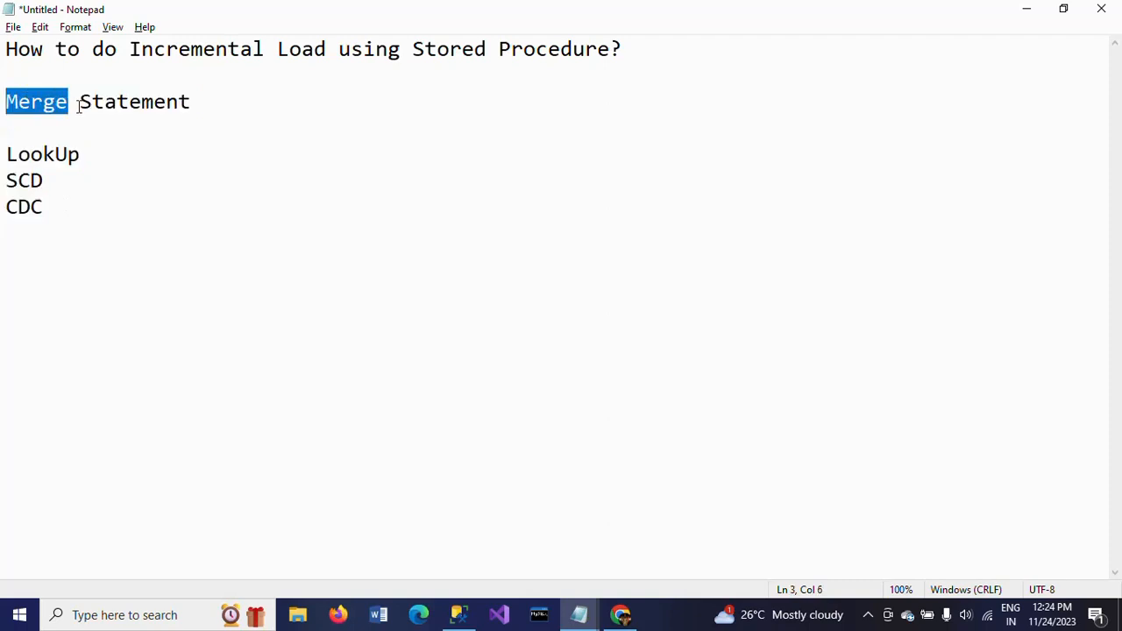
{"action": "left_click_drag", "start_coordinate": [68, 102], "coordinate": [190, 102]}
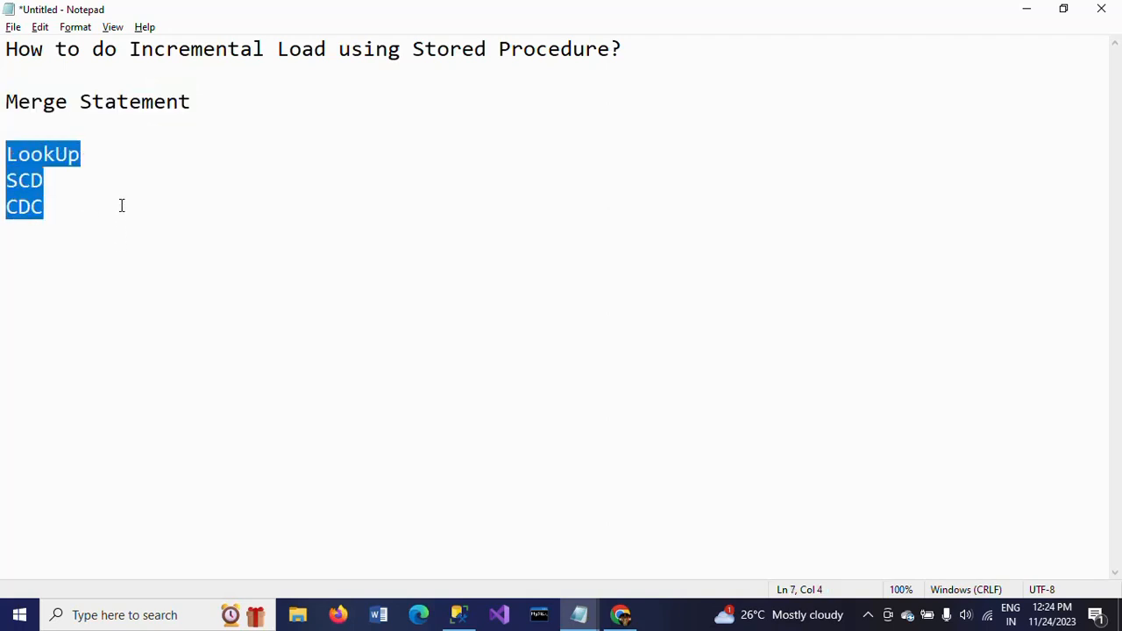
{"action": "left_click", "coordinate": [43, 206]}
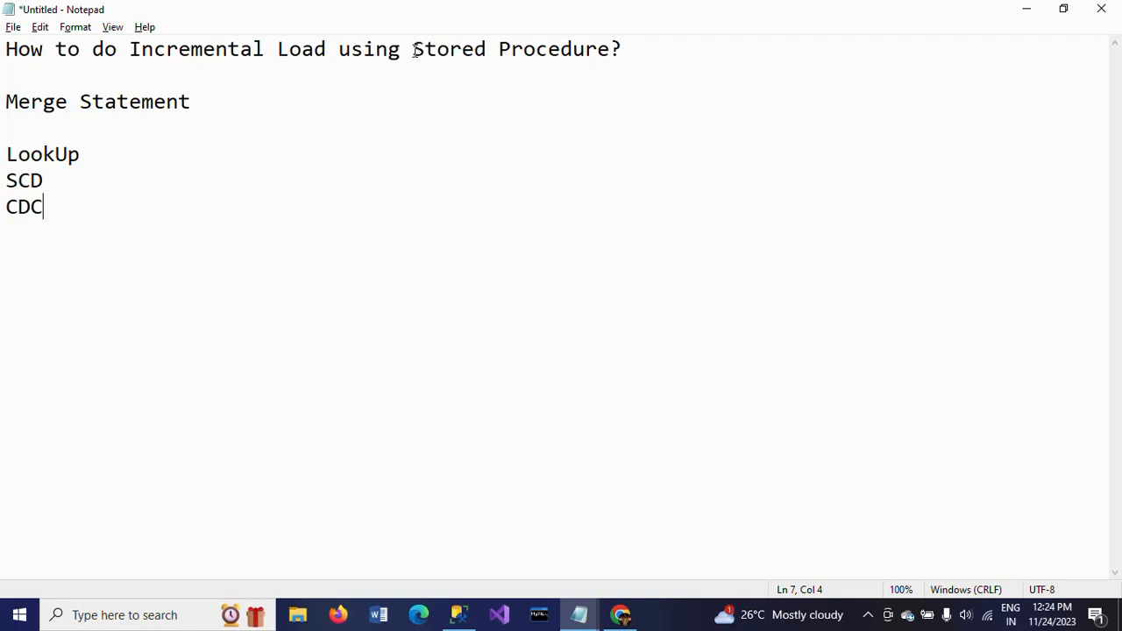
{"action": "left_click", "coordinate": [412, 49]}
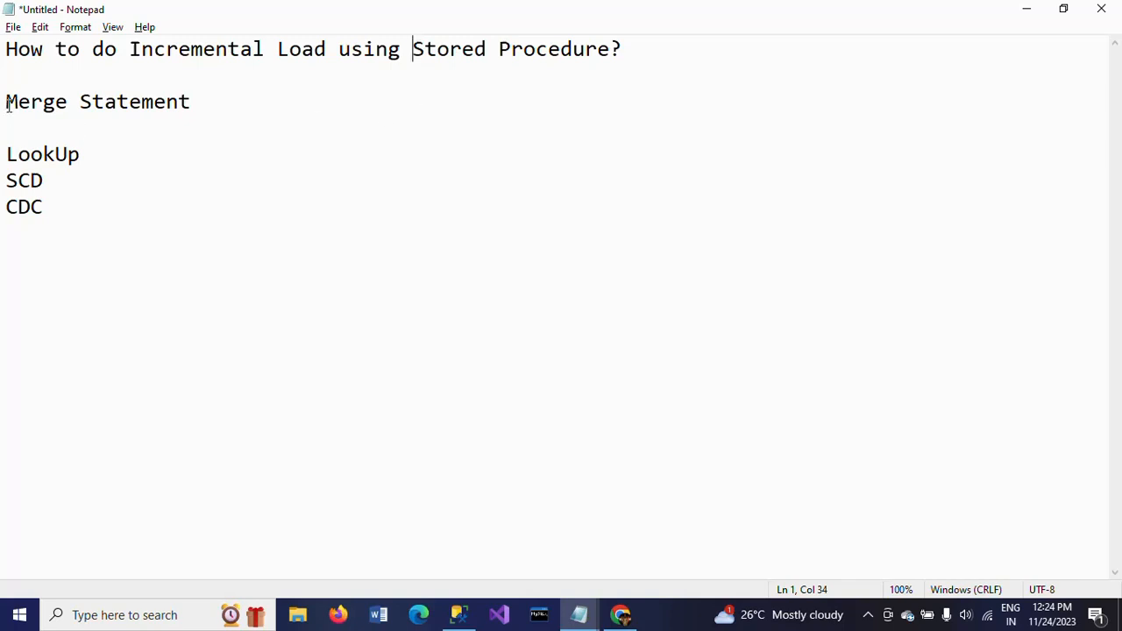
{"action": "double_click", "coordinate": [36, 102]}
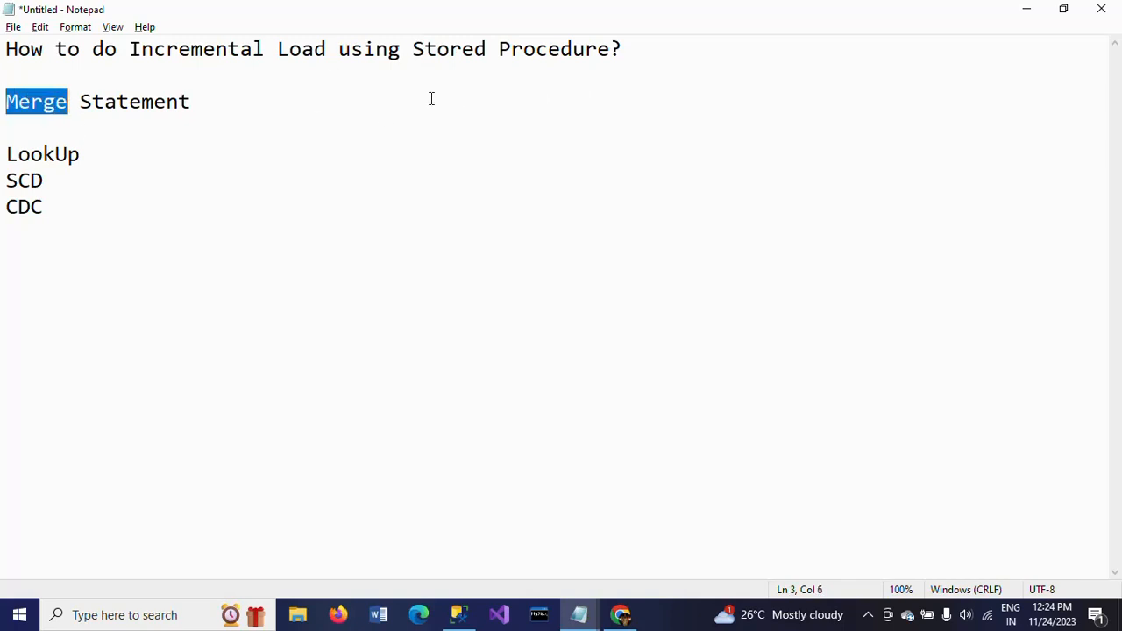
{"action": "left_click", "coordinate": [79, 154]}
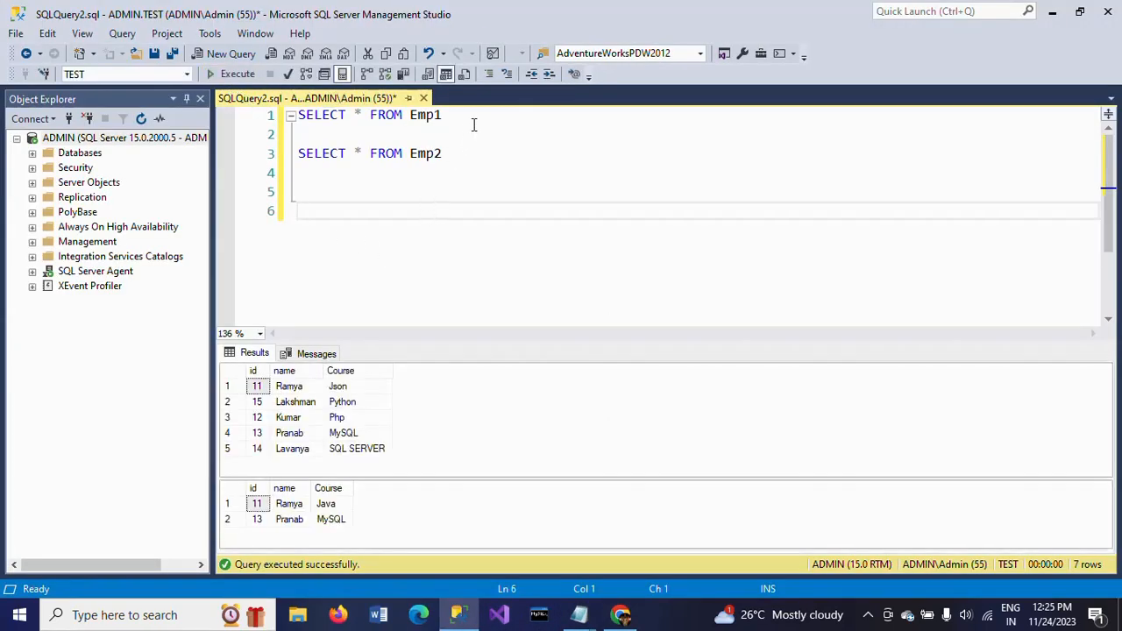
- Label the Emp1 query with a --Source comment and the Emp2 query with --Target
{"action": "type", "text": "--"}
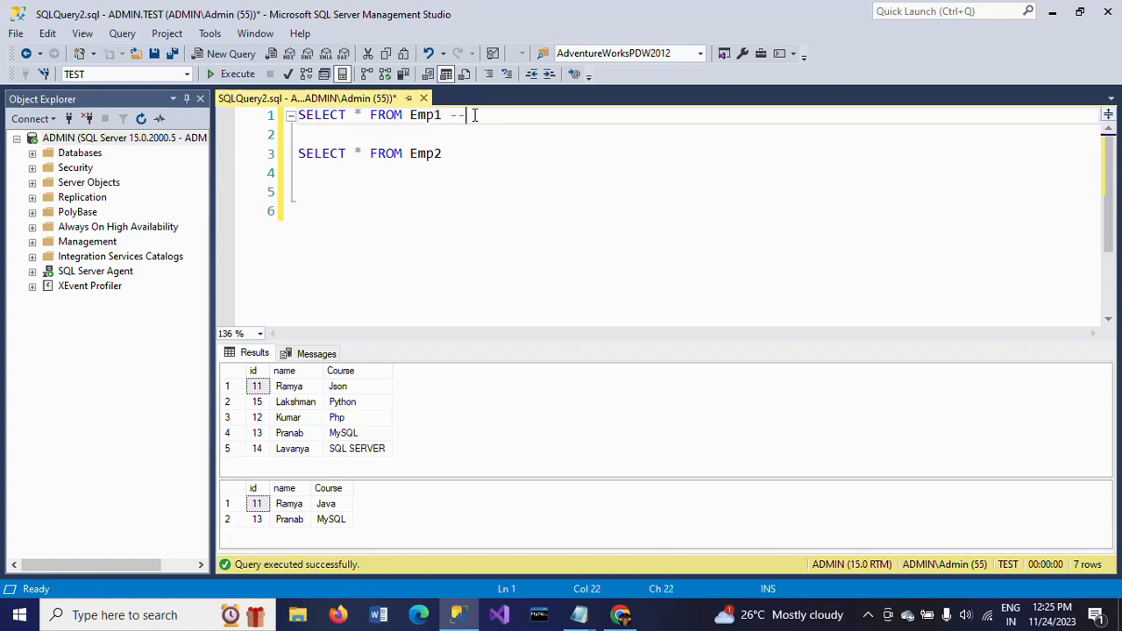
{"action": "type", "text": "Source"}
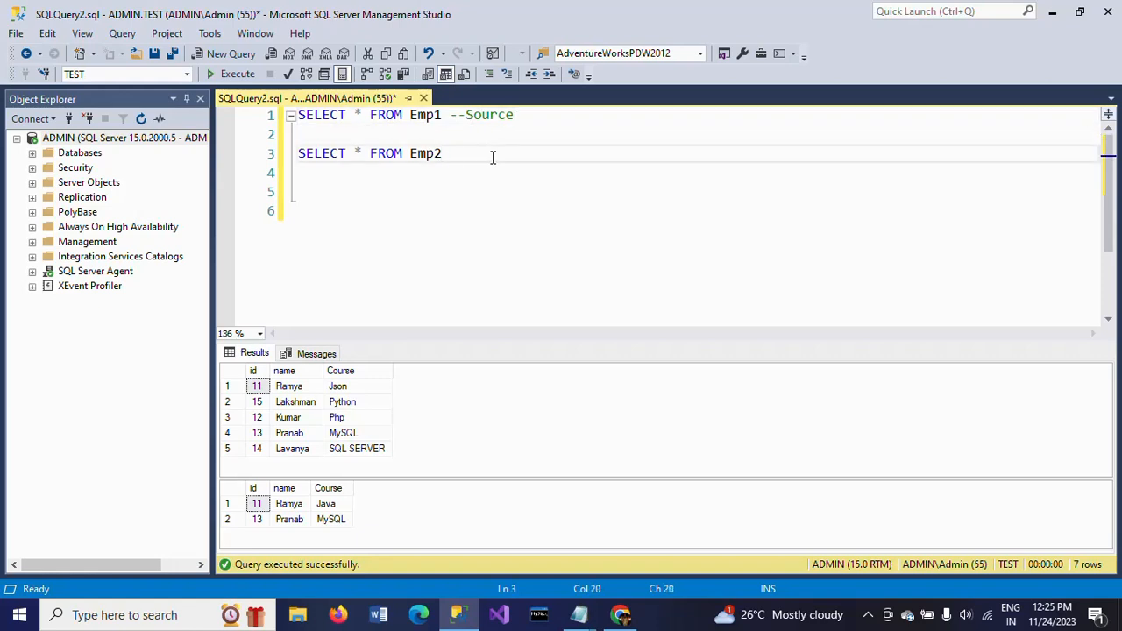
{"action": "type", "text": "--Target"}
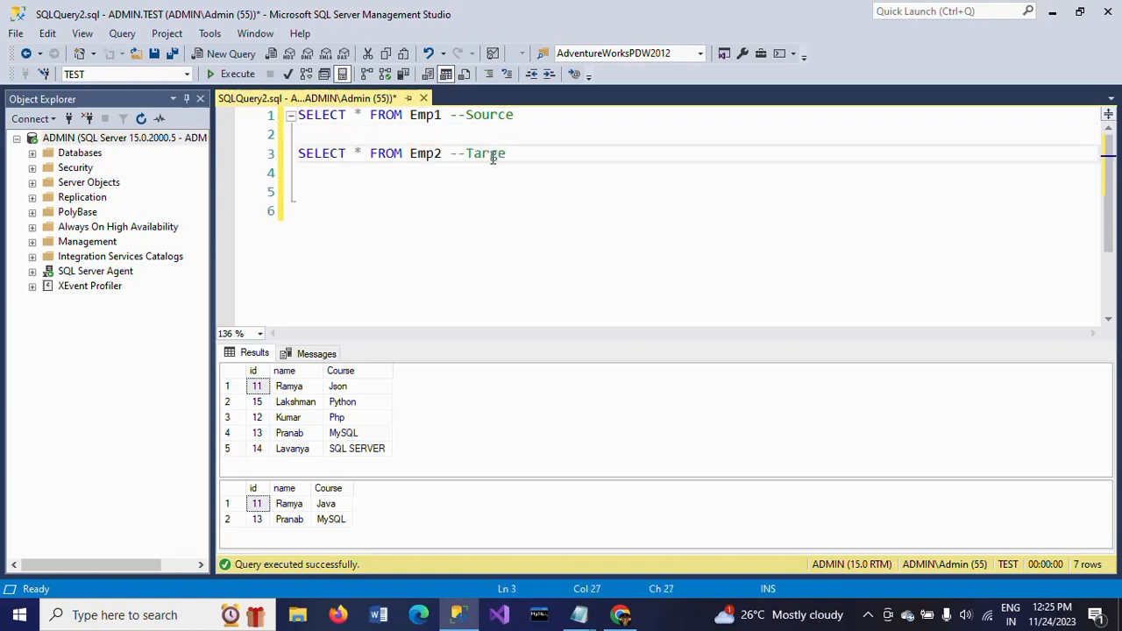
{"action": "type", "text": "t"}
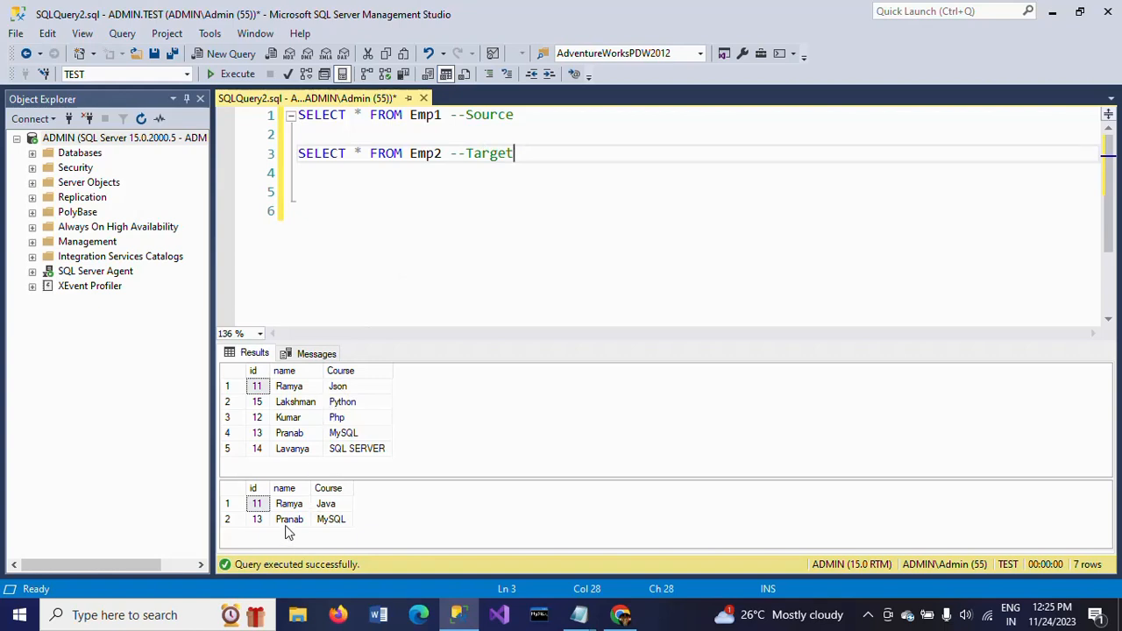
{"action": "left_click", "coordinate": [289, 519]}
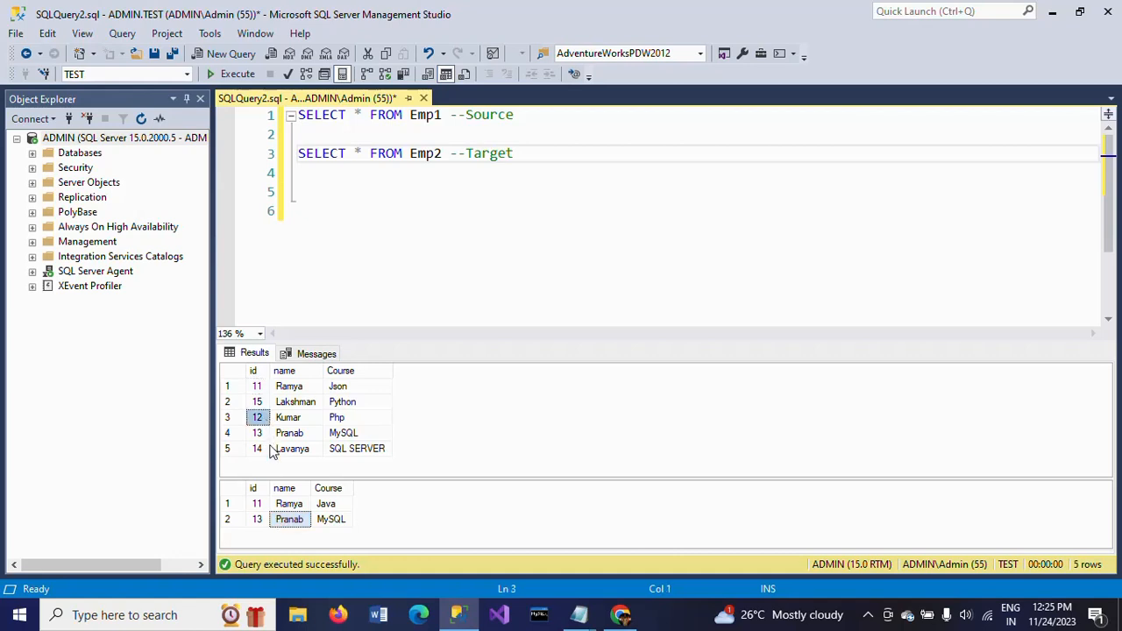
- Compare Emp1's five result rows against Emp2's two, noting Ramya's differing course
{"action": "left_click", "coordinate": [257, 402]}
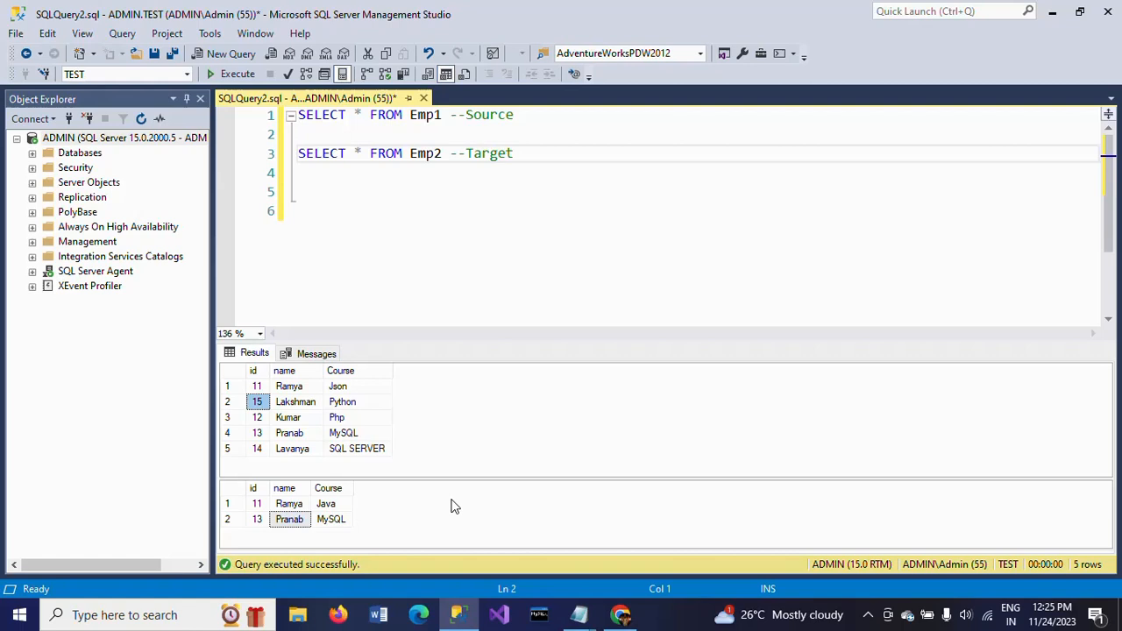
{"action": "mouse_move", "coordinate": [335, 515]}
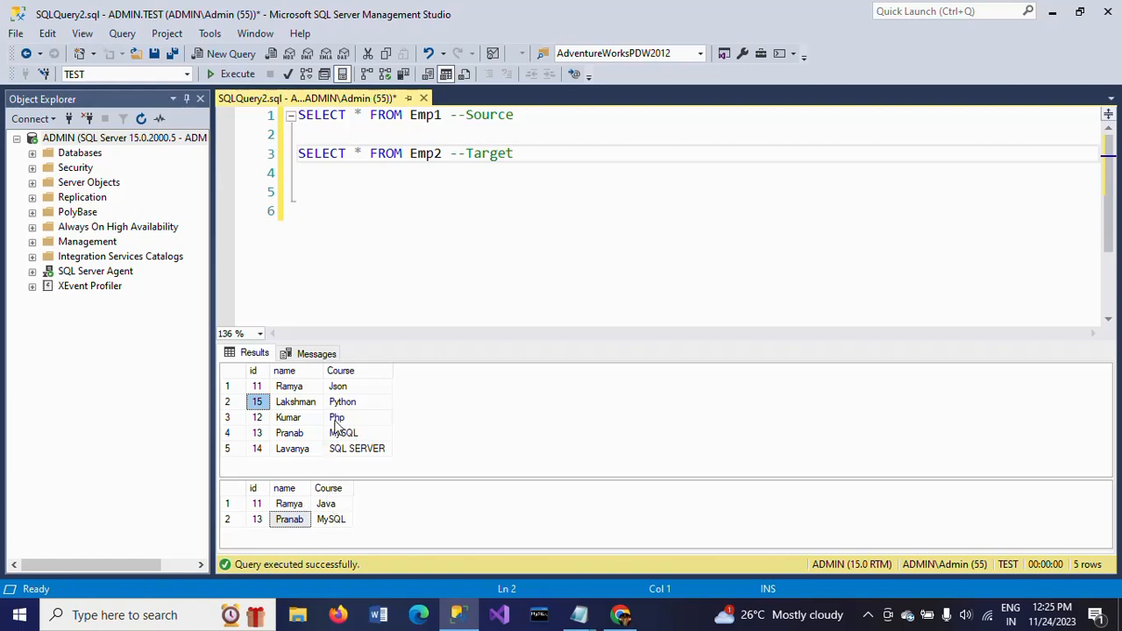
{"action": "mouse_move", "coordinate": [348, 513]}
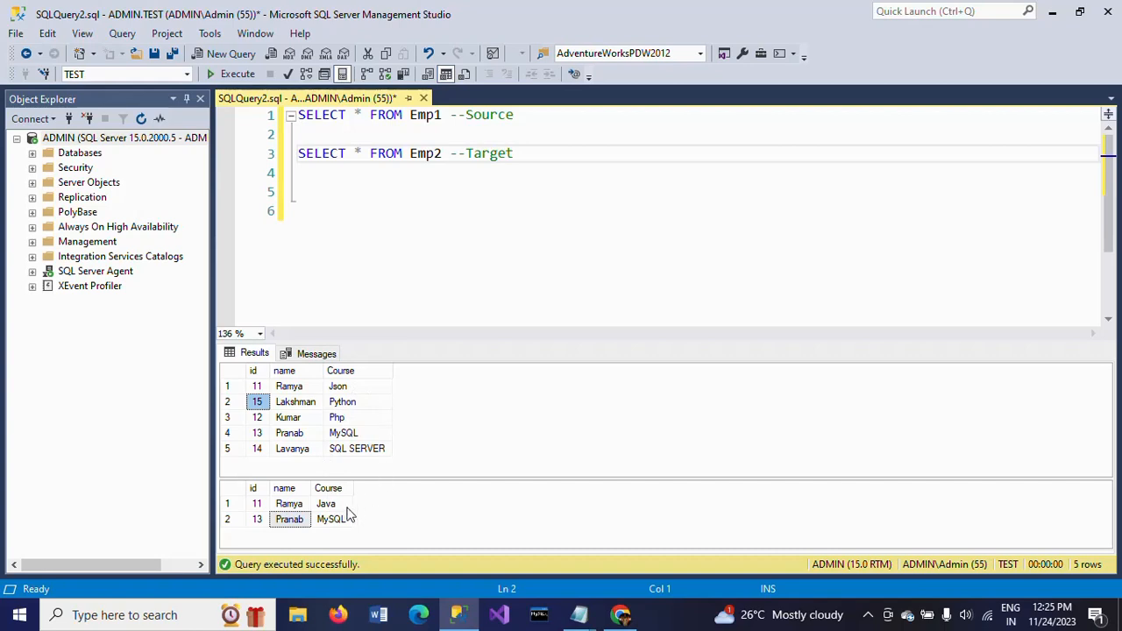
{"action": "left_click", "coordinate": [325, 503]}
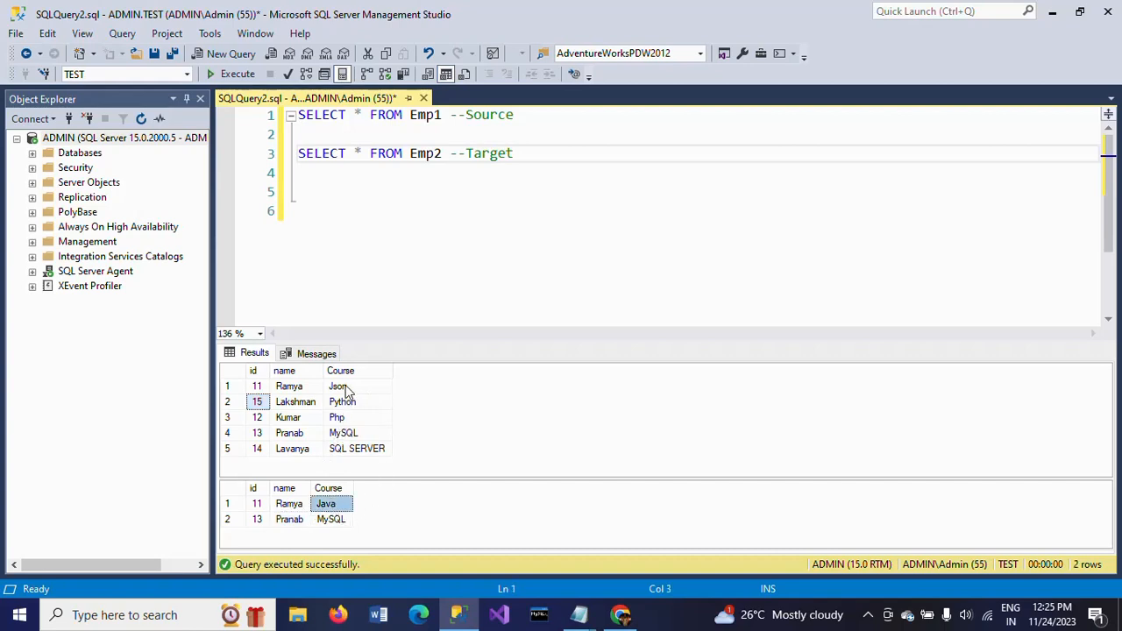
{"action": "left_click", "coordinate": [340, 386]}
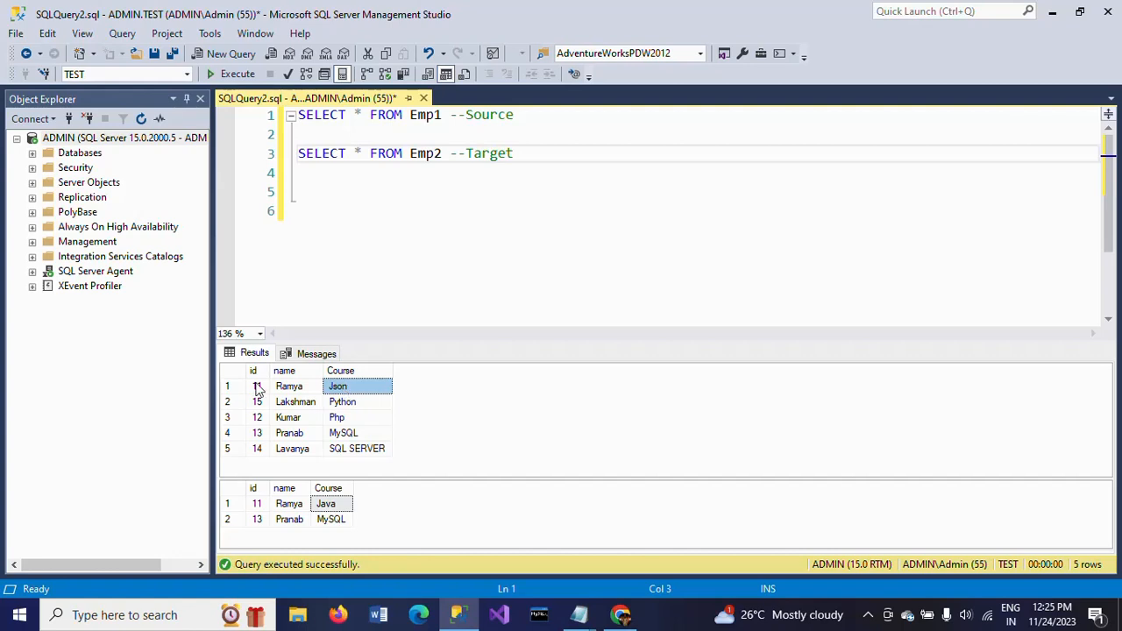
{"action": "mouse_move", "coordinate": [355, 421]}
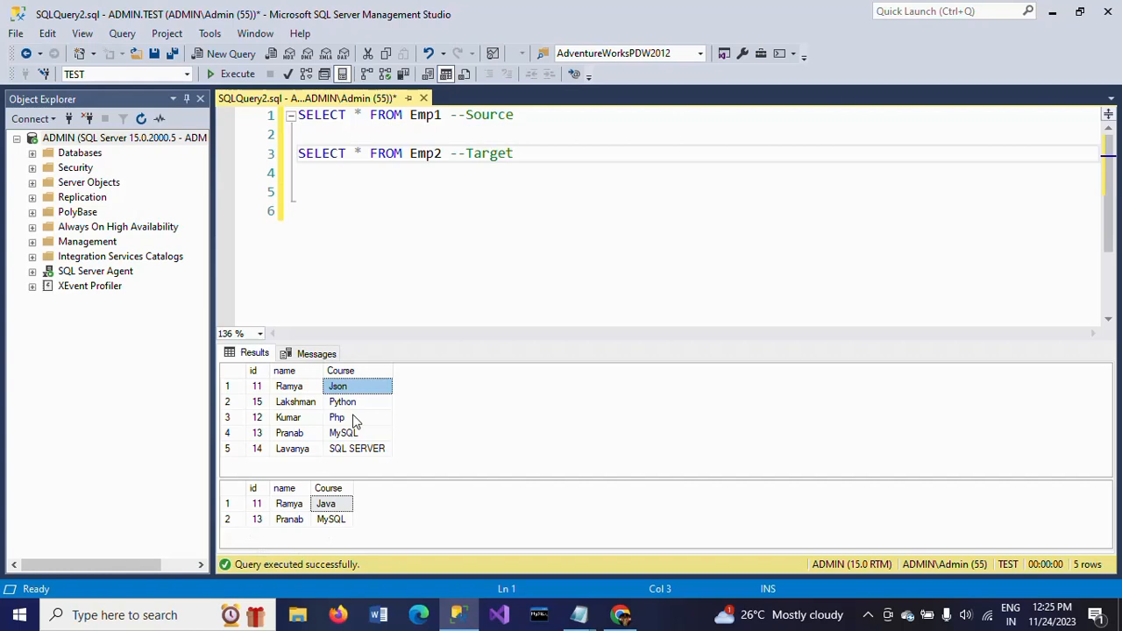
{"action": "mouse_move", "coordinate": [432, 271]}
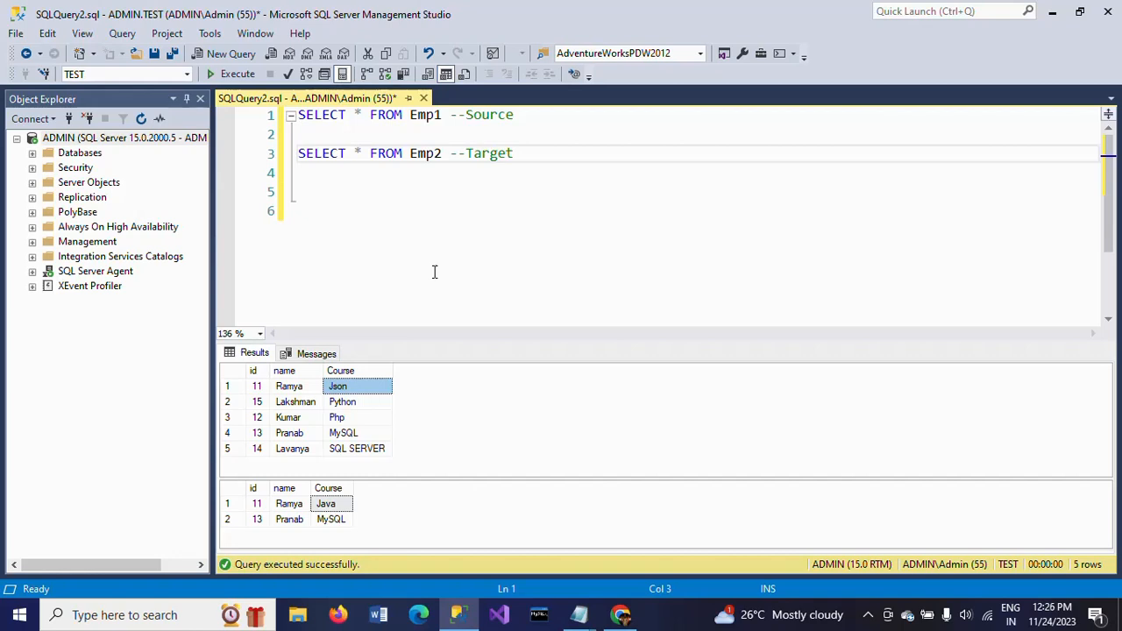
{"action": "mouse_move", "coordinate": [477, 206]}
{"action": "type", "text": "C"}
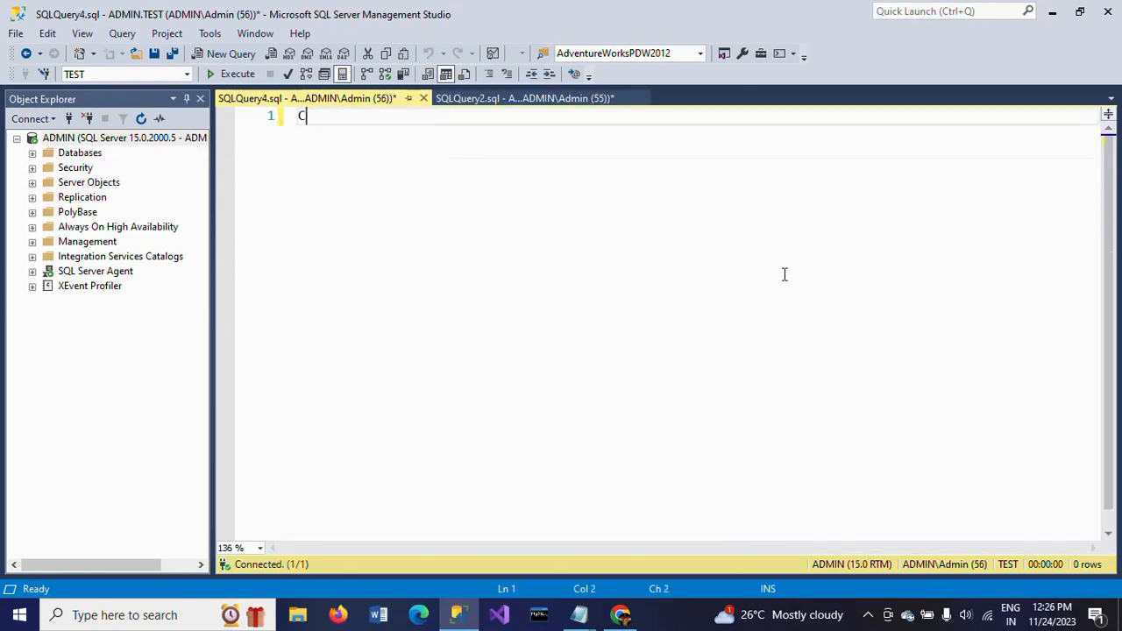
- Type the CREATE Proc IncrementalLoading AS BEGIN … END skeleton with an empty body
{"action": "type", "text": "REATE P"}
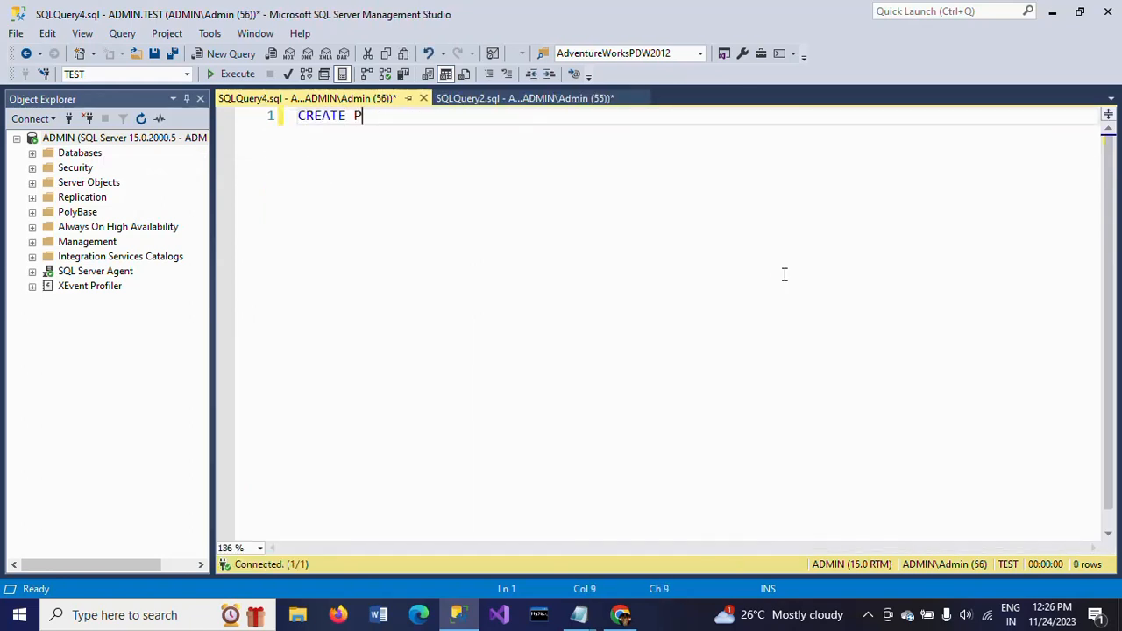
{"action": "type", "text": "ro"}
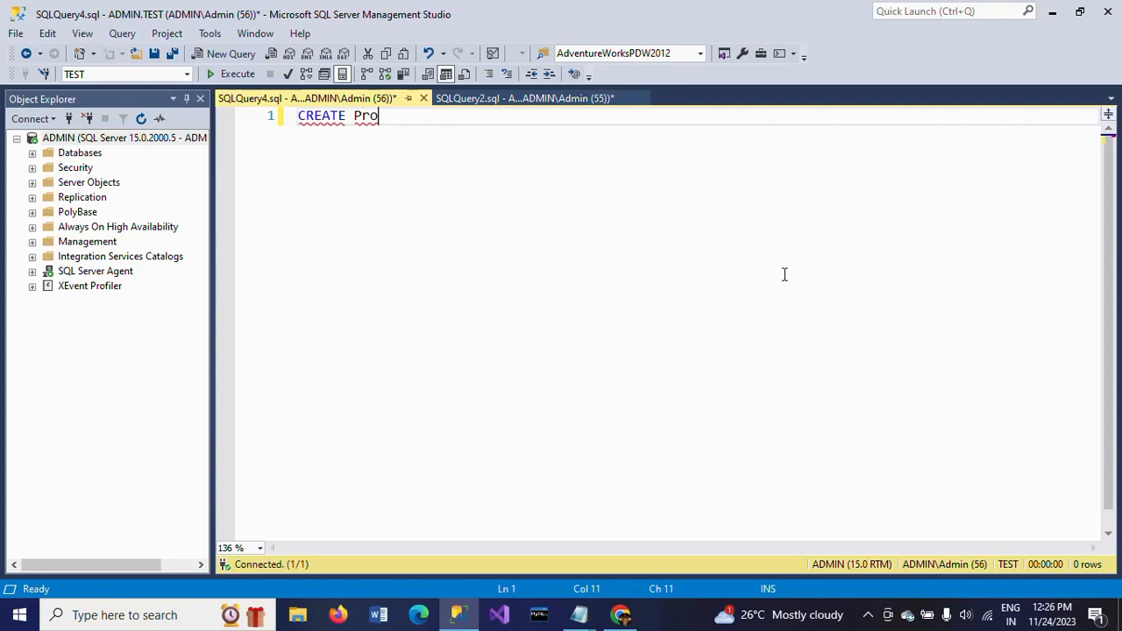
{"action": "type", "text": "c"}
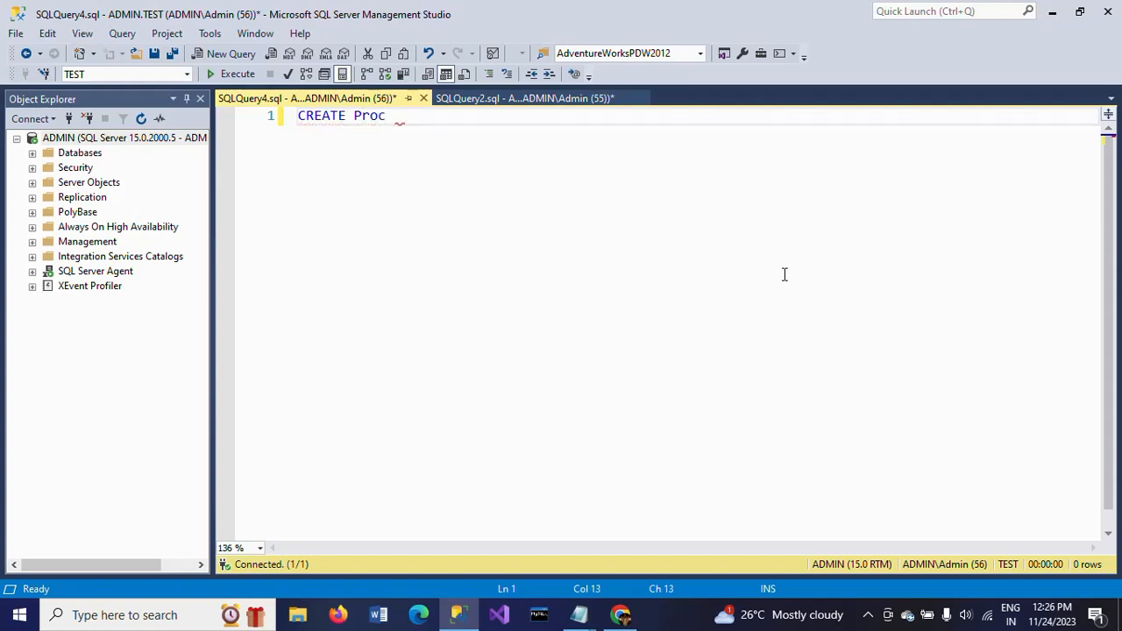
{"action": "type", "text": "Incre"}
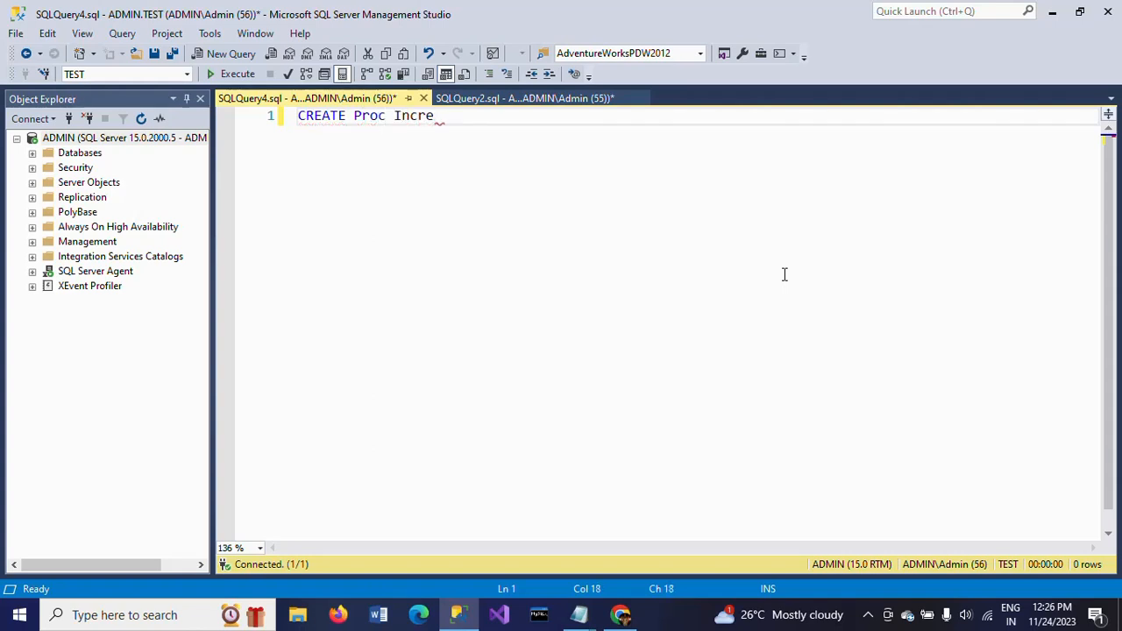
{"action": "type", "text": "mental"}
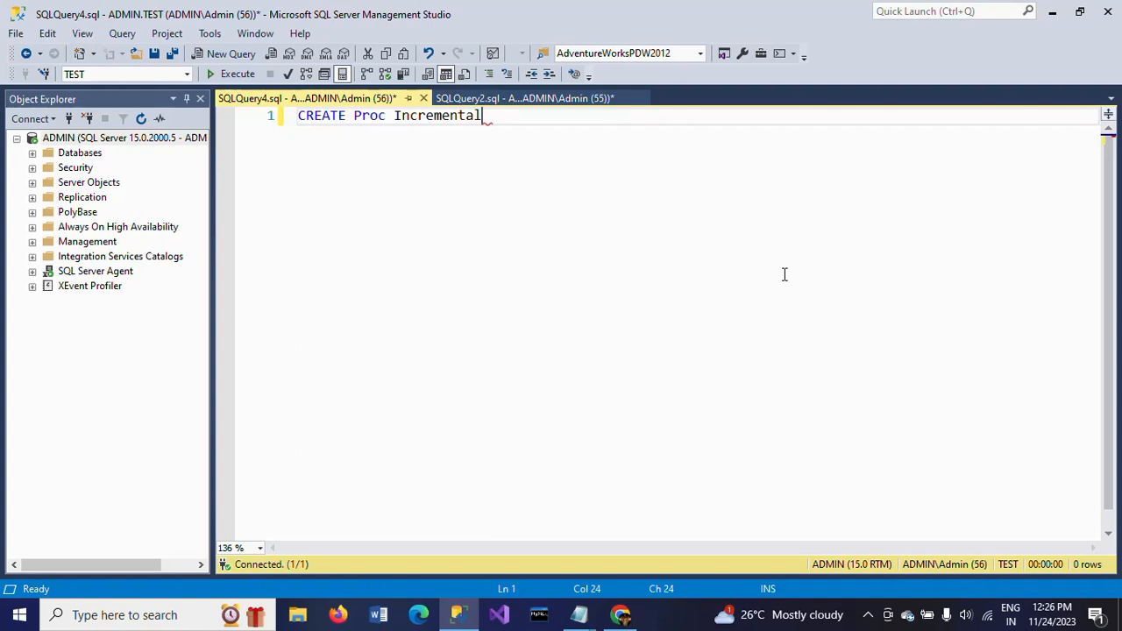
{"action": "type", "text": "Loading"}
{"action": "type", "text": "AS"}
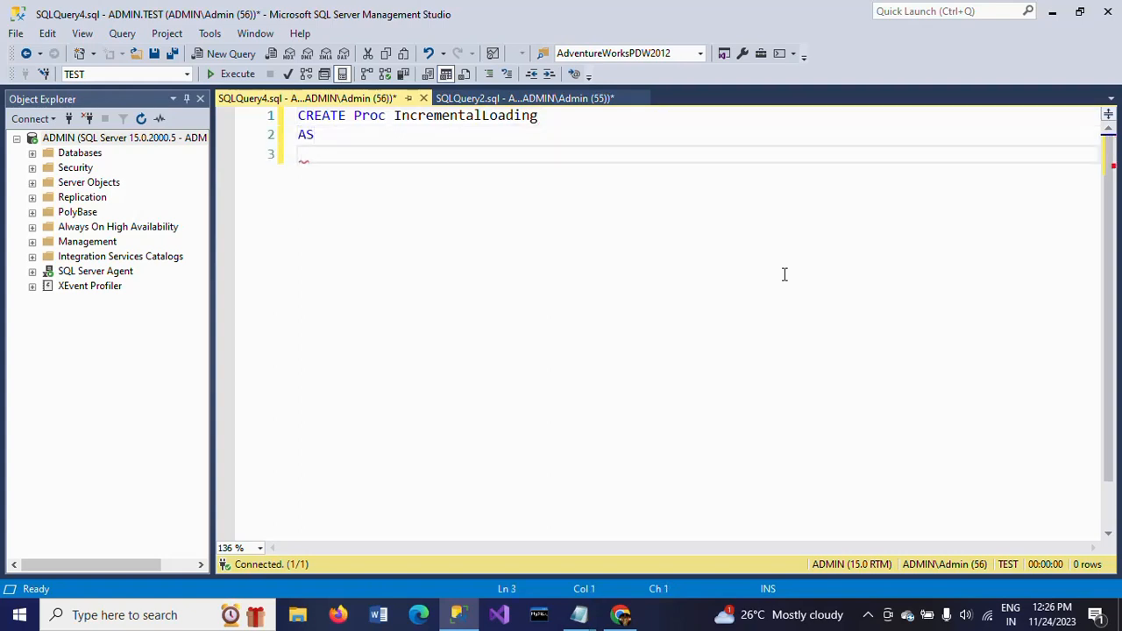
{"action": "type", "text": "BEGIN"}
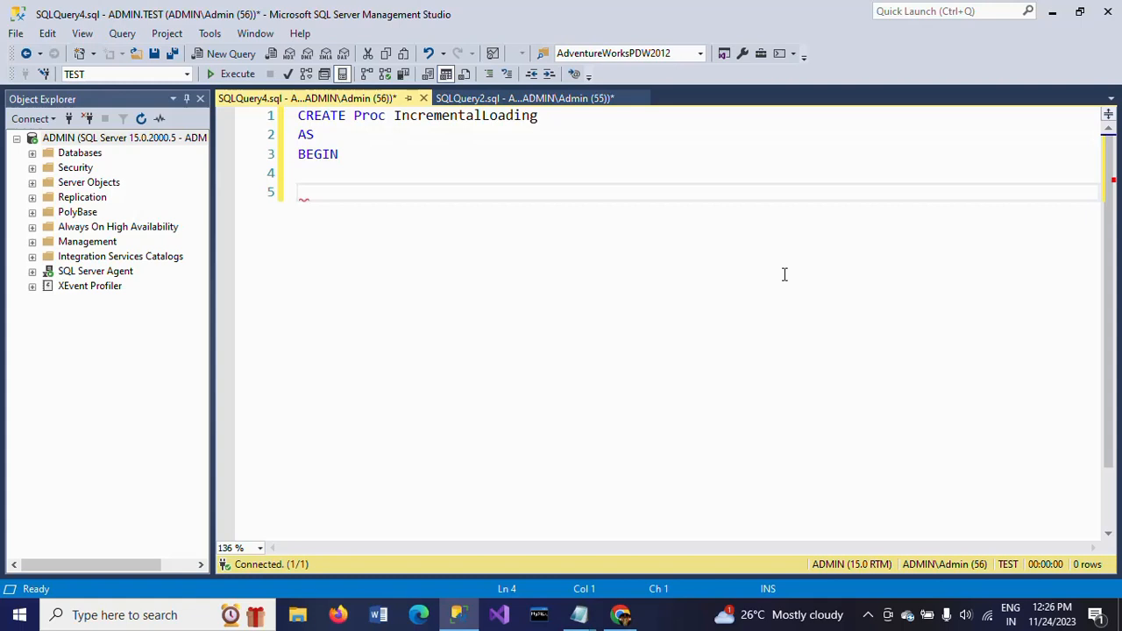
{"action": "type", "text": "END"}
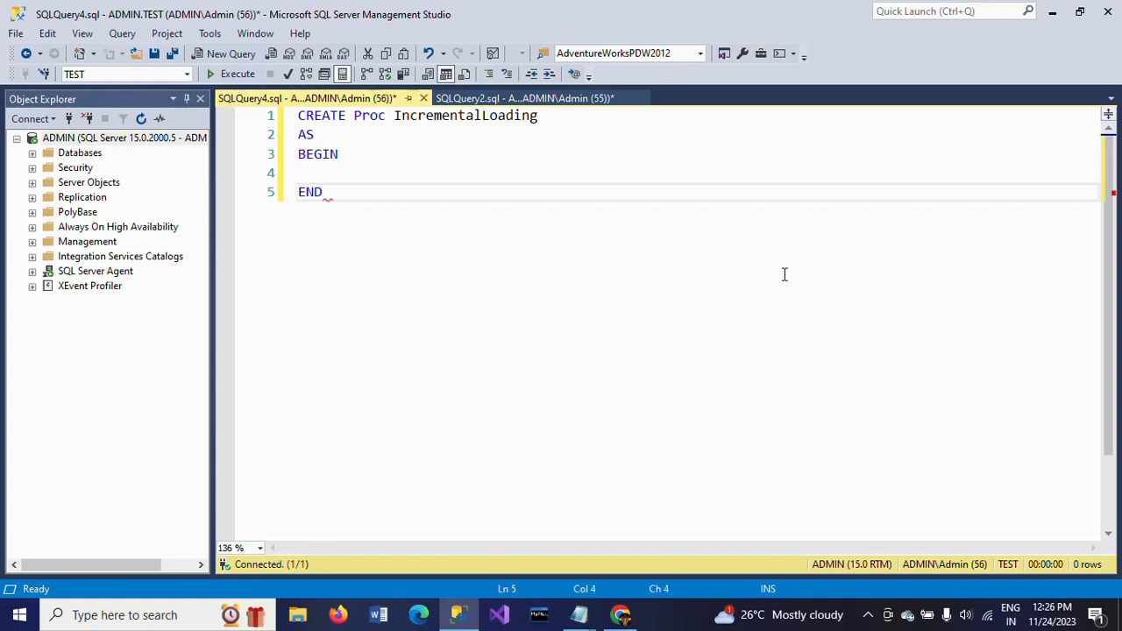
- Start the procedure body with MERGE INTO EMP2 AS T as the target
{"action": "type", "text": "MER"}
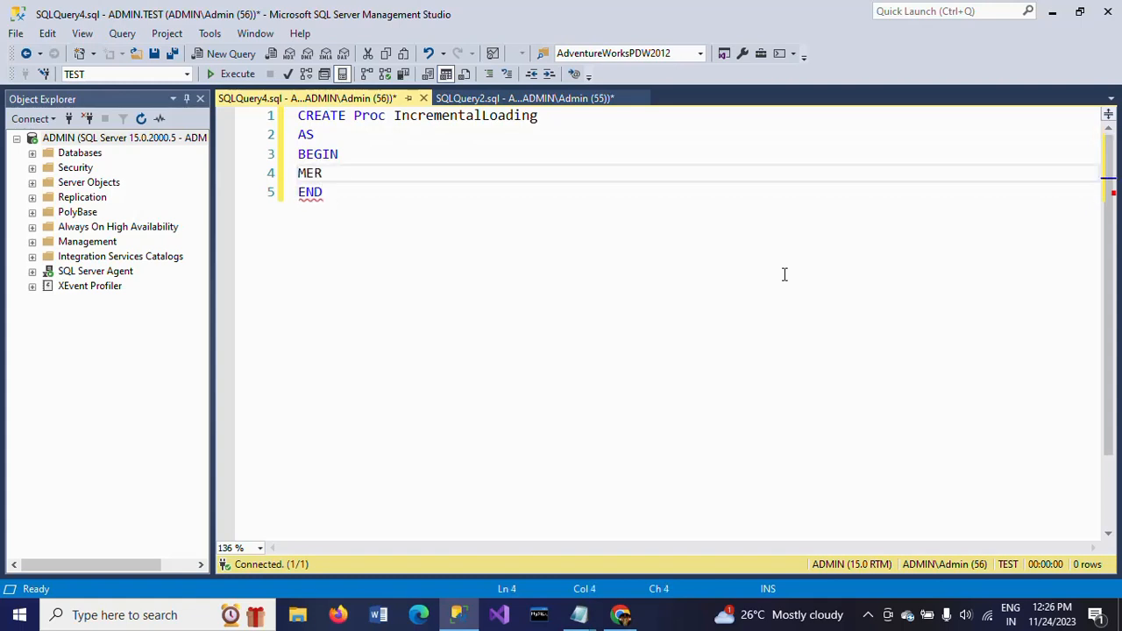
{"action": "type", "text": "GE"}
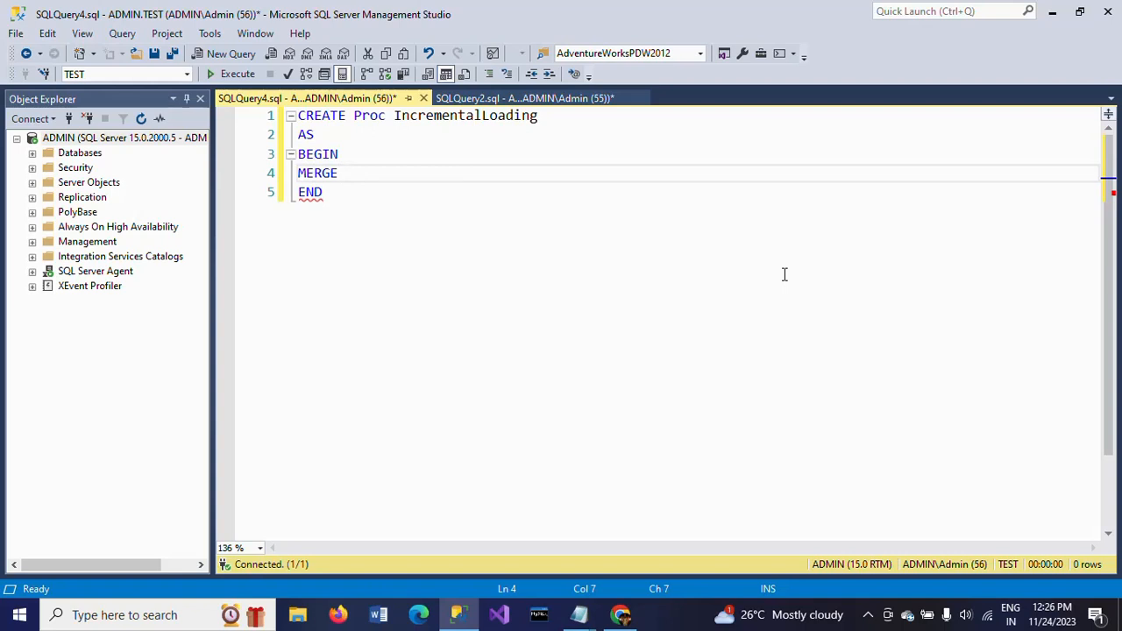
{"action": "type", "text": "INTO"}
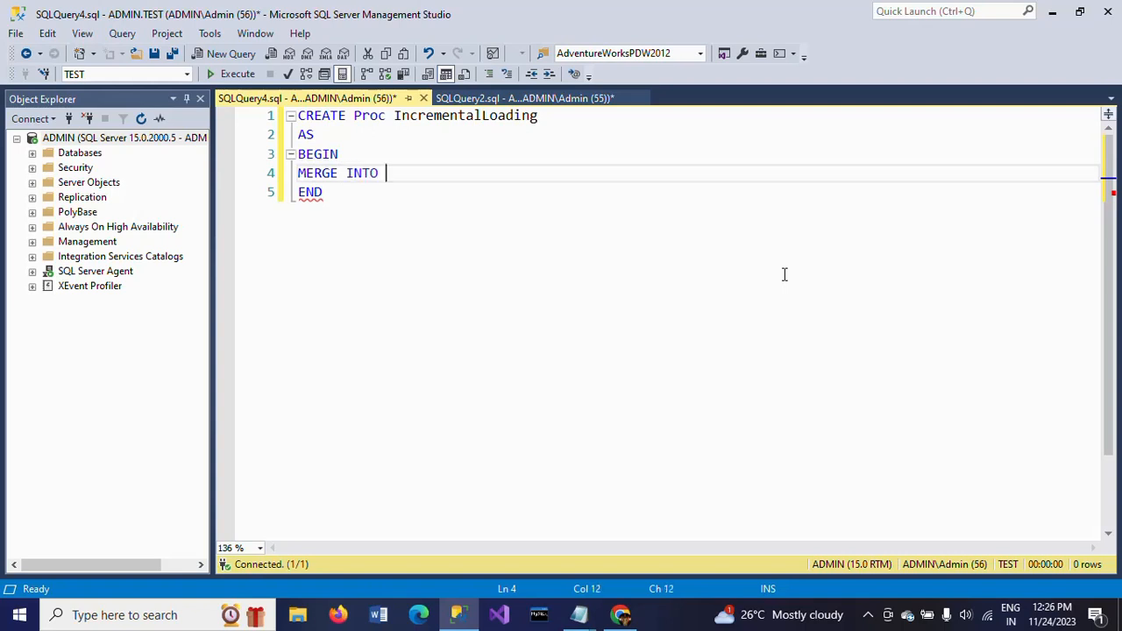
{"action": "key", "text": "ctrl+tab"}
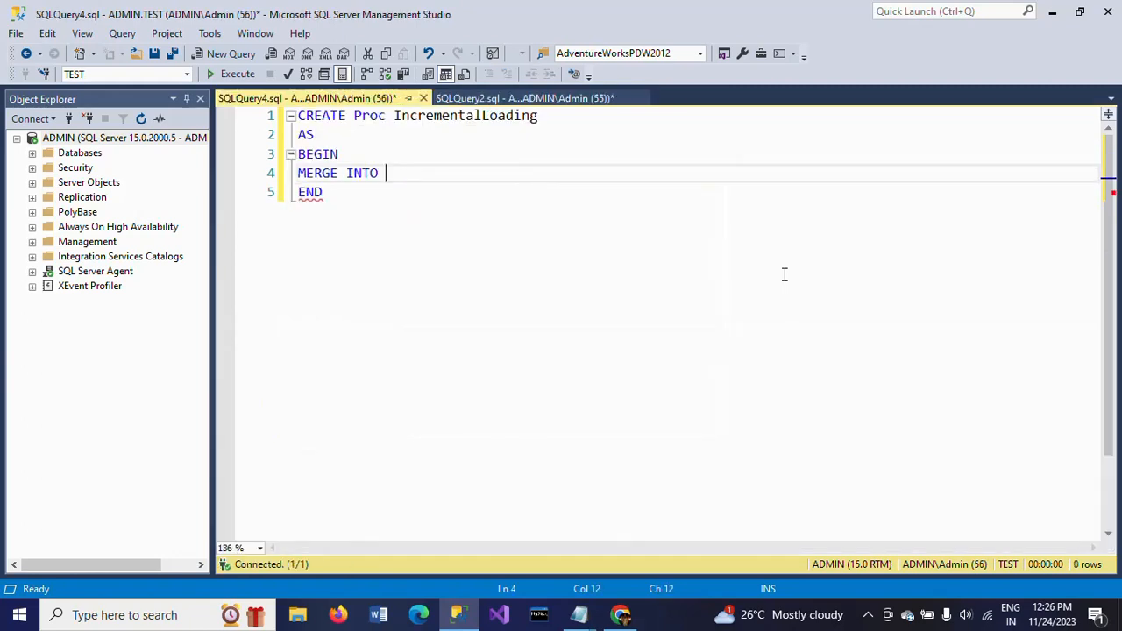
{"action": "type", "text": "EMP"}
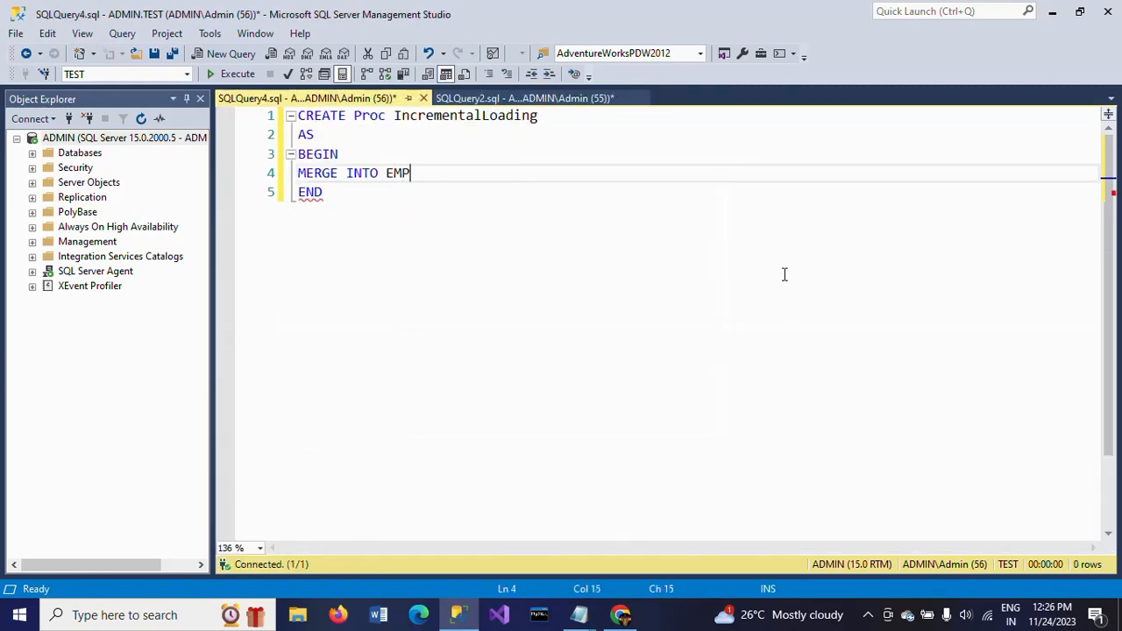
{"action": "type", "text": "2"}
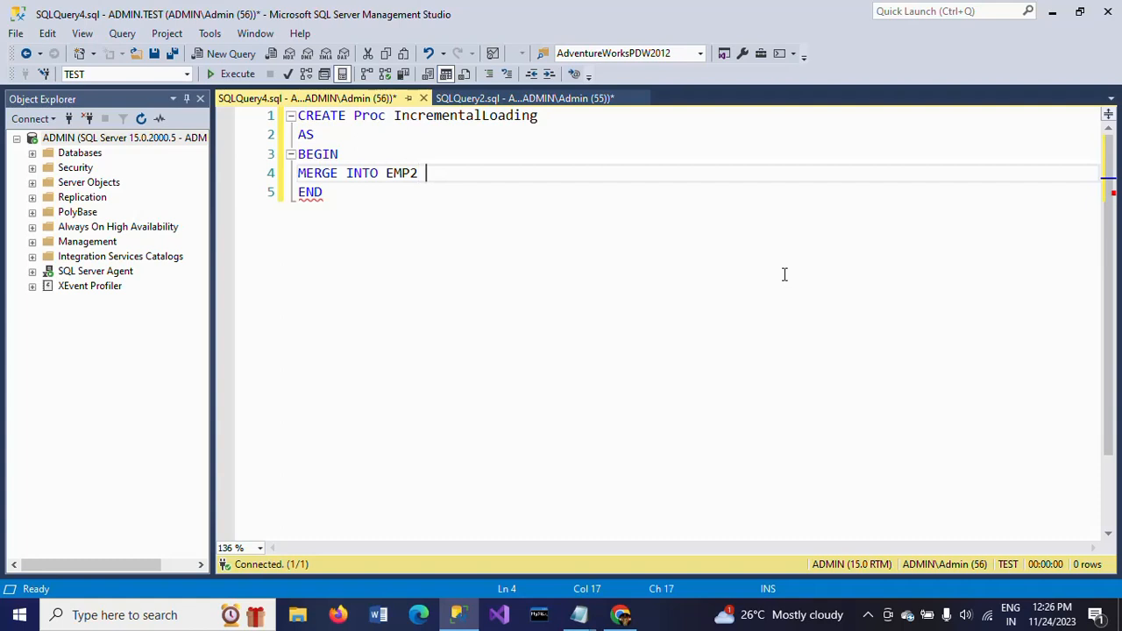
{"action": "type", "text": "AS T"}
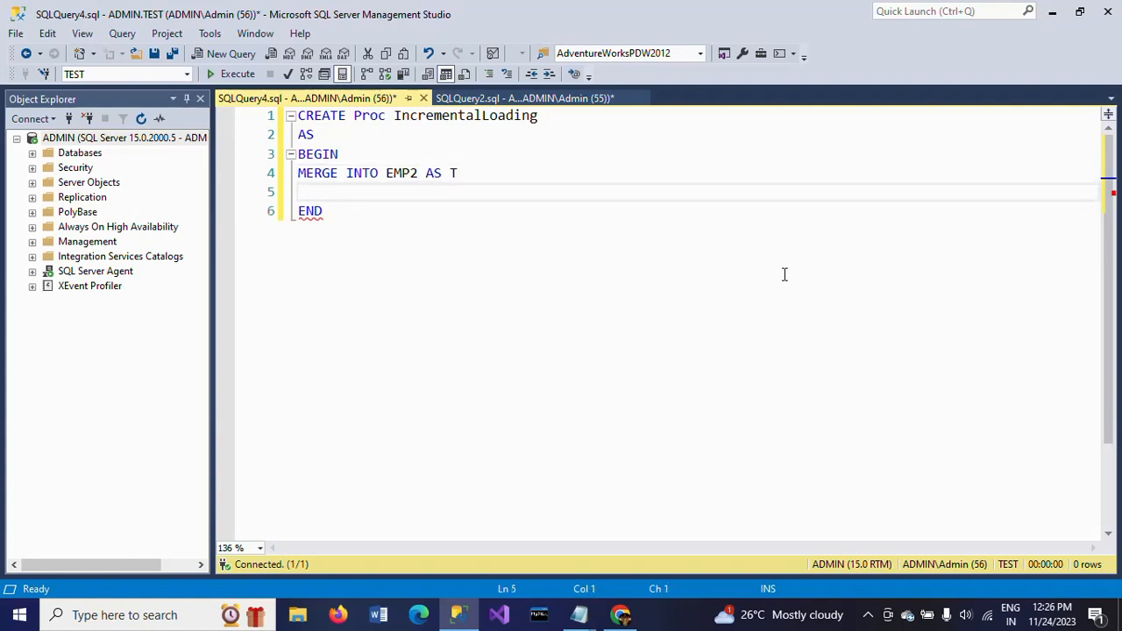
- Add USING EMP1 AS S ON T.id=S.id as the source and match condition
{"action": "type", "text": "USING"}
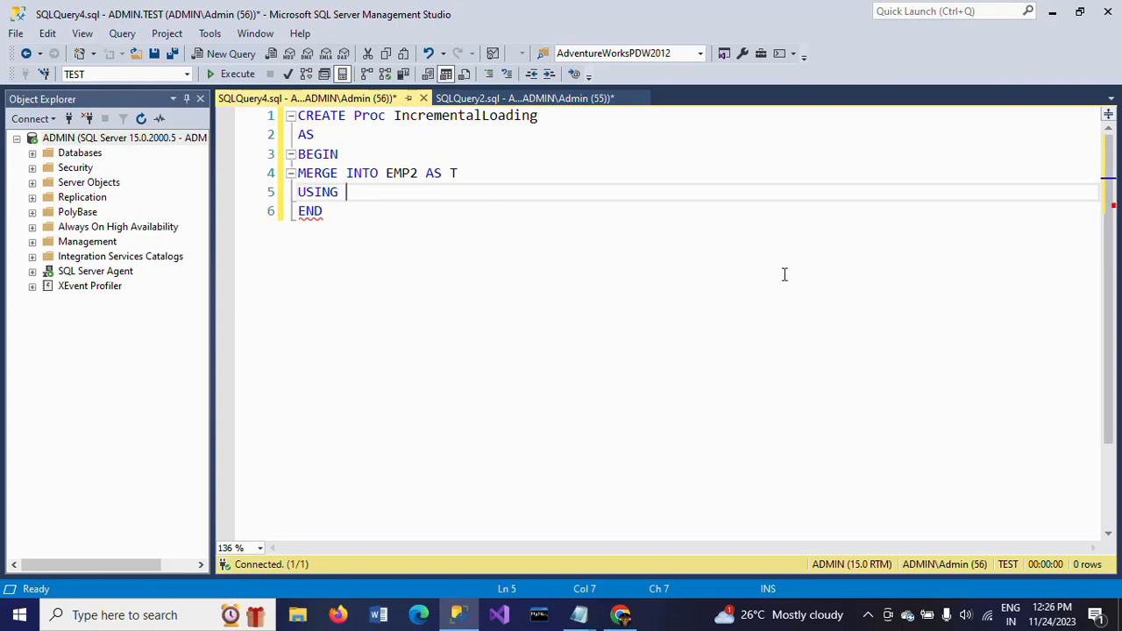
{"action": "type", "text": "EMP"}
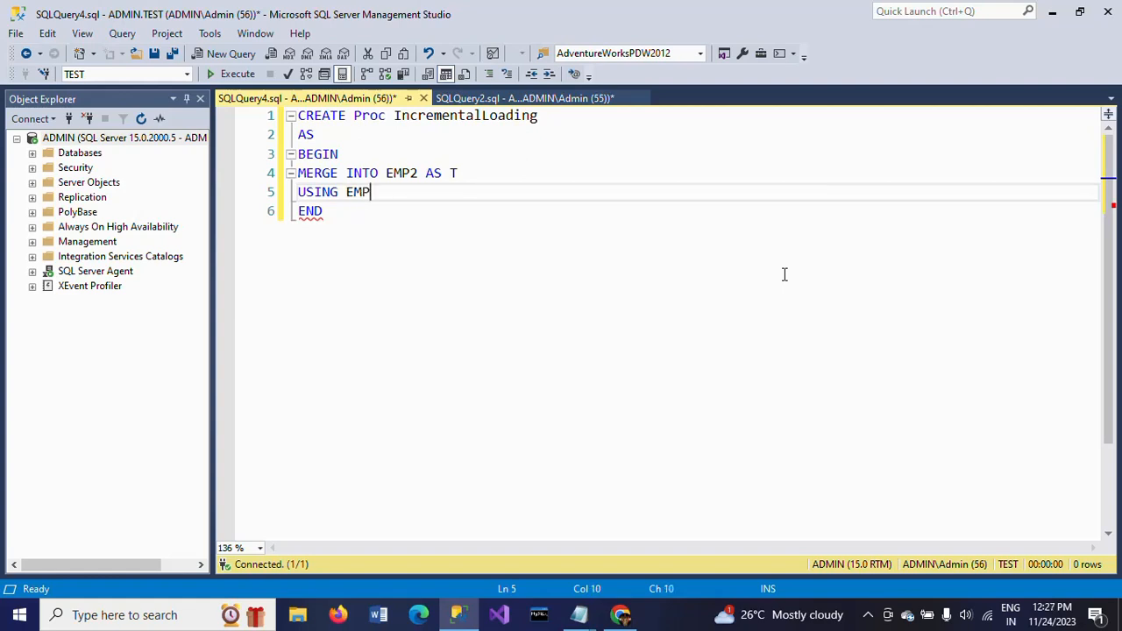
{"action": "type", "text": "1"}
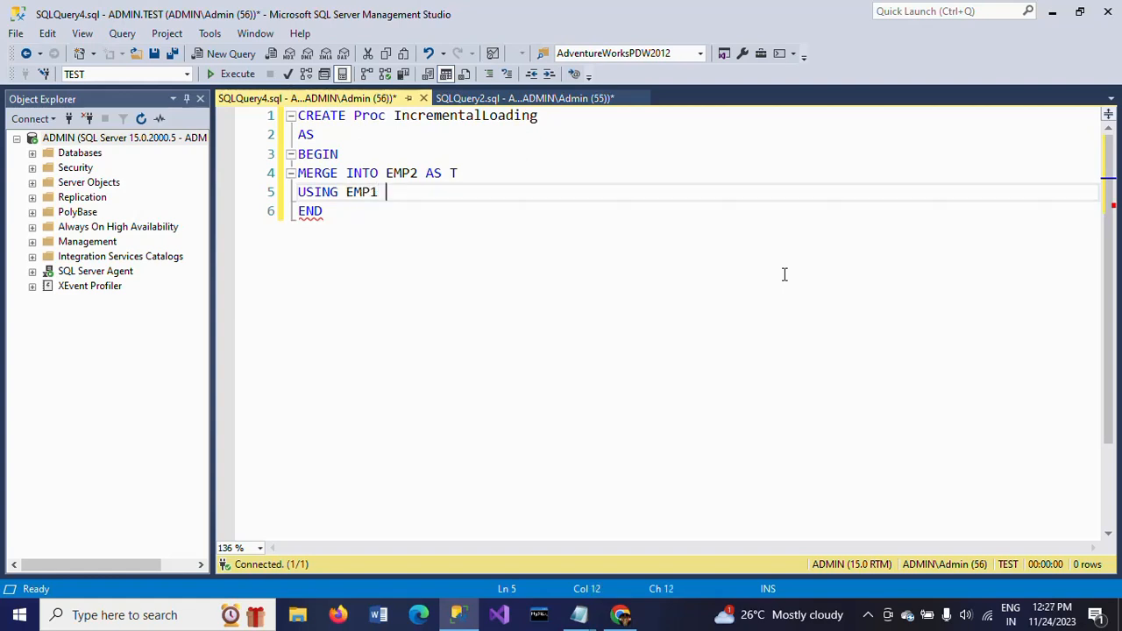
{"action": "type", "text": "As"}
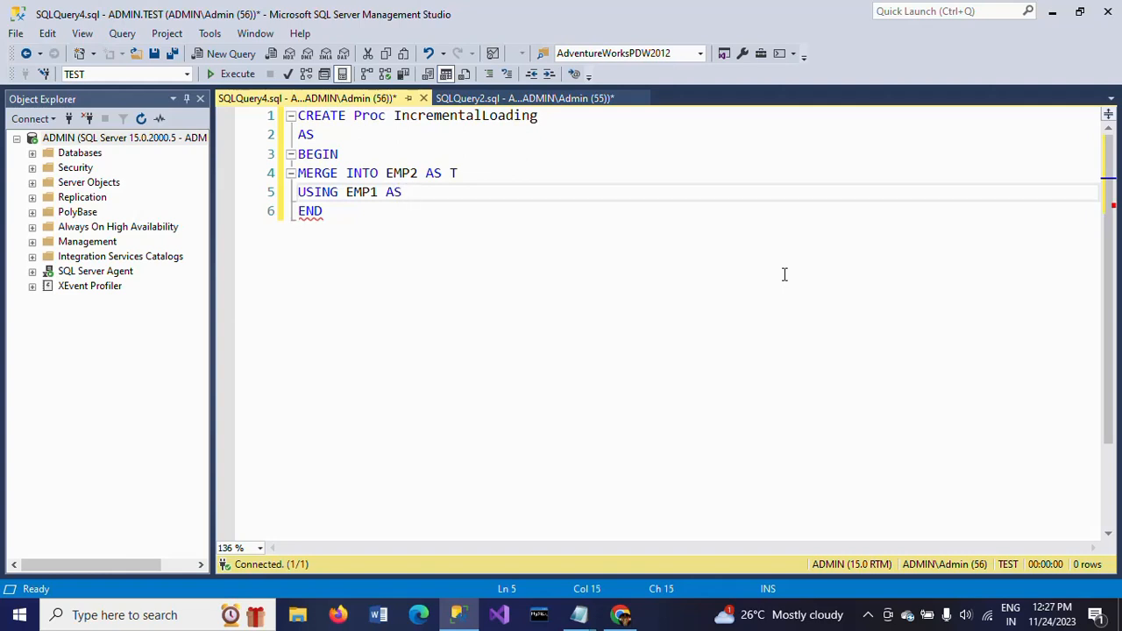
{"action": "type", "text": "S"}
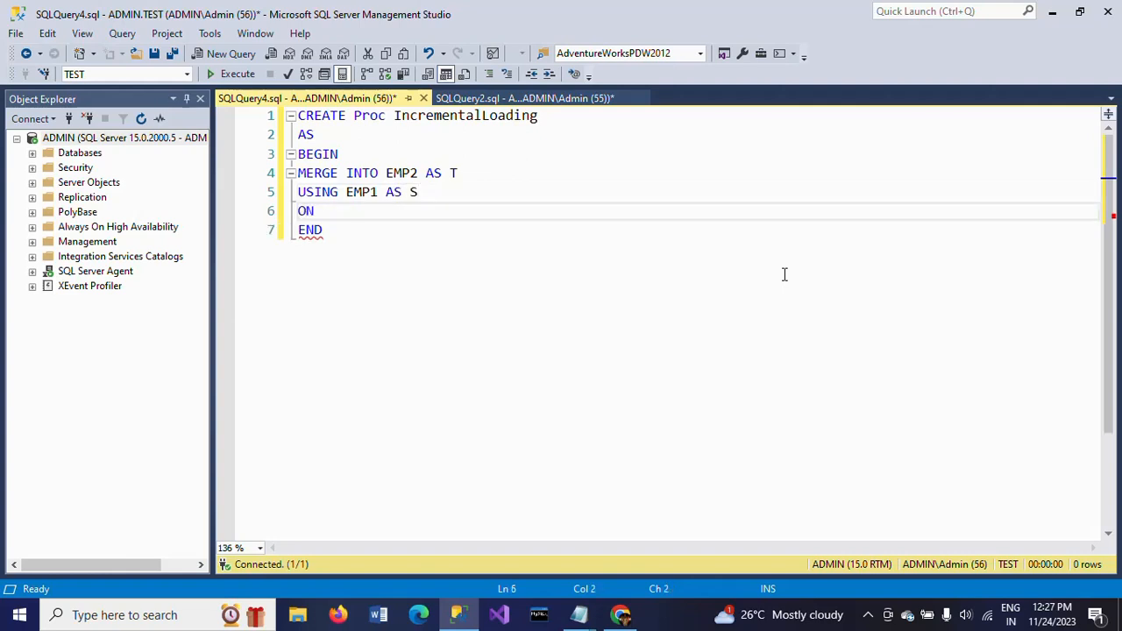
{"action": "type", "text": "T"}
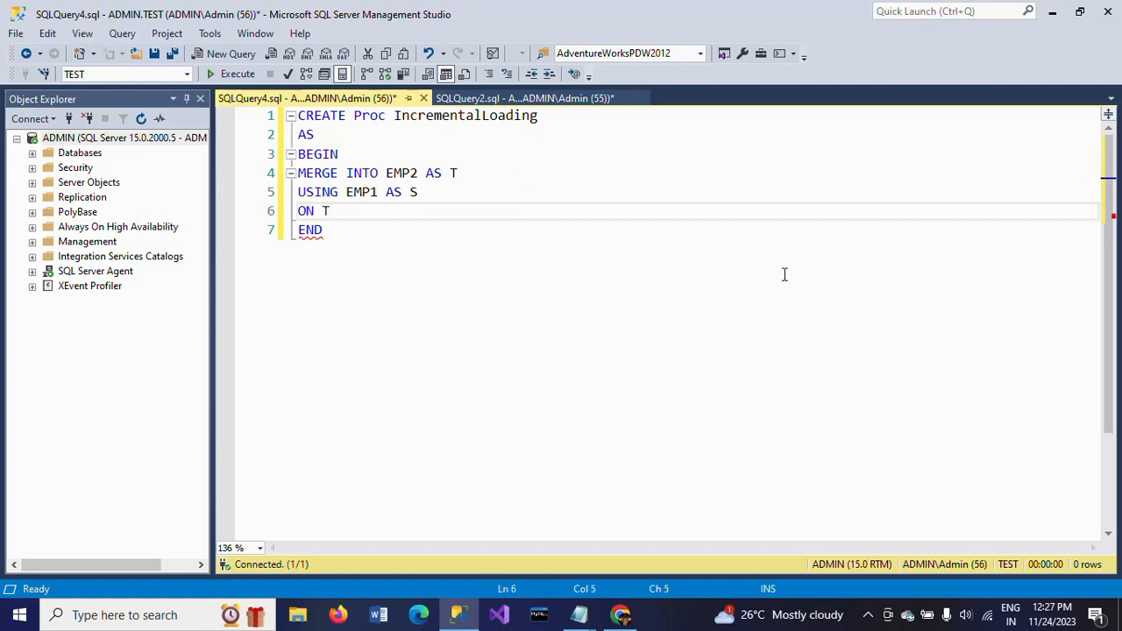
{"action": "type", "text": ".id="}
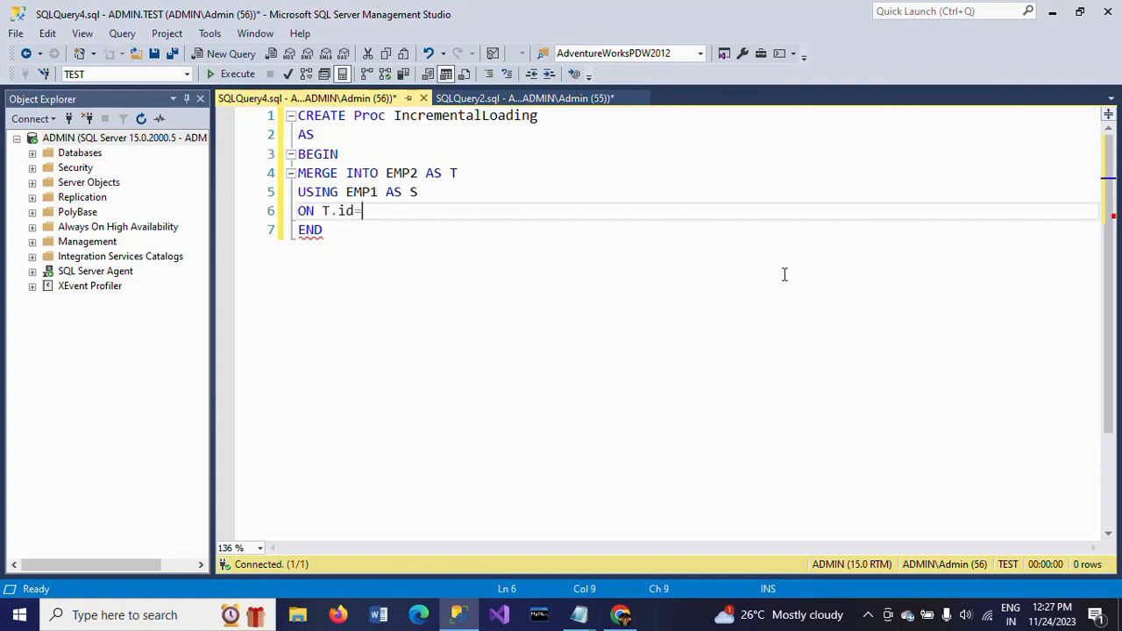
{"action": "type", "text": "S.id"}
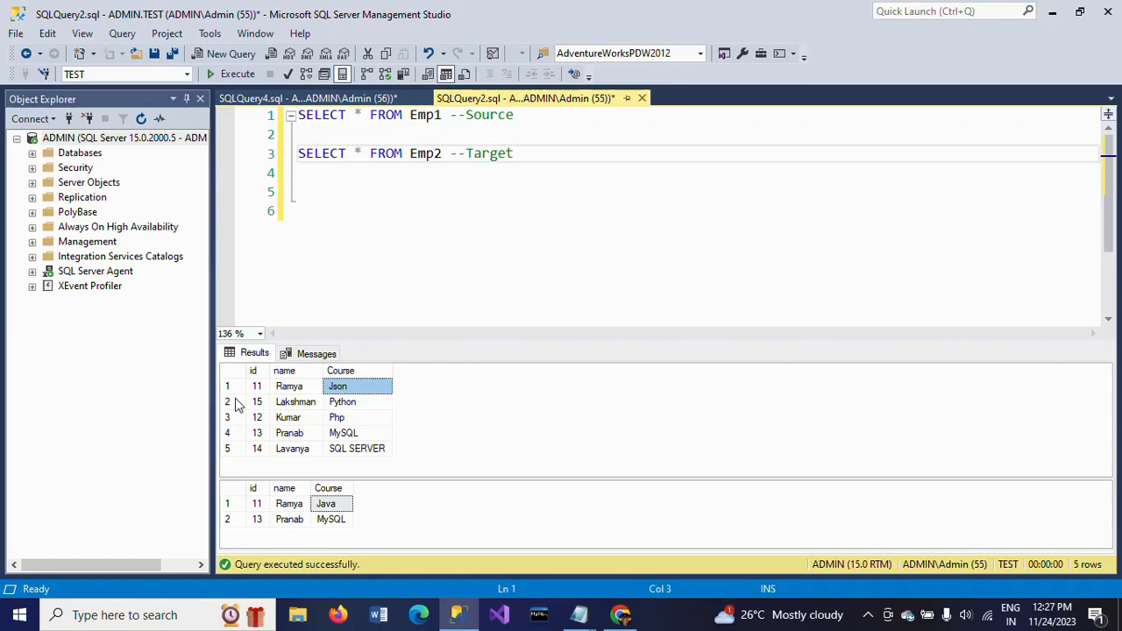
{"action": "left_click", "coordinate": [306, 98]}
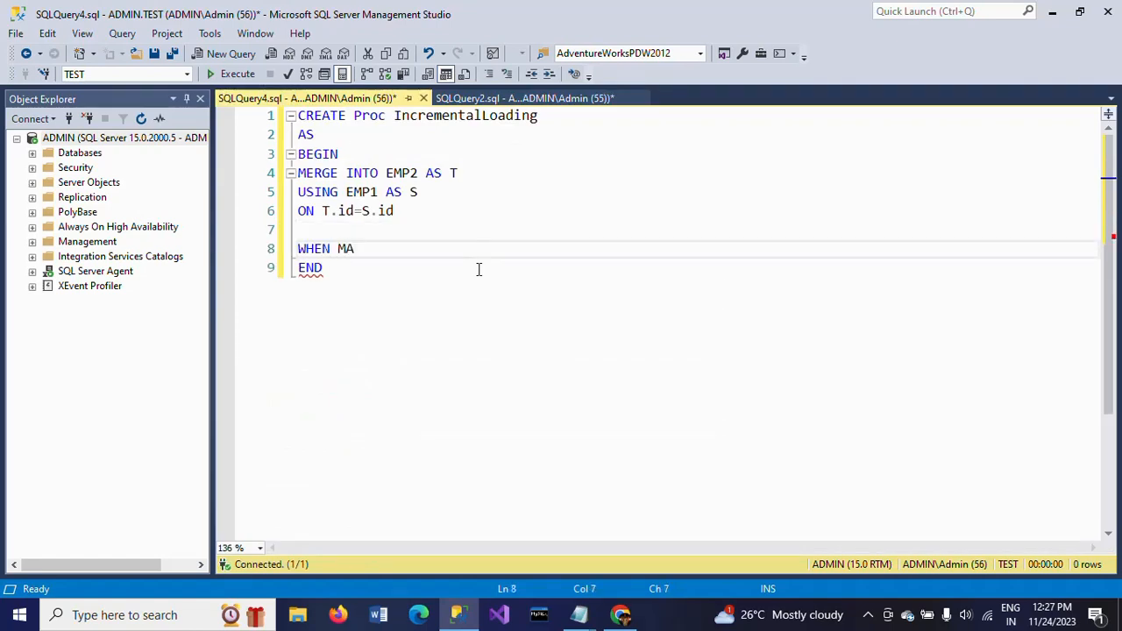
- Add a WHEN MATCHED THEN UPDATE SET T.id=S.id clause to the MERGE
{"action": "type", "text": "TE"}
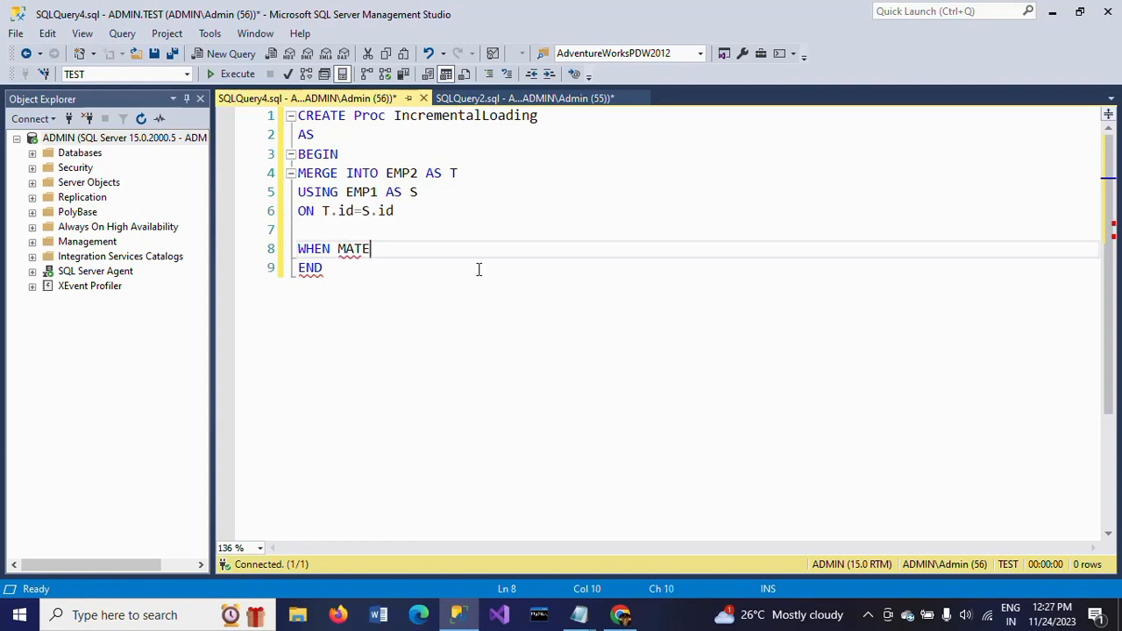
{"action": "type", "text": "CHED"}
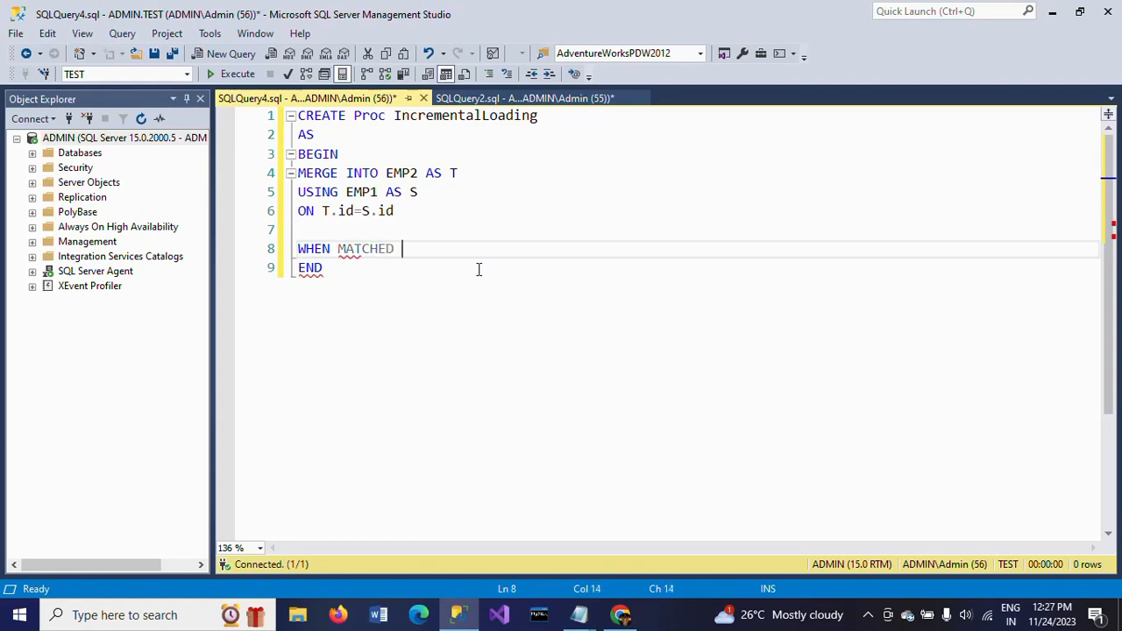
{"action": "type", "text": "THEN"}
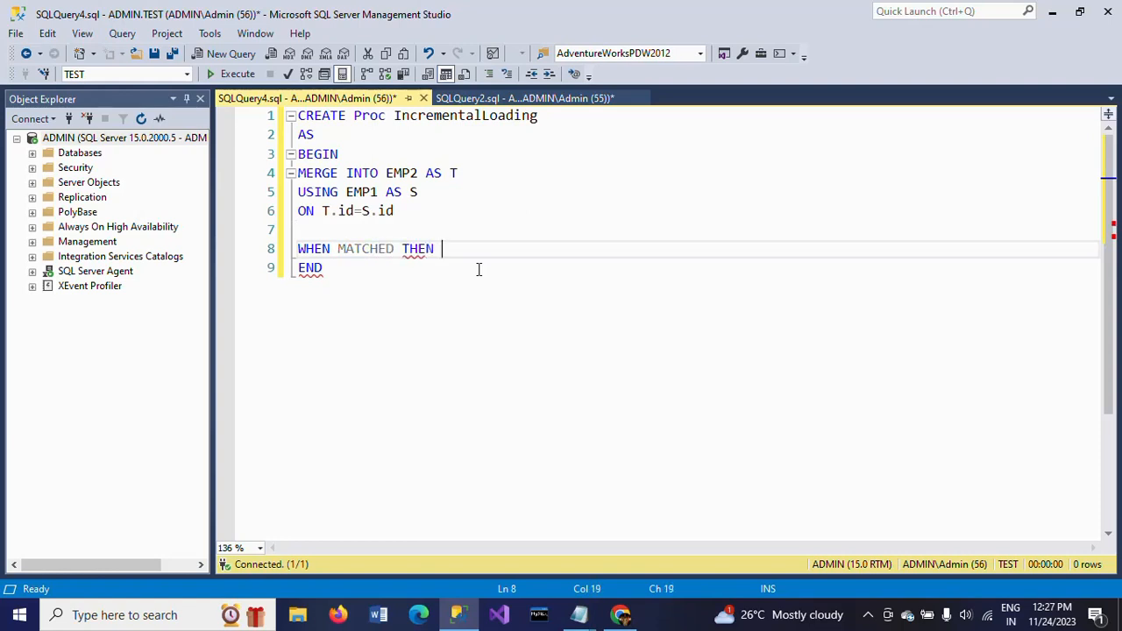
{"action": "type", "text": "UP"}
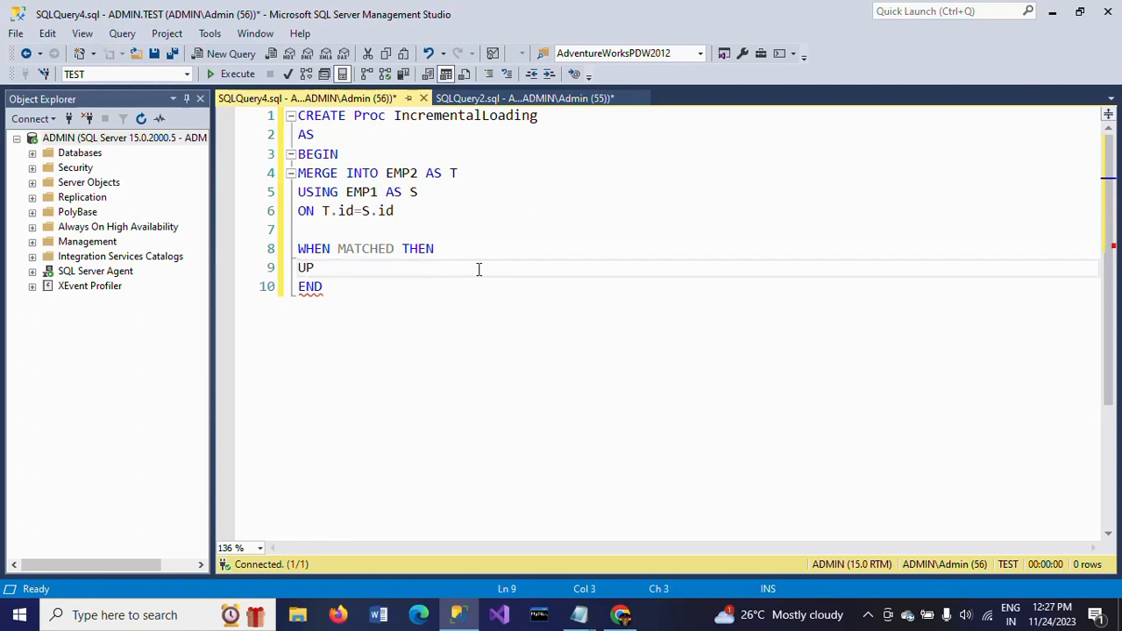
{"action": "type", "text": "DATE SE"}
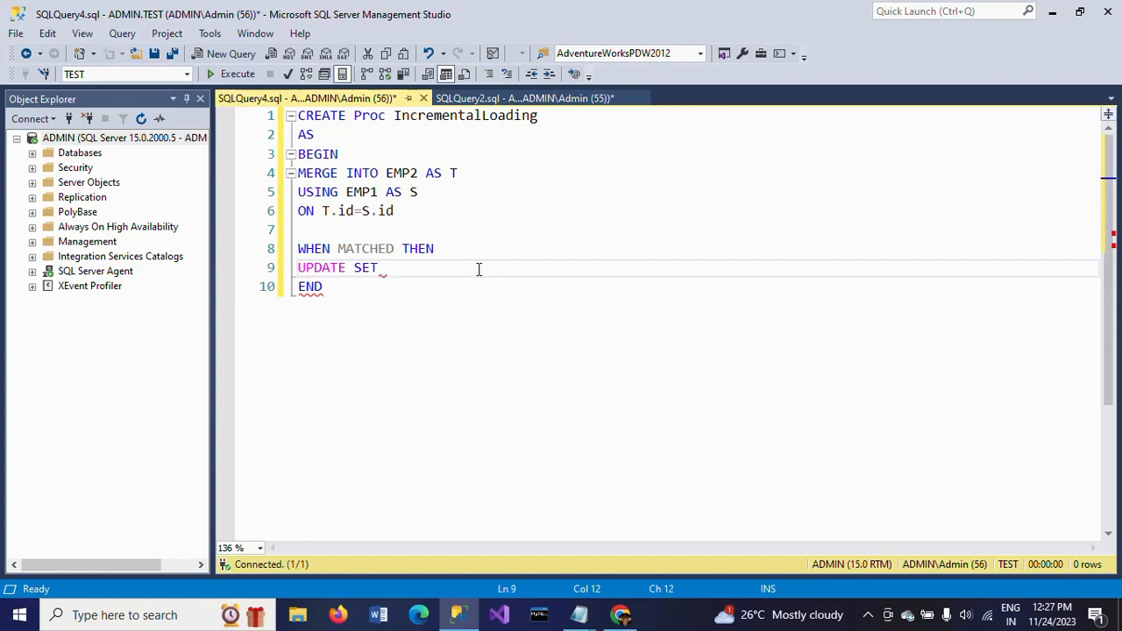
{"action": "type", "text": "T"}
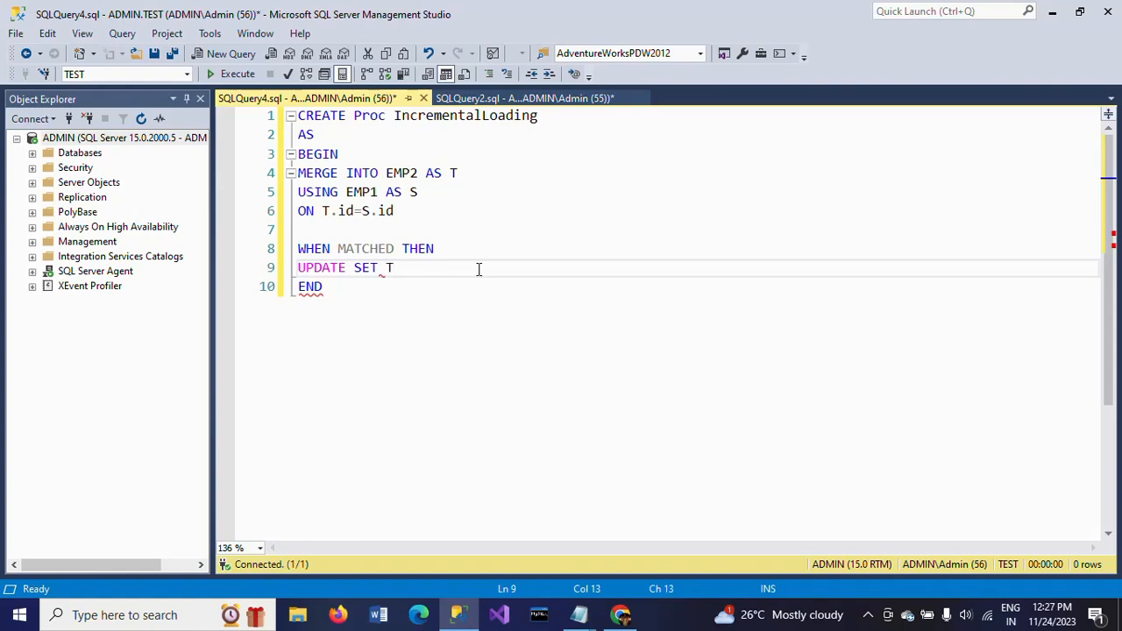
{"action": "type", "text": ".id=S.id"}
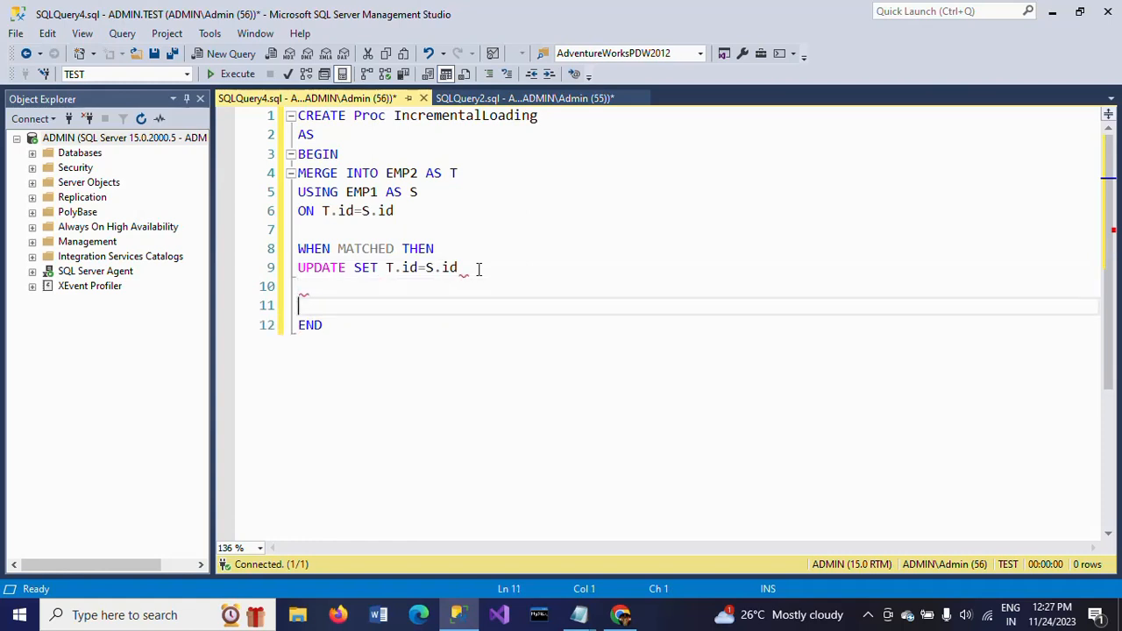
- Add a WHEN NOT MATCHED BY TARGET THEN branch to the MERGE
{"action": "type", "text": "WHEN"}
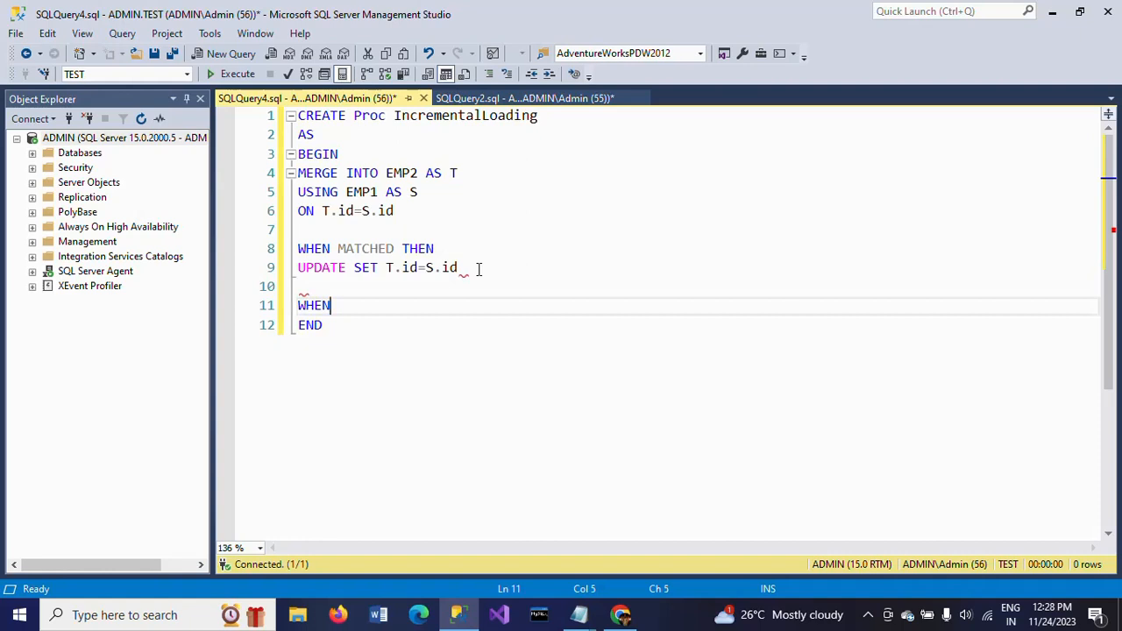
{"action": "type", "text": "NOT"}
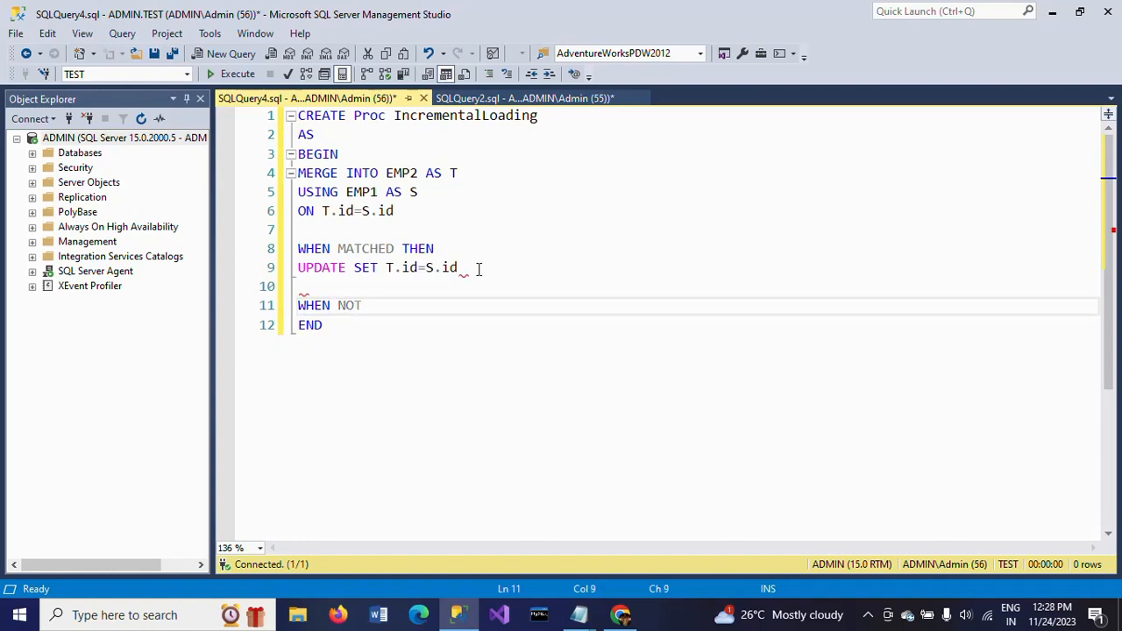
{"action": "type", "text": "MATCHED"}
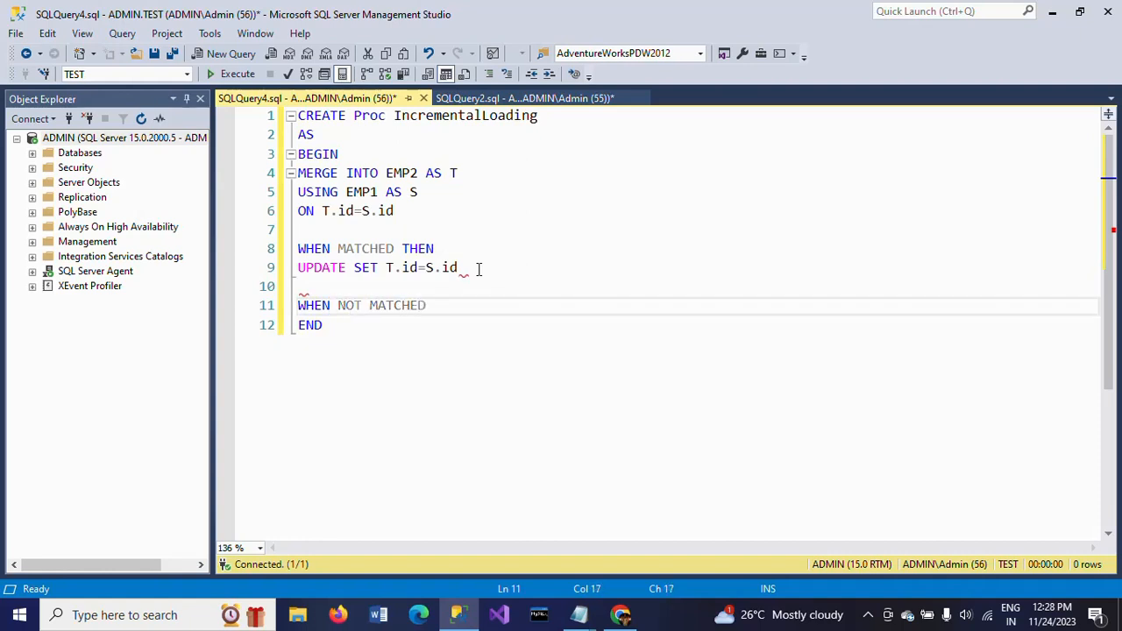
{"action": "type", "text": "BY TA"}
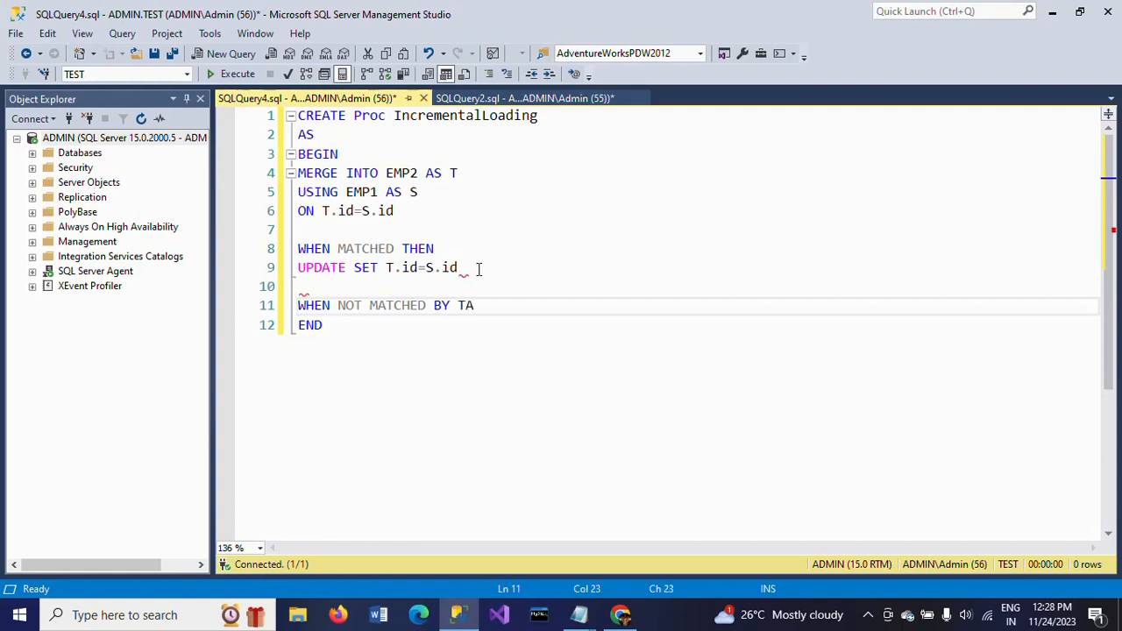
{"action": "type", "text": "RGET THEN"}
{"action": "type", "text": "INSERT"}
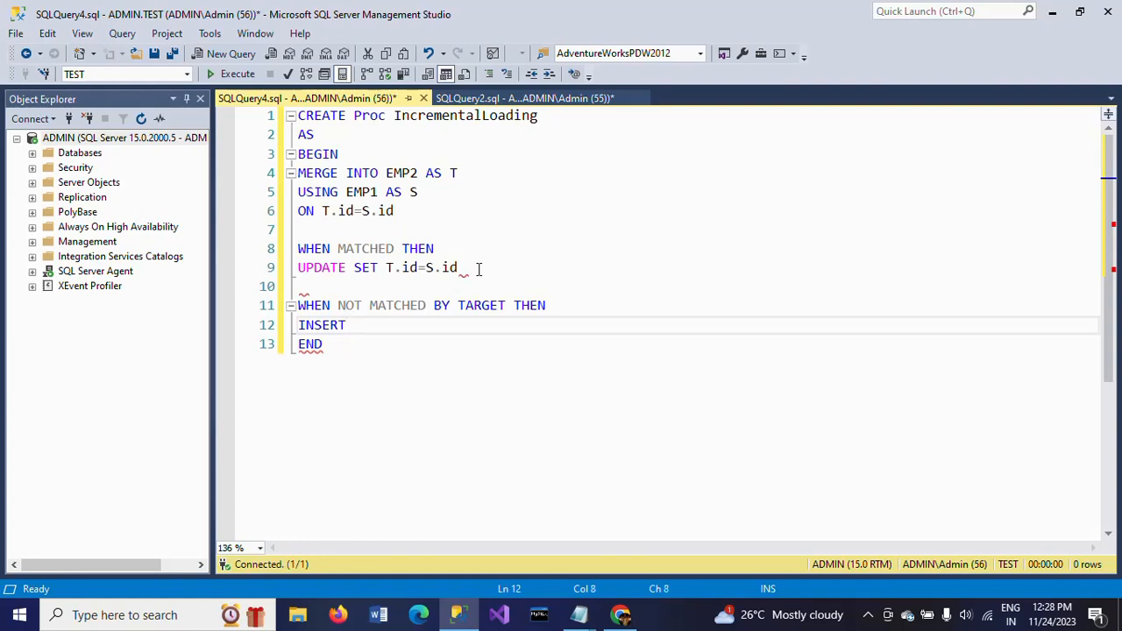
- Type the INSERT (id,name,course) VALUES(S.id,S.name,S.Course) for unmatched rows
{"action": "type", "text": "("}
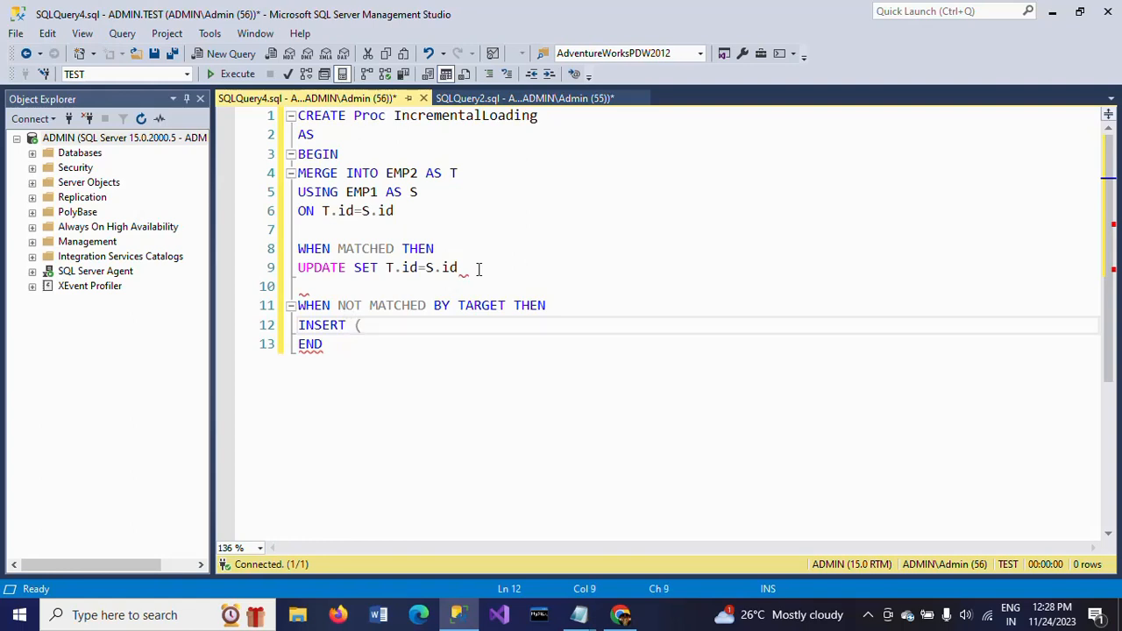
{"action": "type", "text": "id,nam"}
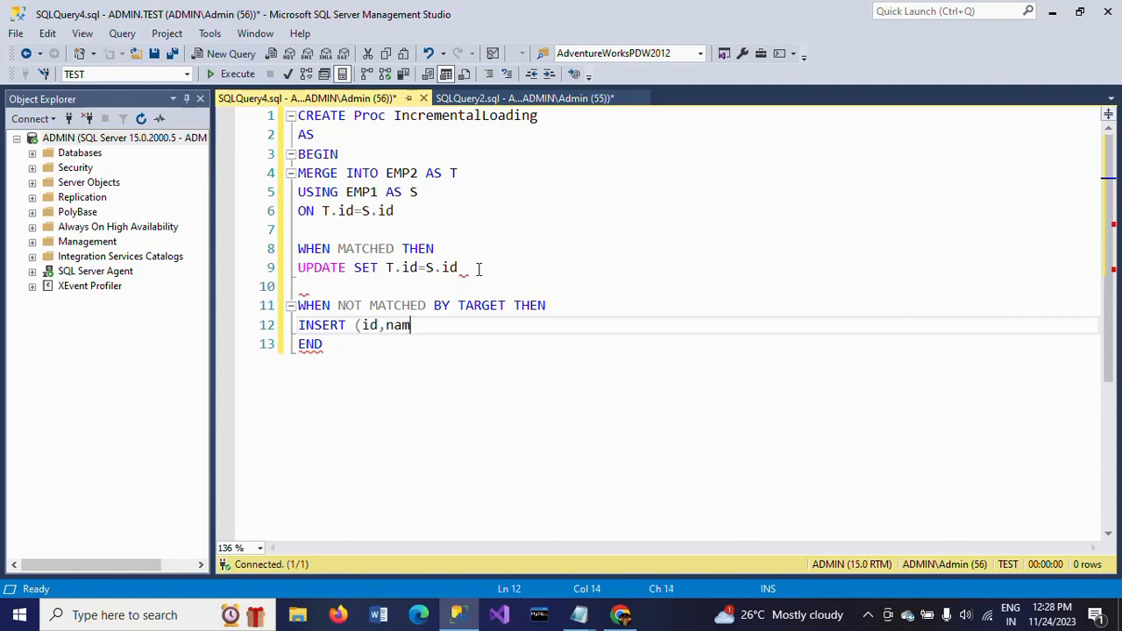
{"action": "type", "text": "e,"}
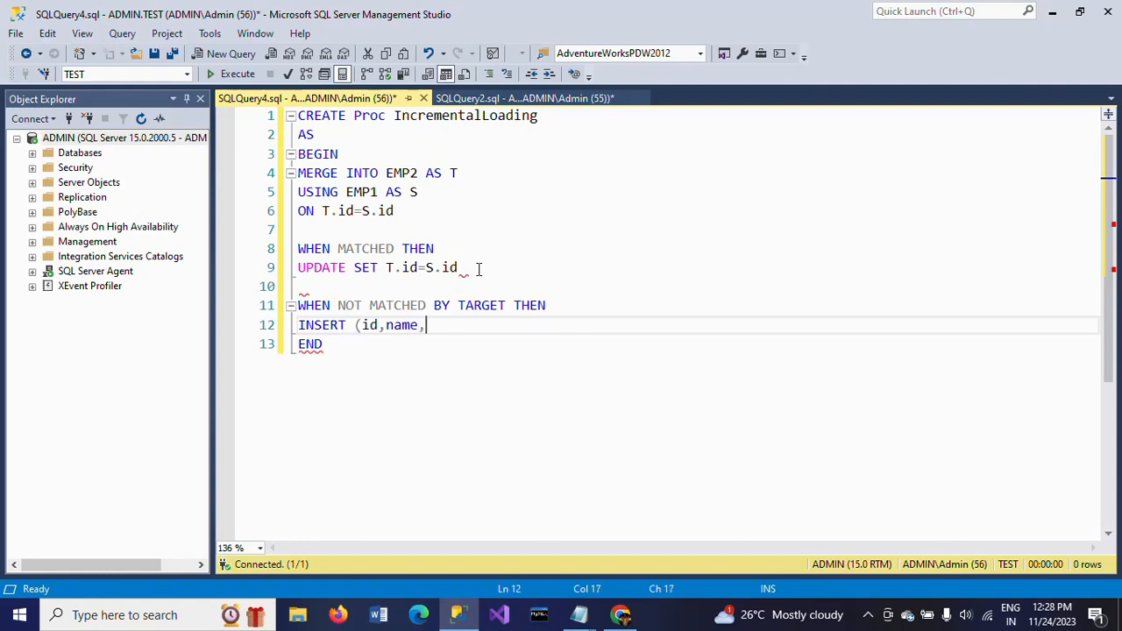
{"action": "type", "text": "course"}
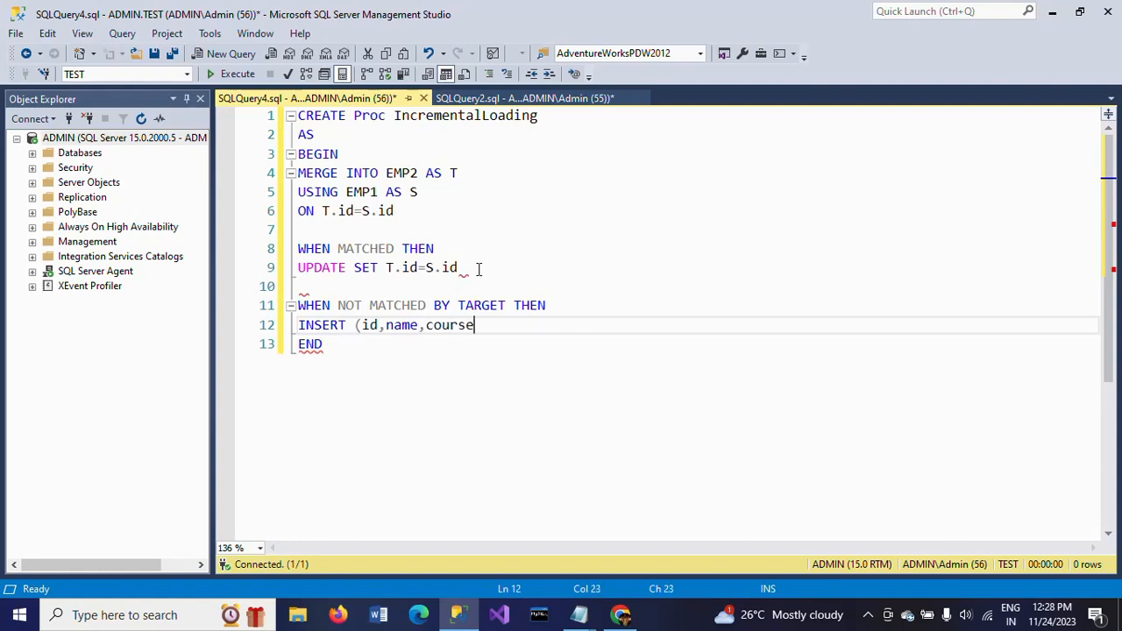
{"action": "type", "text": ")"}
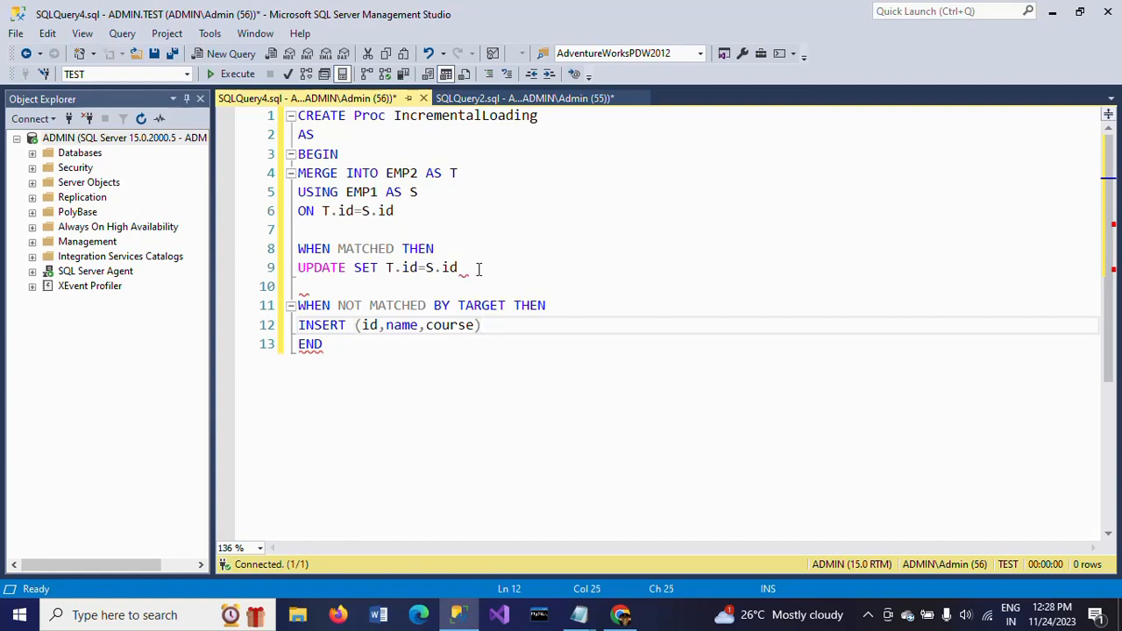
{"action": "type", "text": "VALUES"}
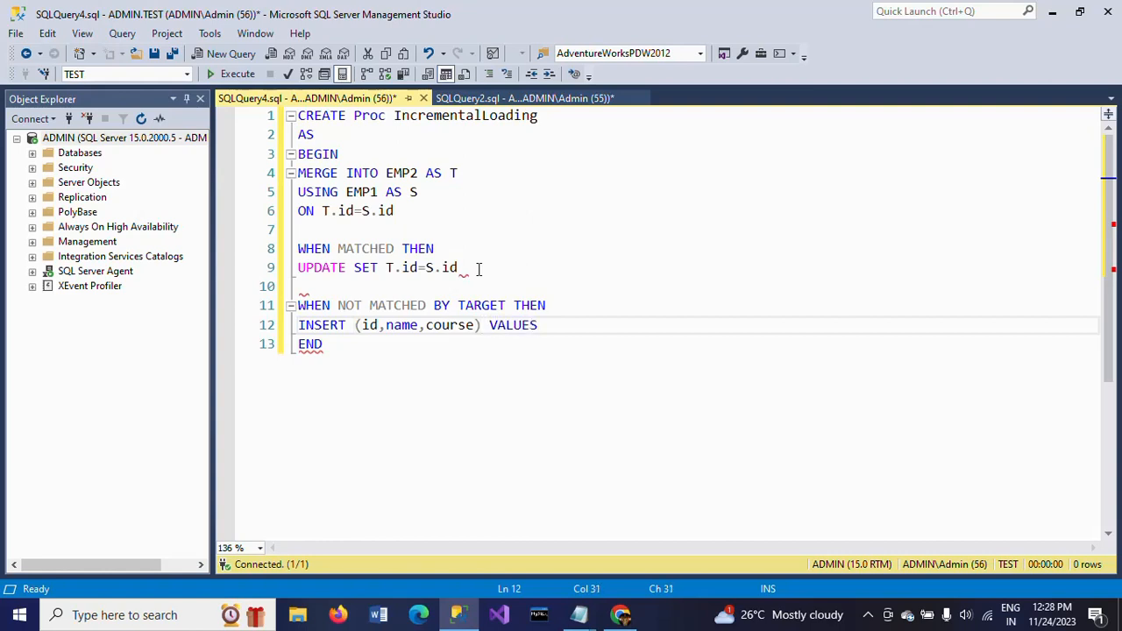
{"action": "type", "text": "("}
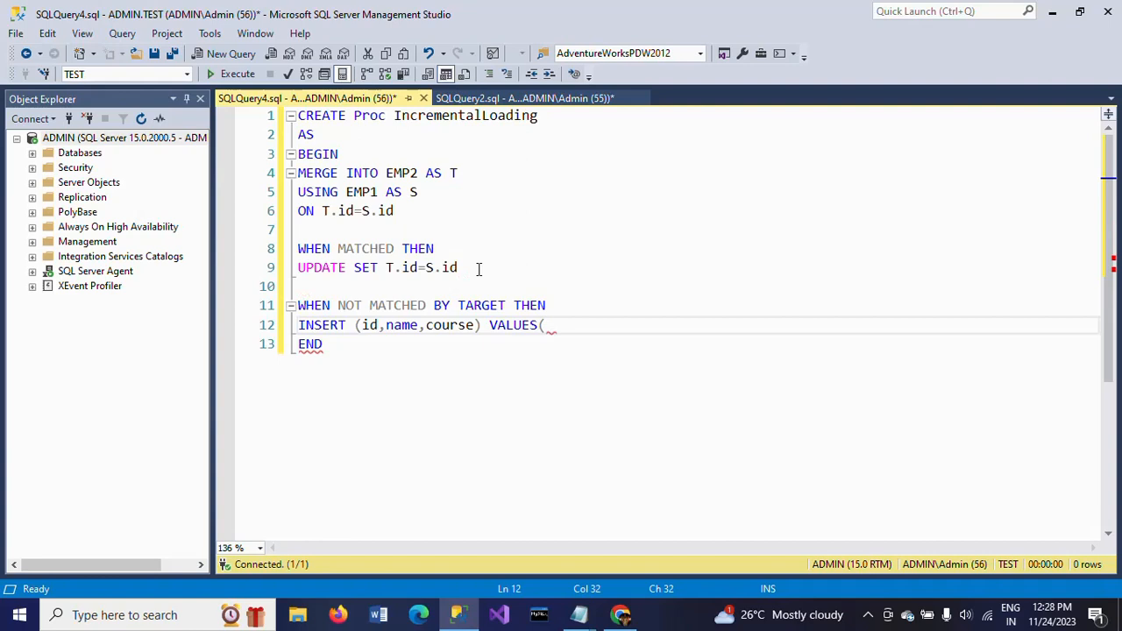
{"action": "type", "text": "S"}
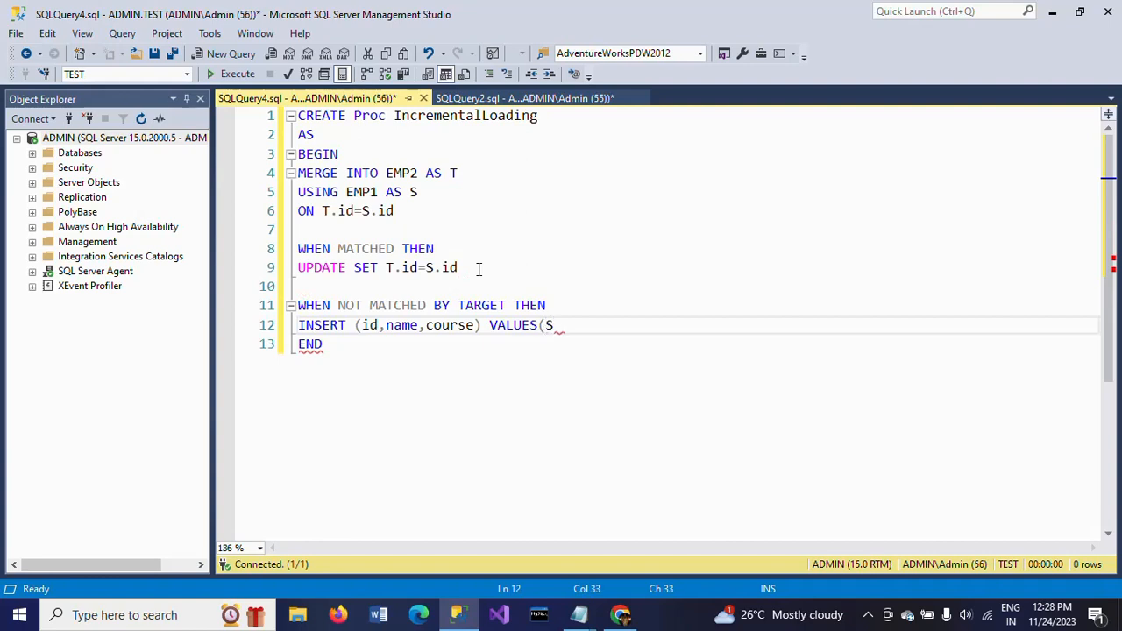
{"action": "type", "text": ".id"}
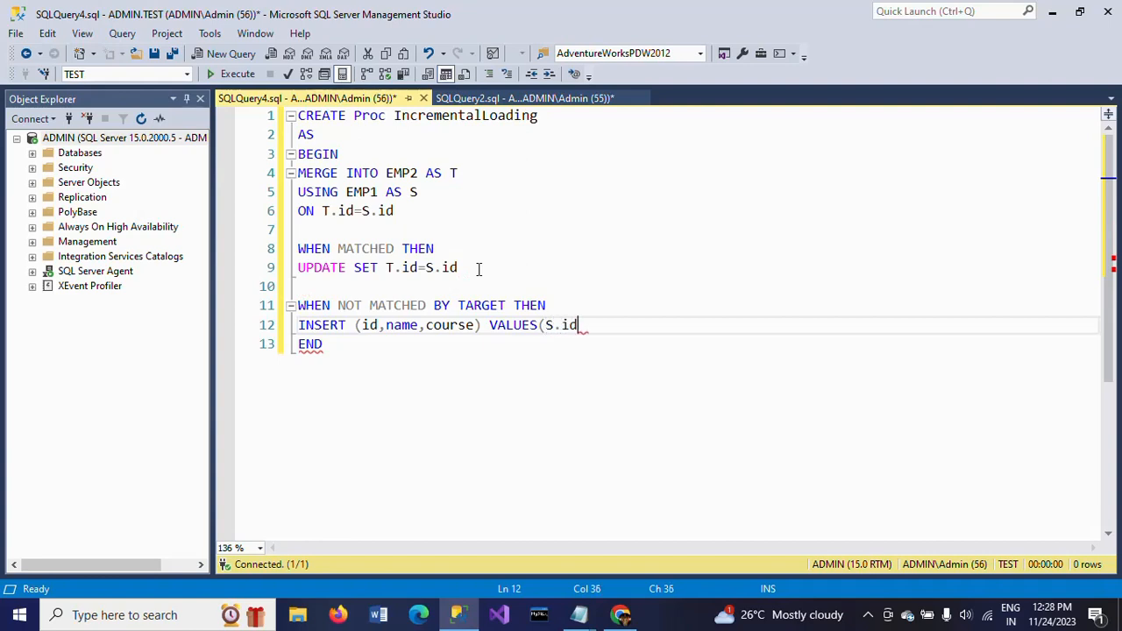
{"action": "type", "text": ",S.nam"}
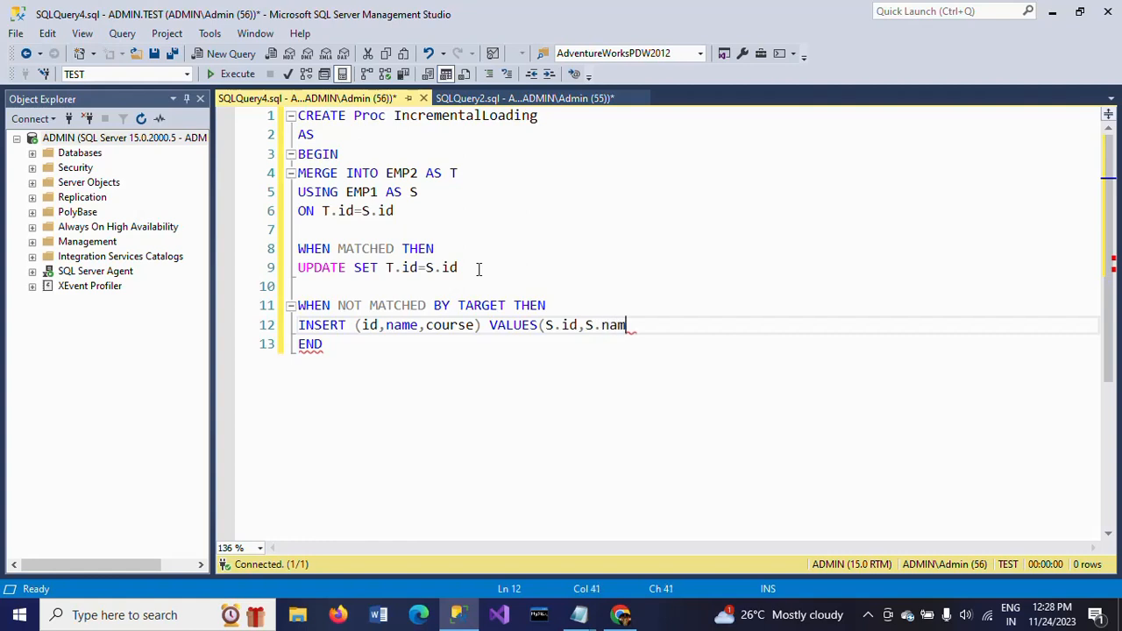
{"action": "type", "text": "e,S"}
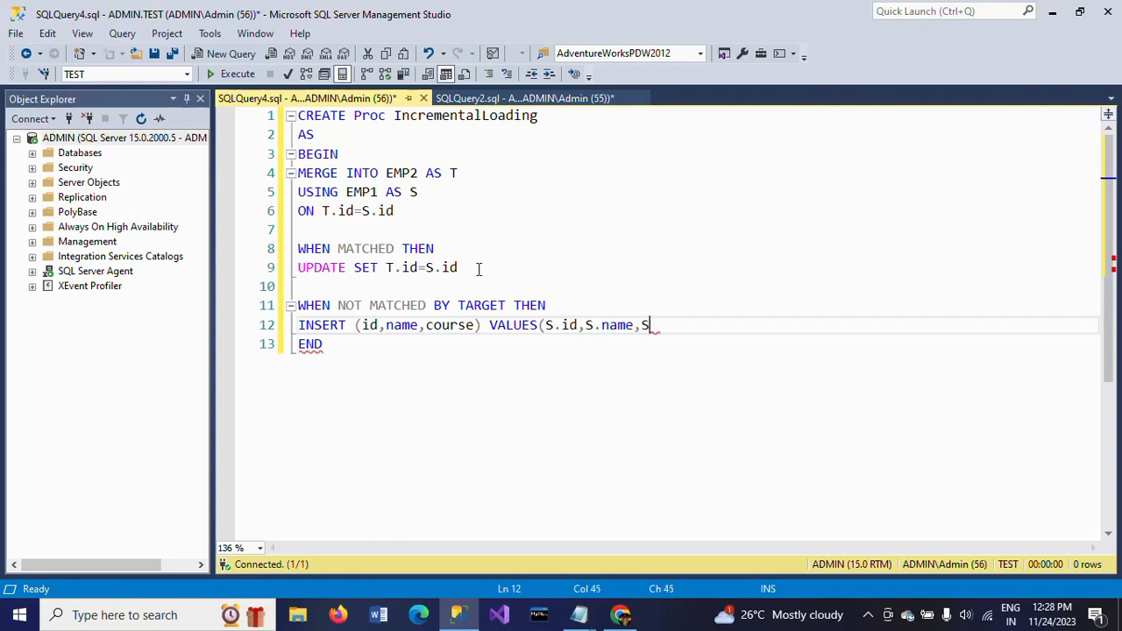
{"action": "type", "text": "."}
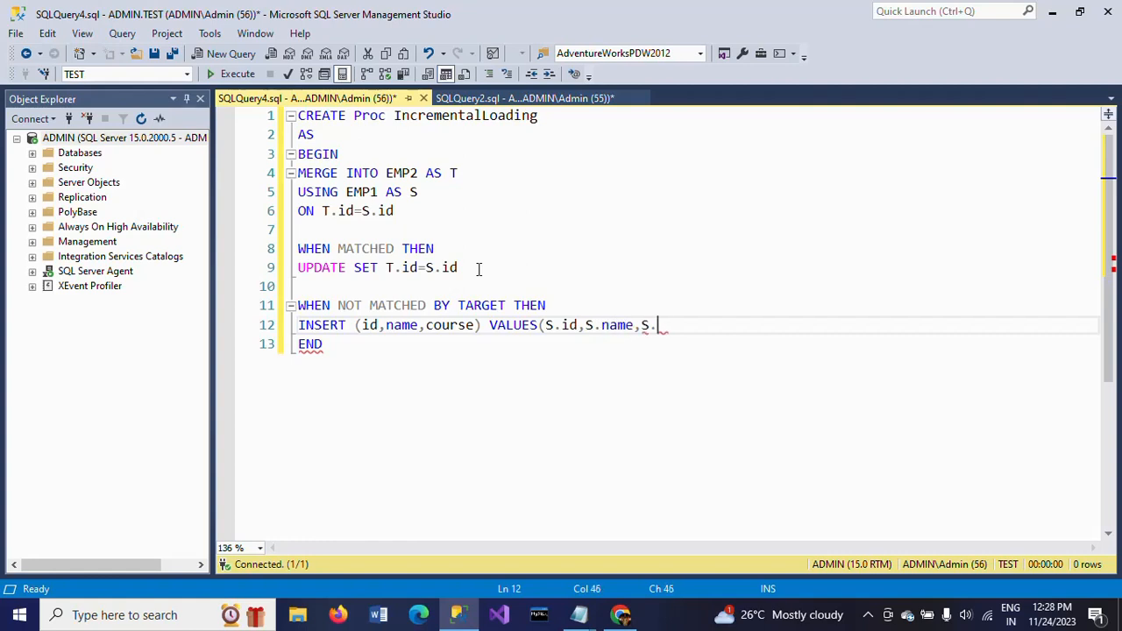
{"action": "type", "text": "Course"}
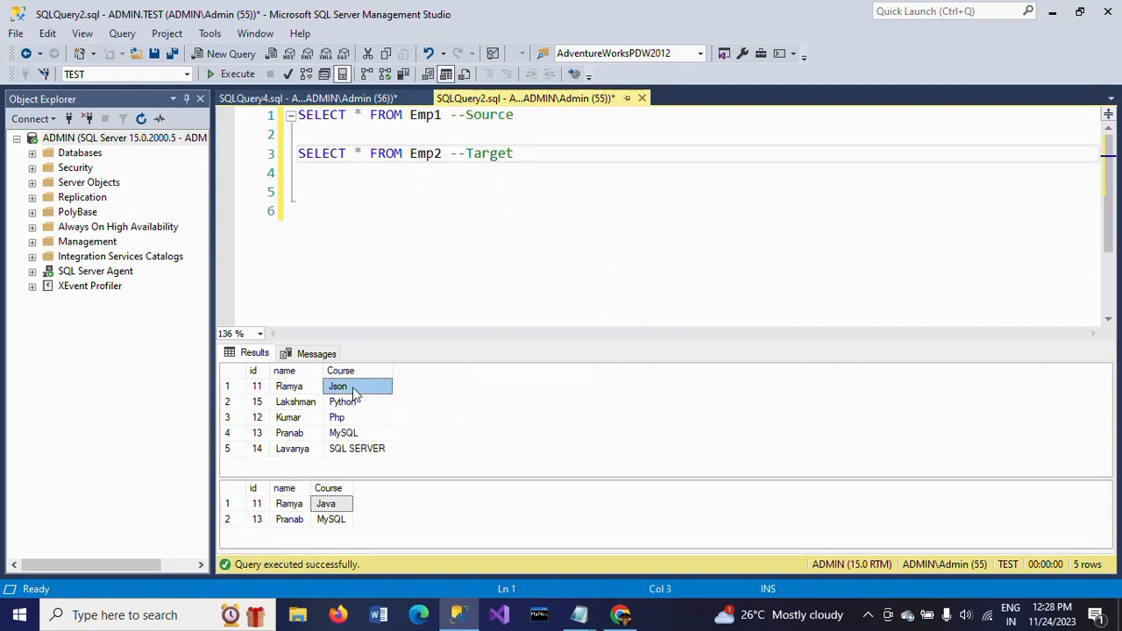
{"action": "mouse_move", "coordinate": [359, 520]}
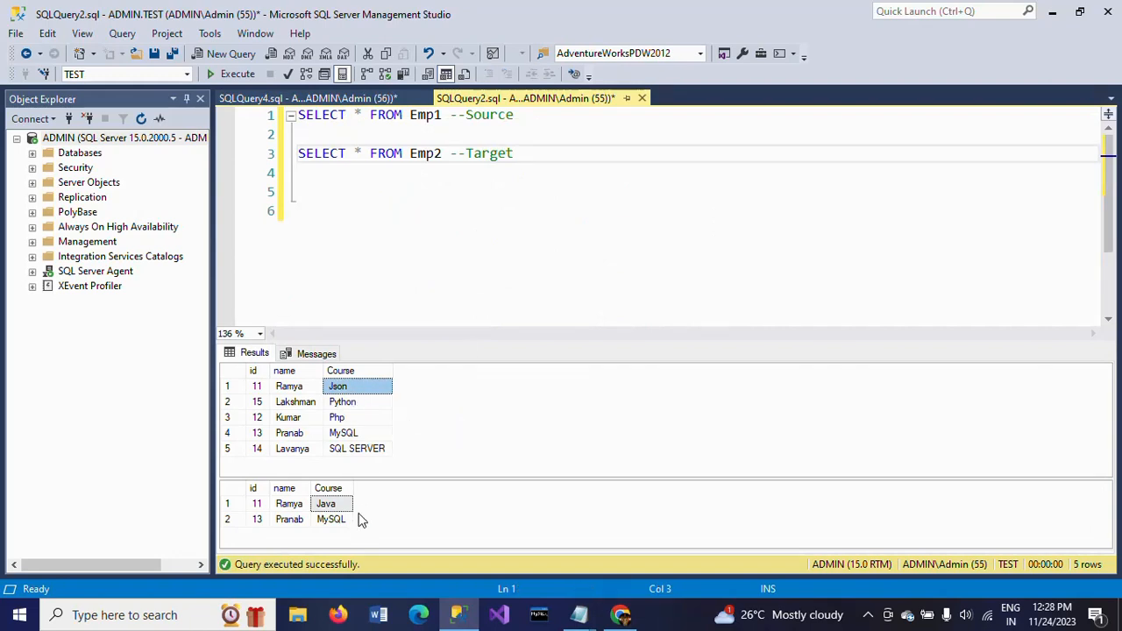
- Extend the matched UPDATE with ,T.Course=S.Course and end the INSERT with a semicolon
{"action": "left_click", "coordinate": [306, 97]}
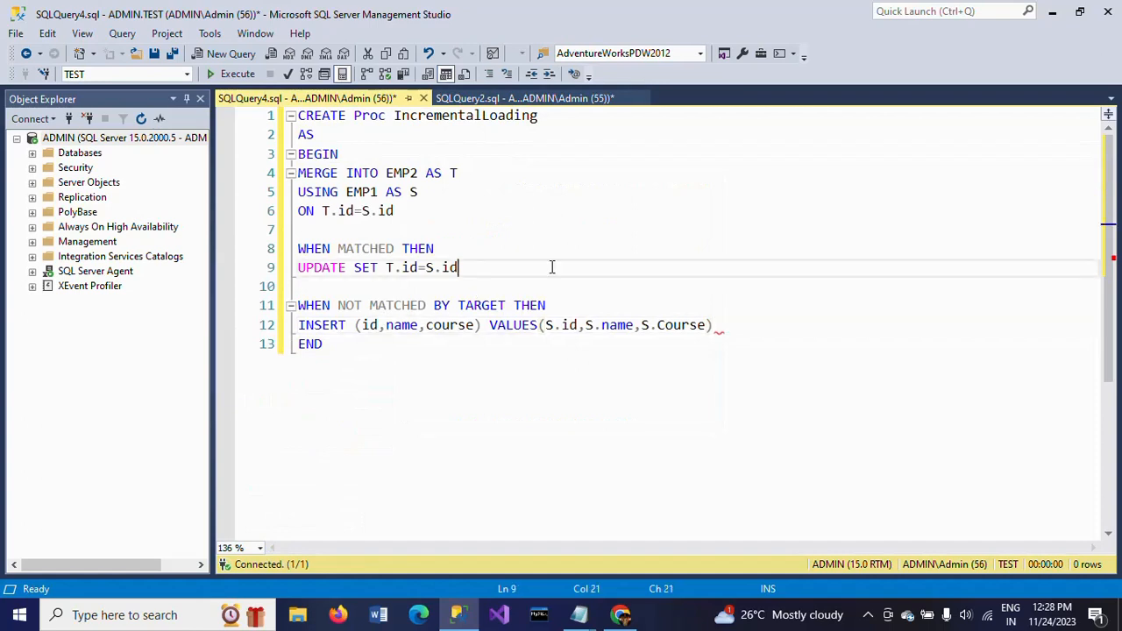
{"action": "type", "text": ","}
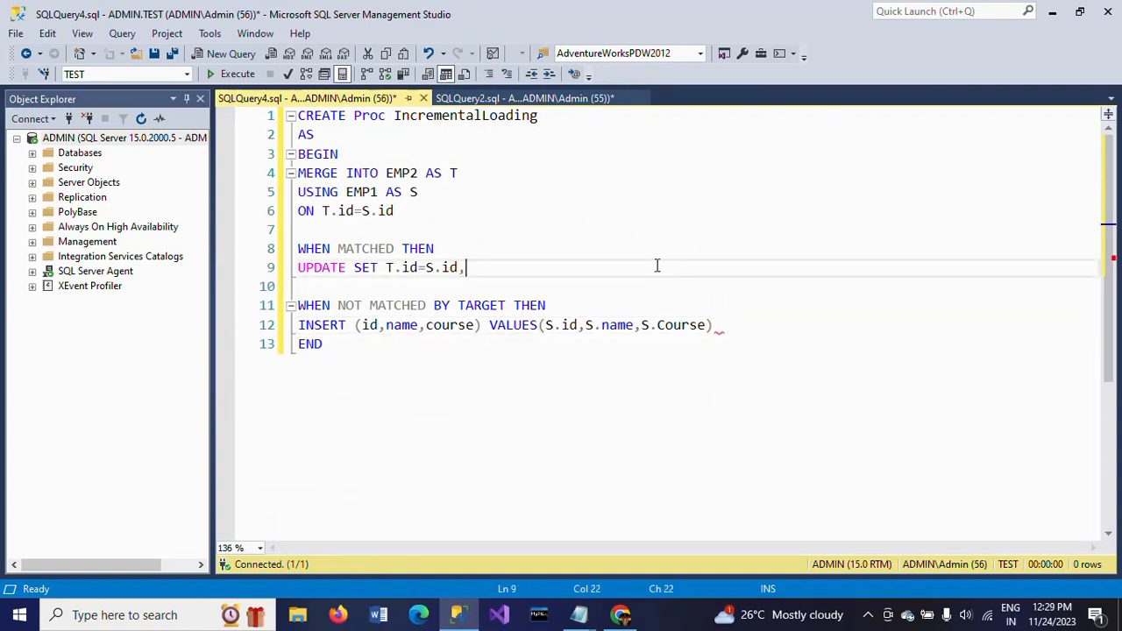
{"action": "type", "text": "T"}
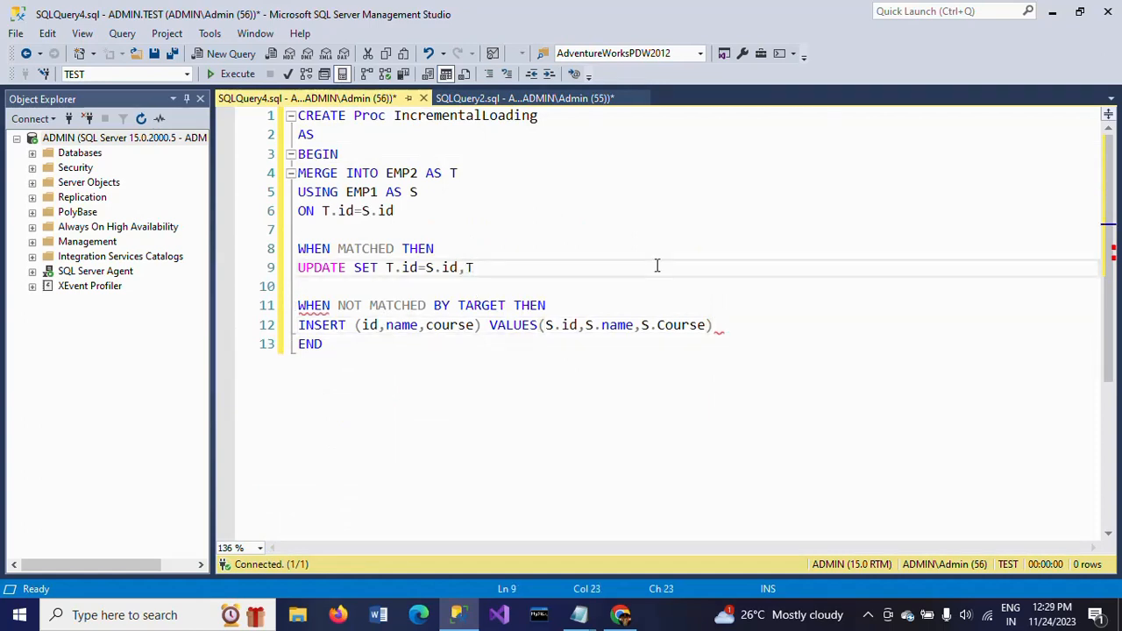
{"action": "type", "text": ".Course=S"}
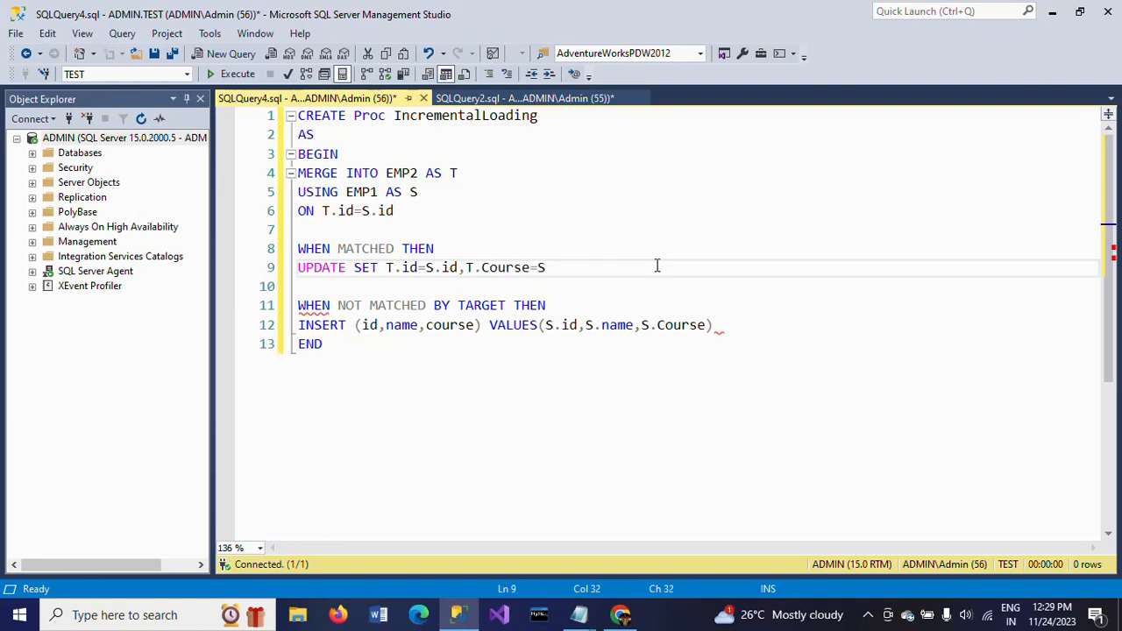
{"action": "type", "text": ".Co"}
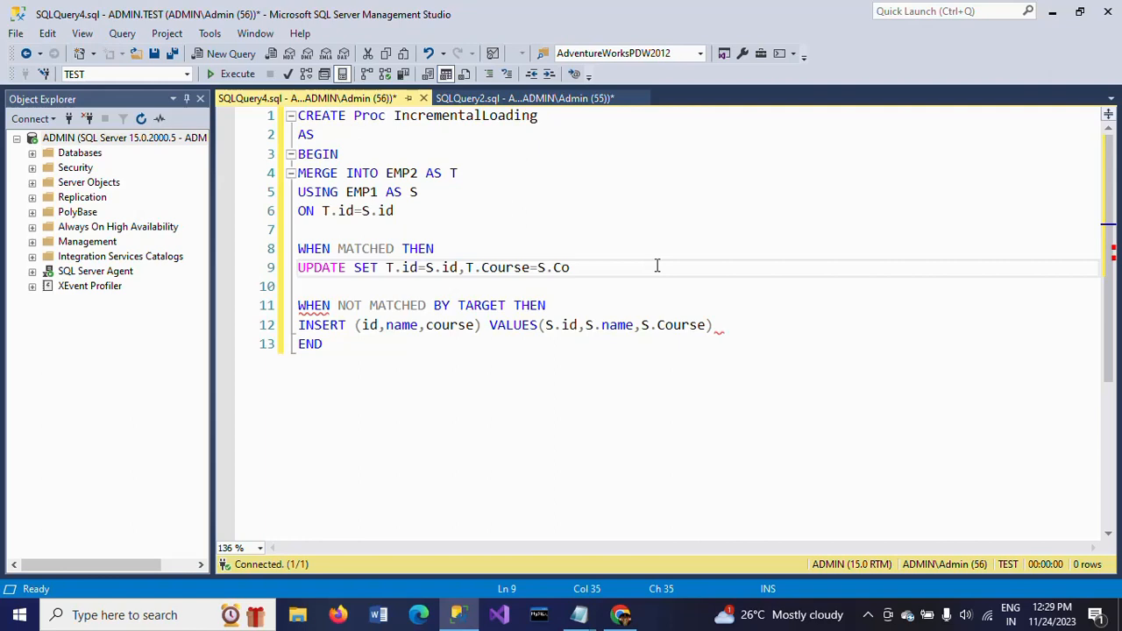
{"action": "type", "text": "urse"}
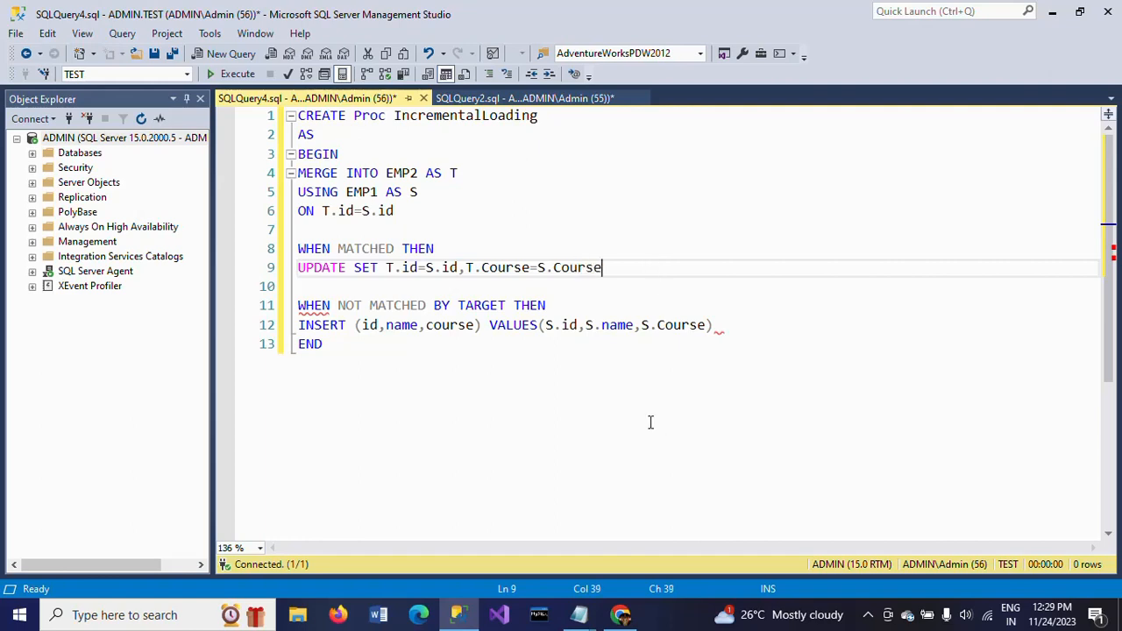
{"action": "type", "text": ";"}
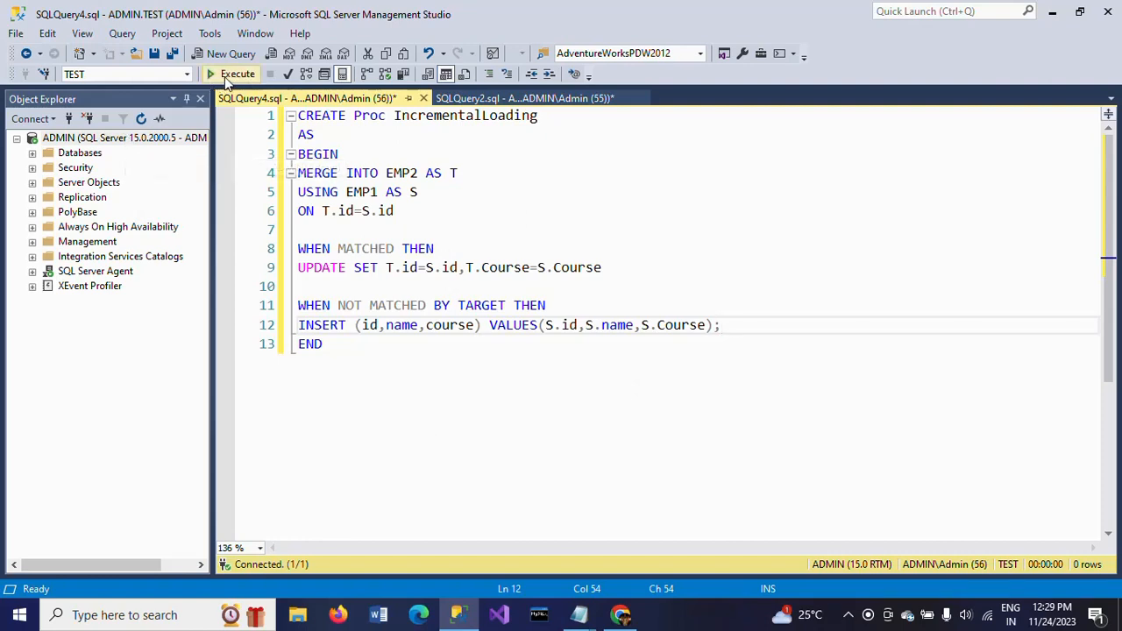
- Create the IncrementalLoading procedure and add an EXEC IncrementalLoading line after END
{"action": "left_click", "coordinate": [237, 73]}
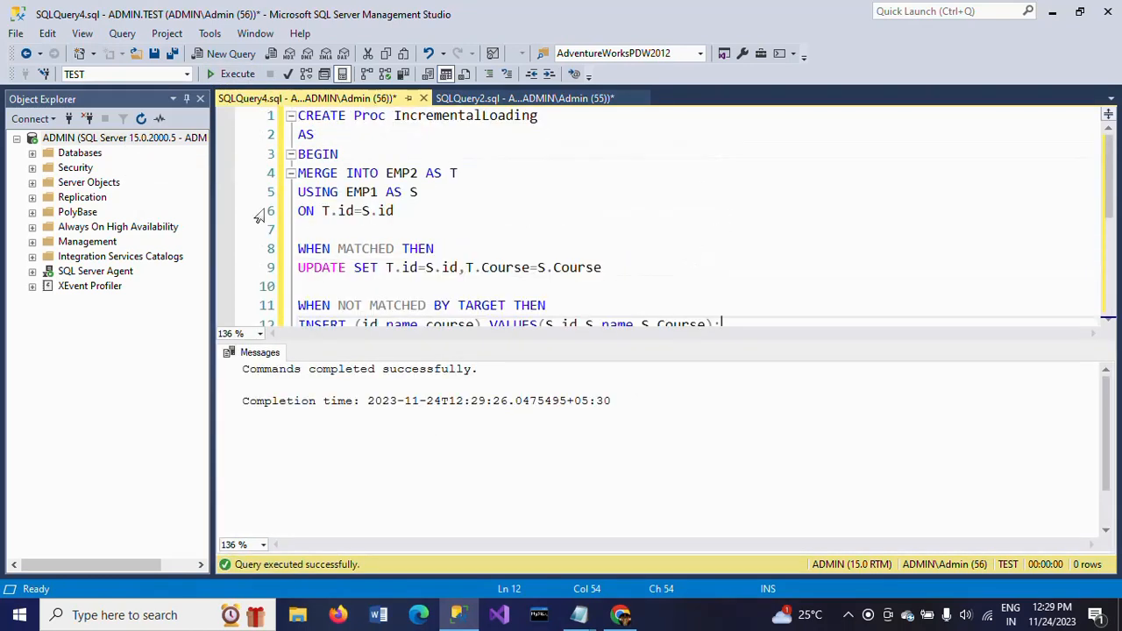
{"action": "double_click", "coordinate": [466, 115]}
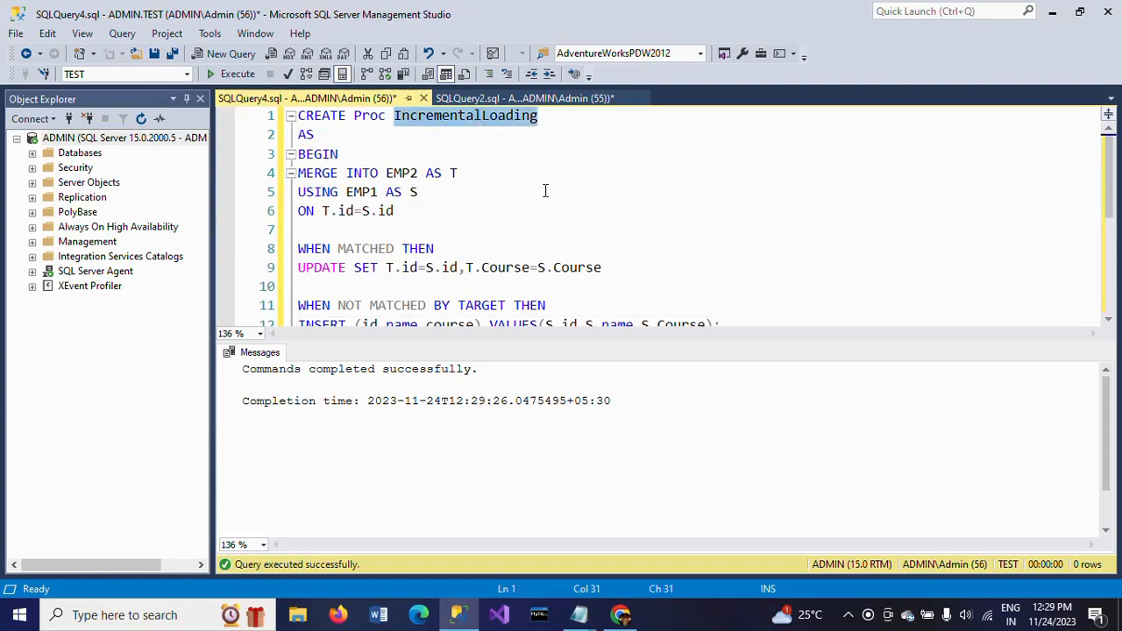
{"action": "scroll", "scroll_direction": "down", "scroll_amount": 3}
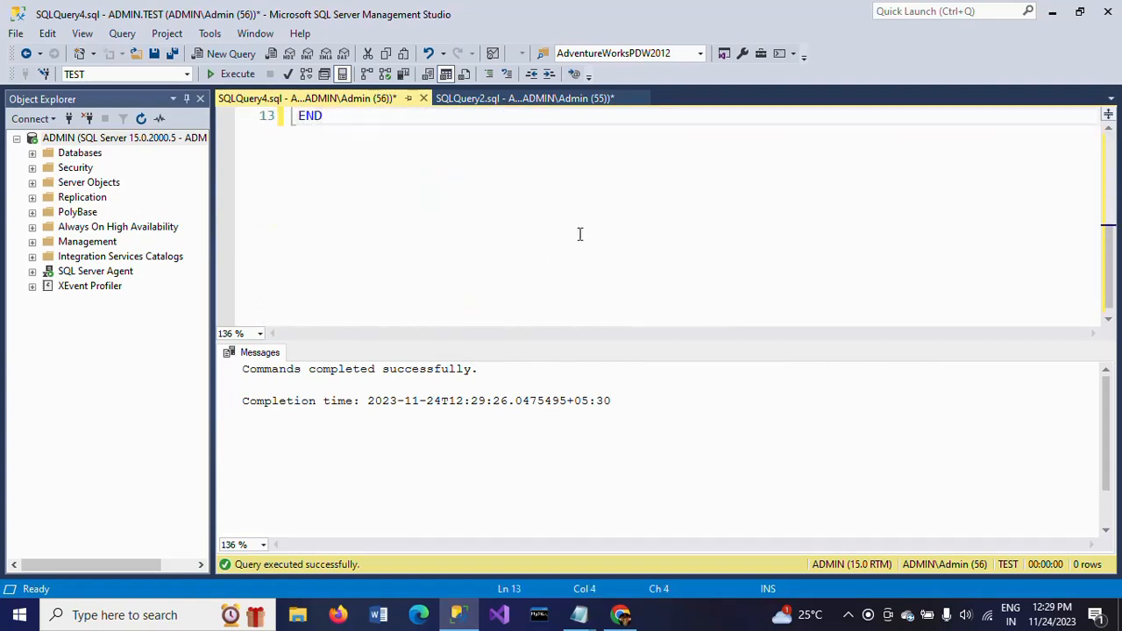
{"action": "type", "text": "EXEC IncrementalLoading"}
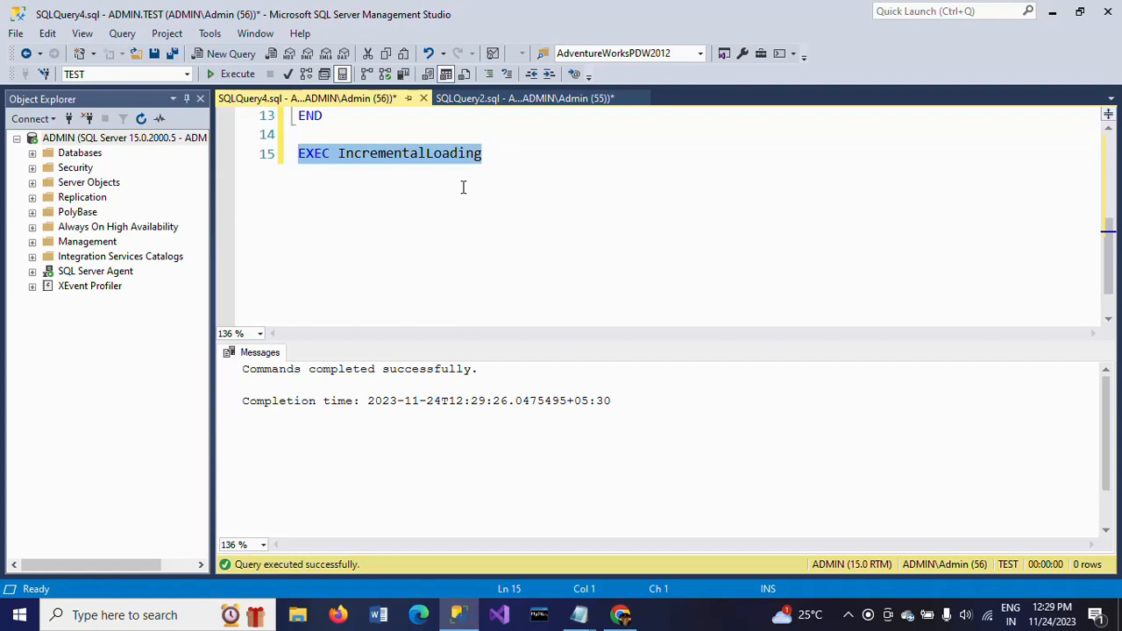
{"action": "left_click", "coordinate": [524, 98]}
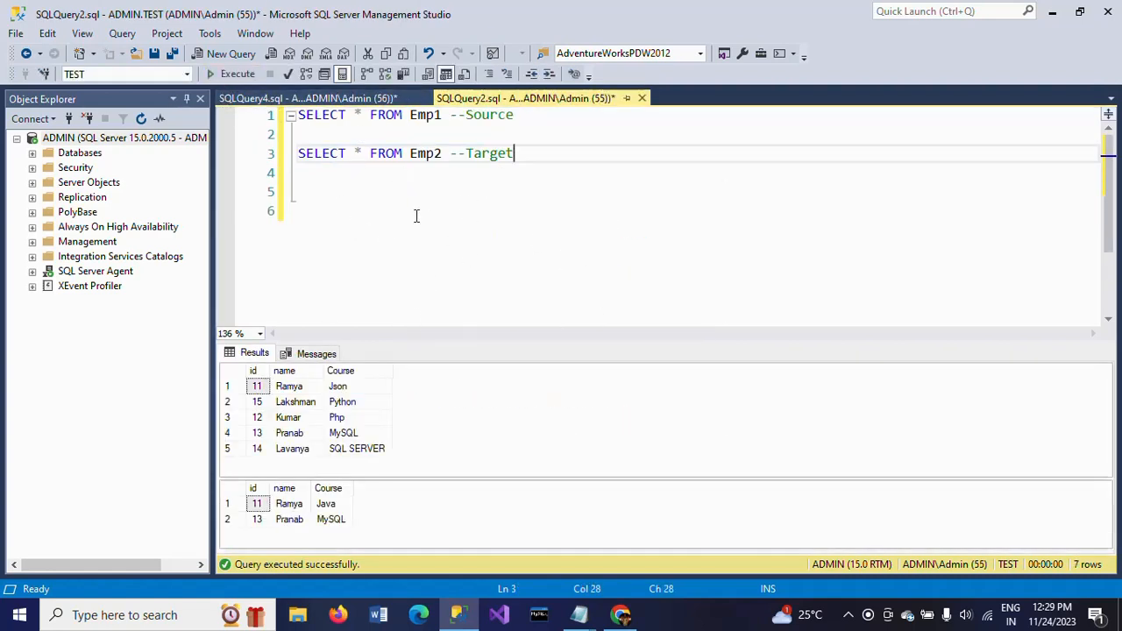
{"action": "mouse_move", "coordinate": [348, 397]}
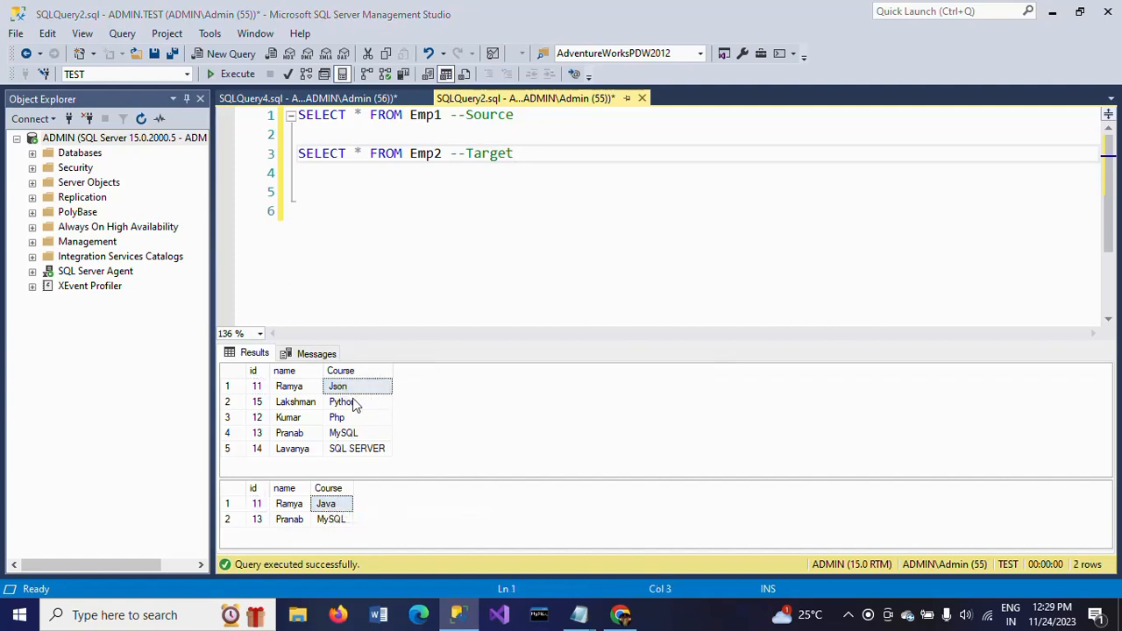
- Execute EXEC IncrementalLoading, which reports 5 rows affected
{"action": "left_click", "coordinate": [230, 74]}
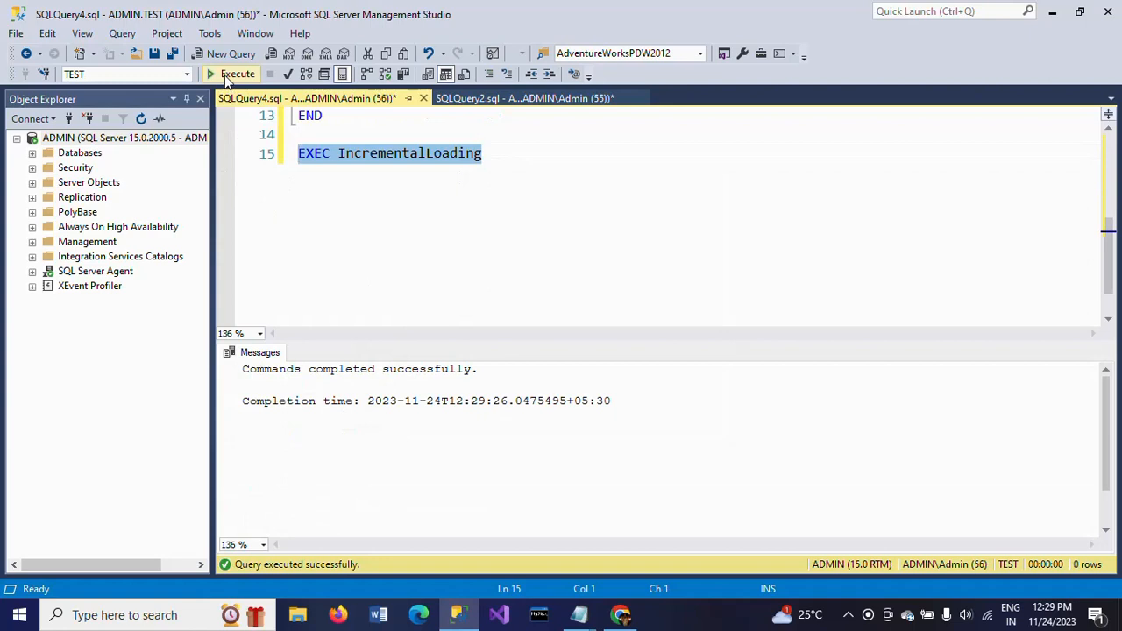
{"action": "left_click", "coordinate": [230, 73]}
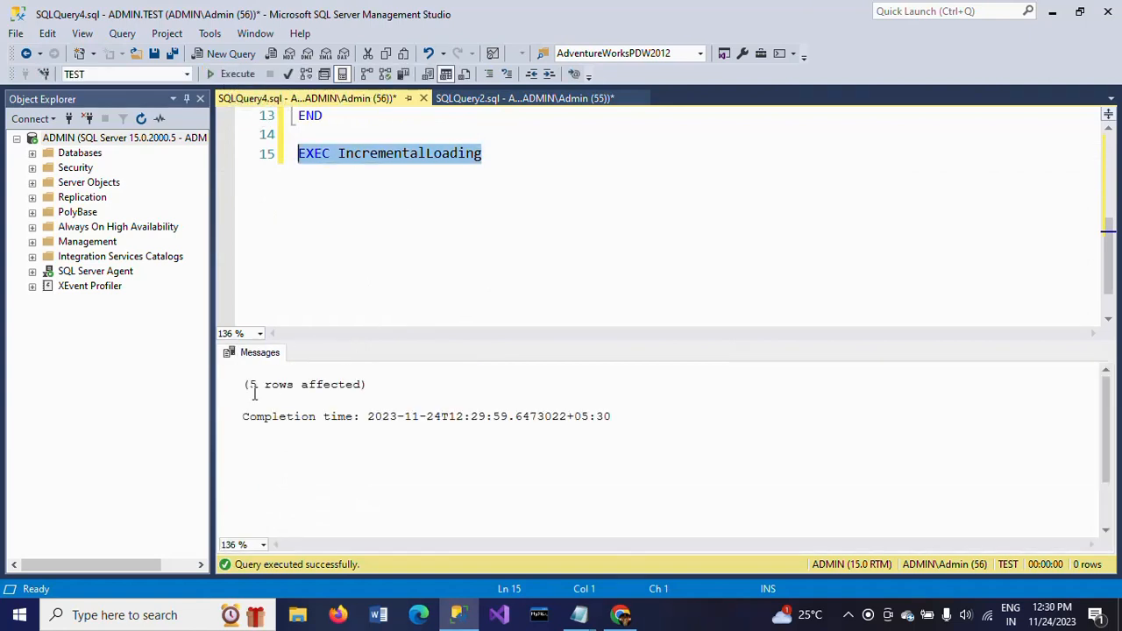
{"action": "left_click", "coordinate": [523, 97]}
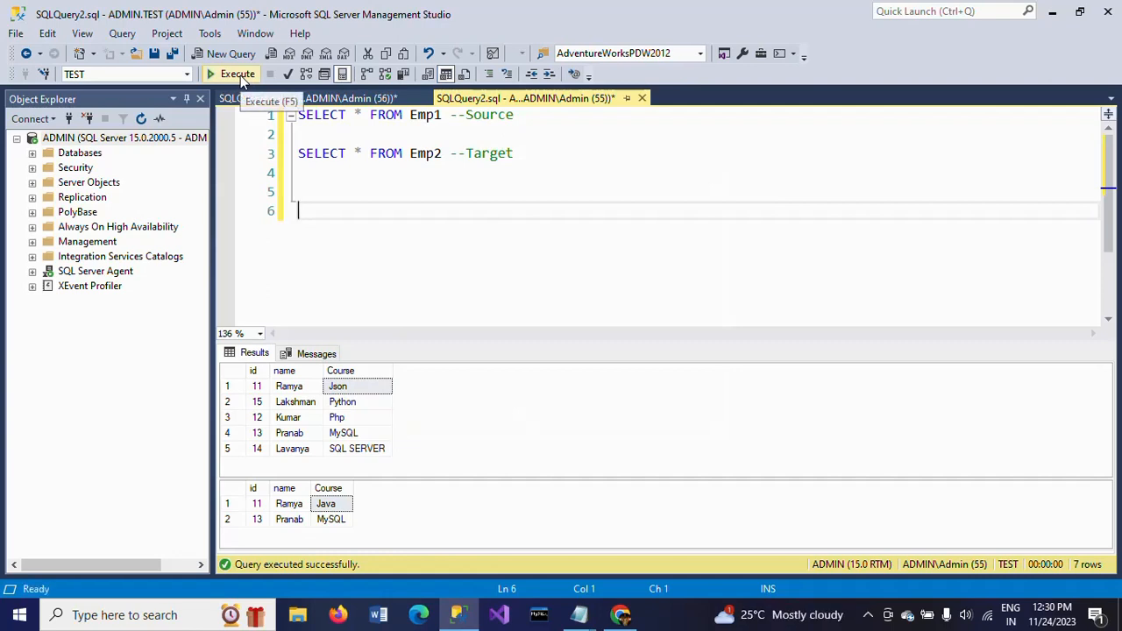
- Rerun both SELECT queries and confirm Emp2 holds all five rows, including Ramya's Json course
{"action": "left_click", "coordinate": [238, 74]}
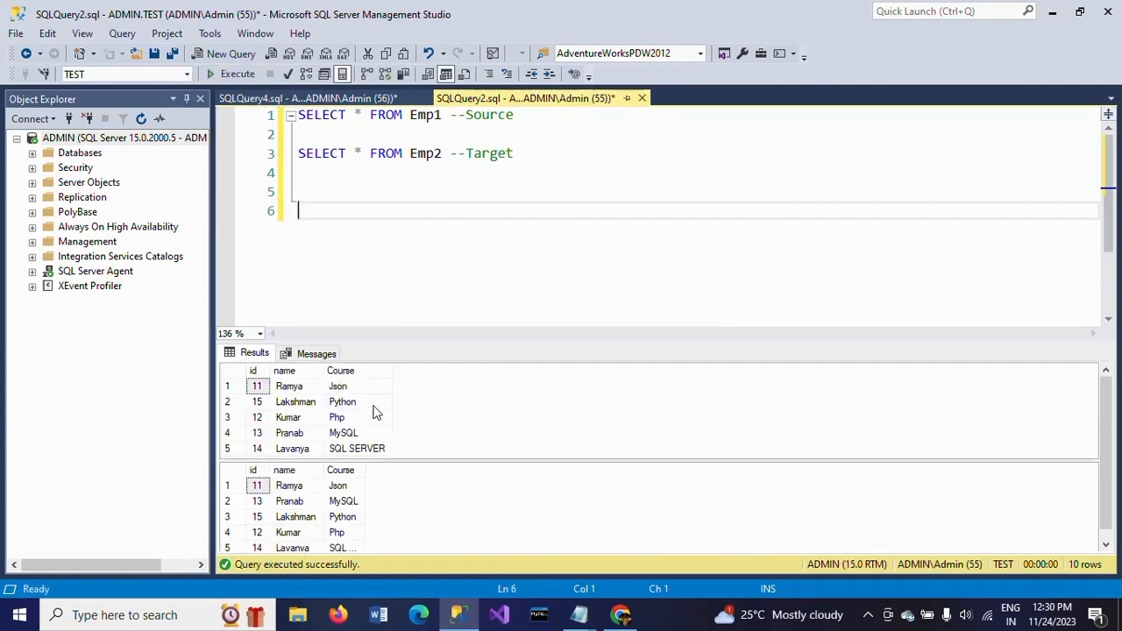
{"action": "left_click", "coordinate": [337, 386]}
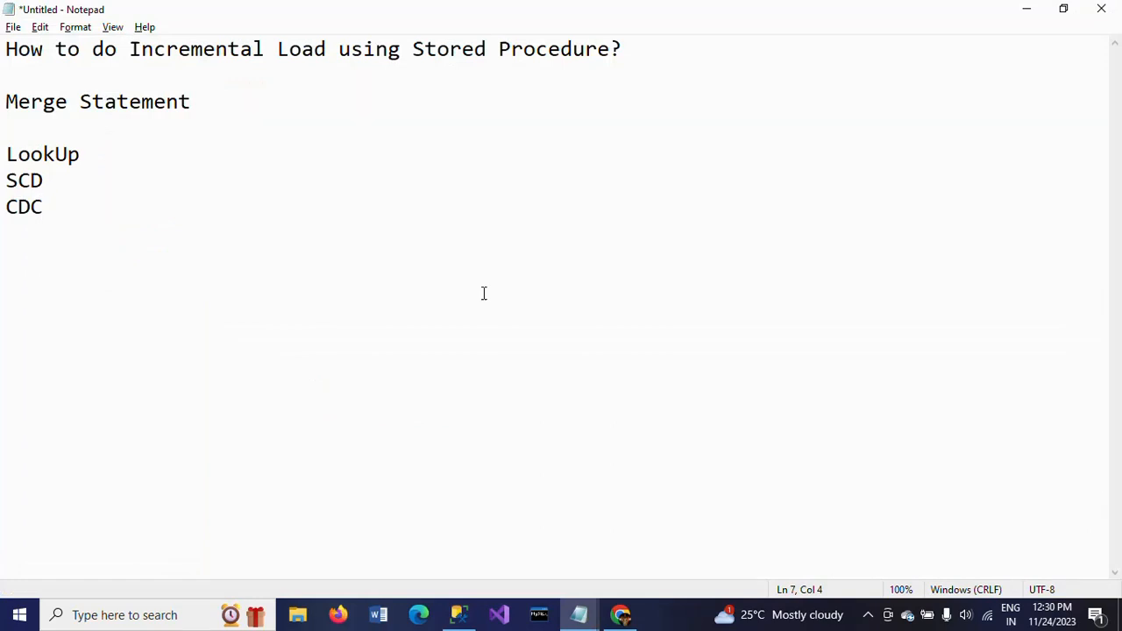
{"action": "mouse_move", "coordinate": [546, 159]}
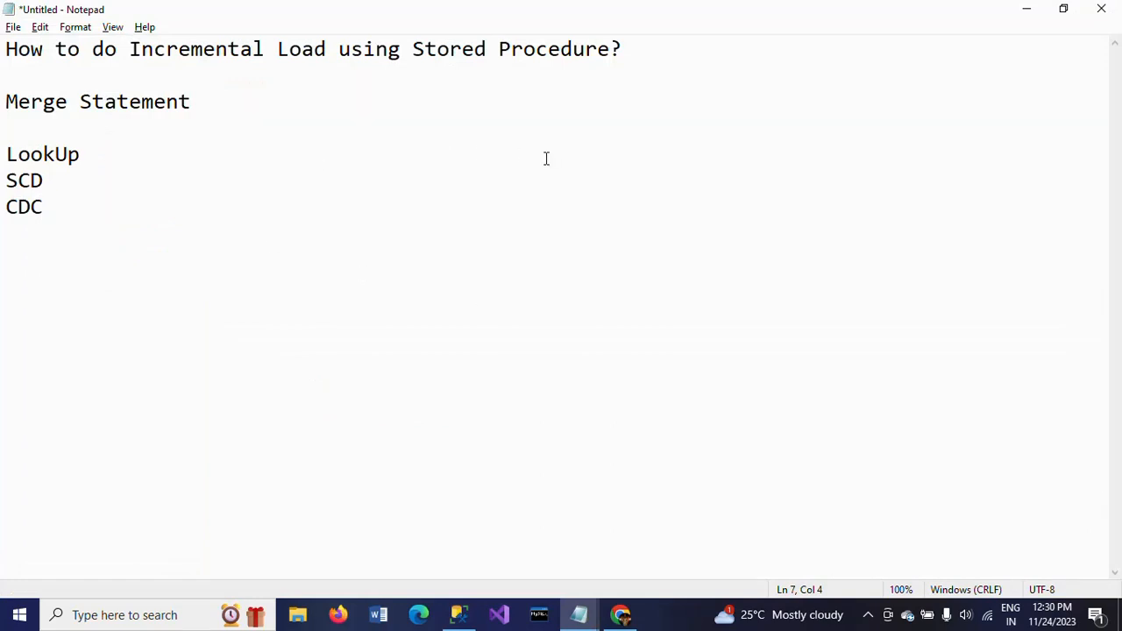